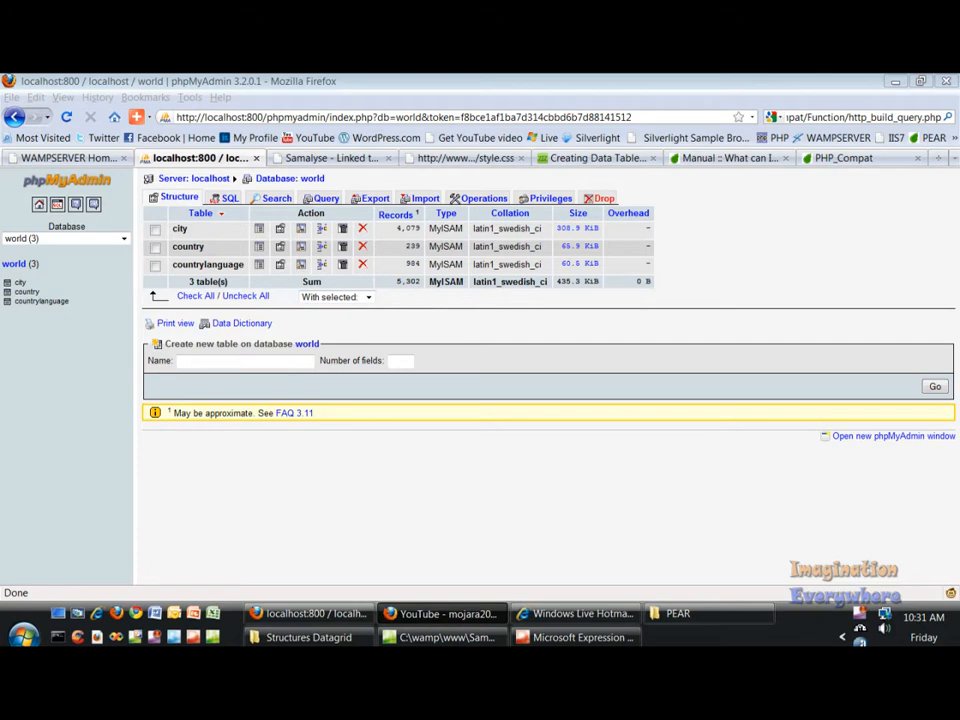
{"action": "mouse_move", "coordinate": [604, 396]}
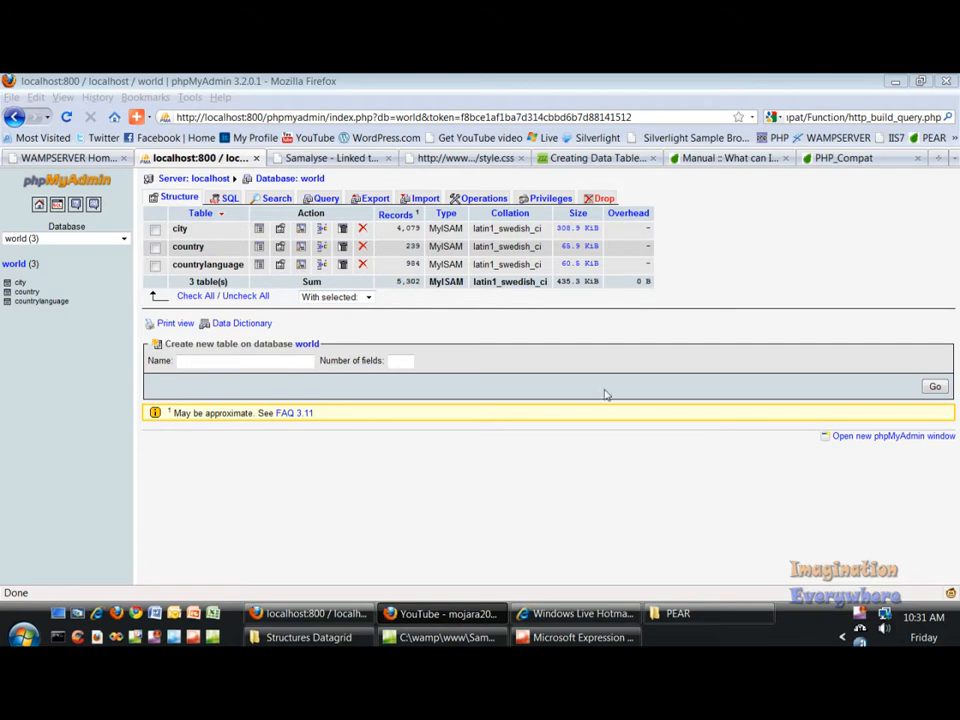
{"action": "mouse_move", "coordinate": [14, 264]}
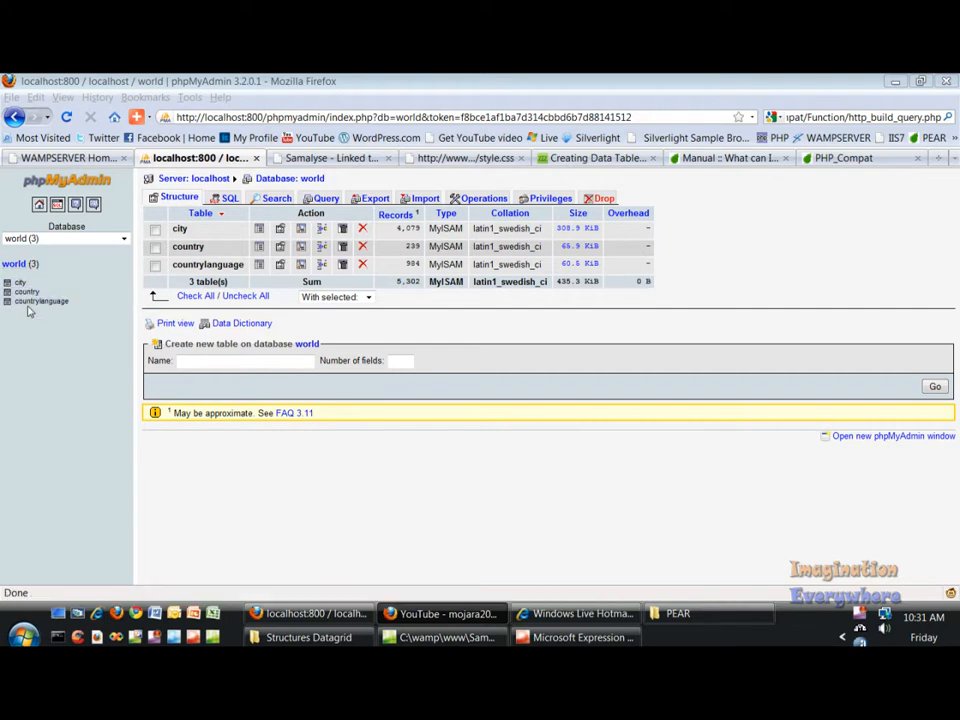
{"action": "mouse_move", "coordinate": [18, 284]}
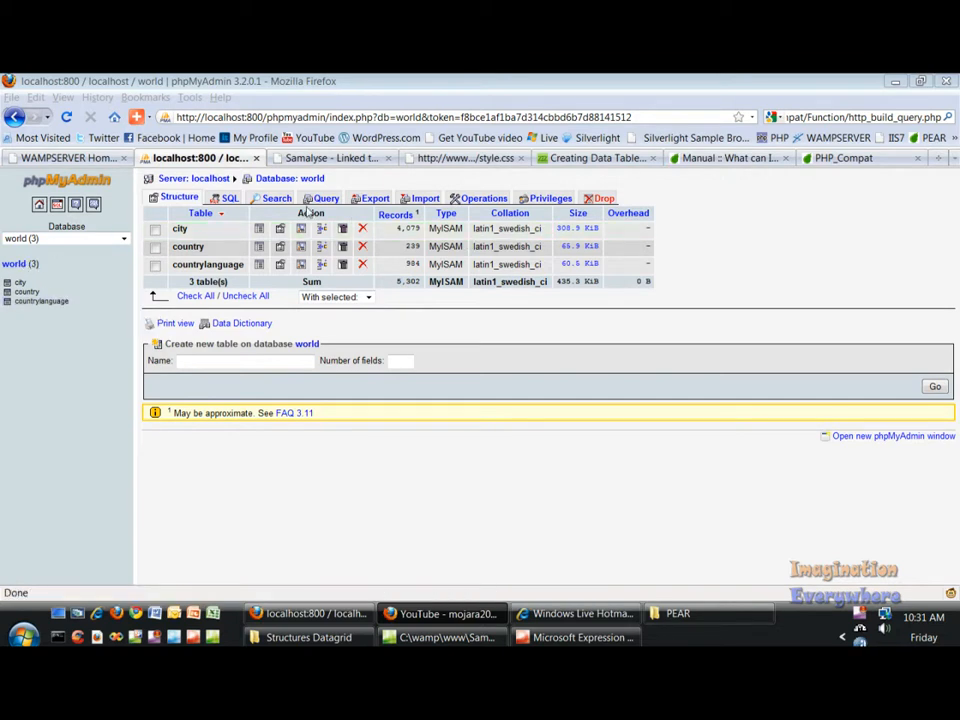
{"action": "mouse_move", "coordinate": [696, 282]}
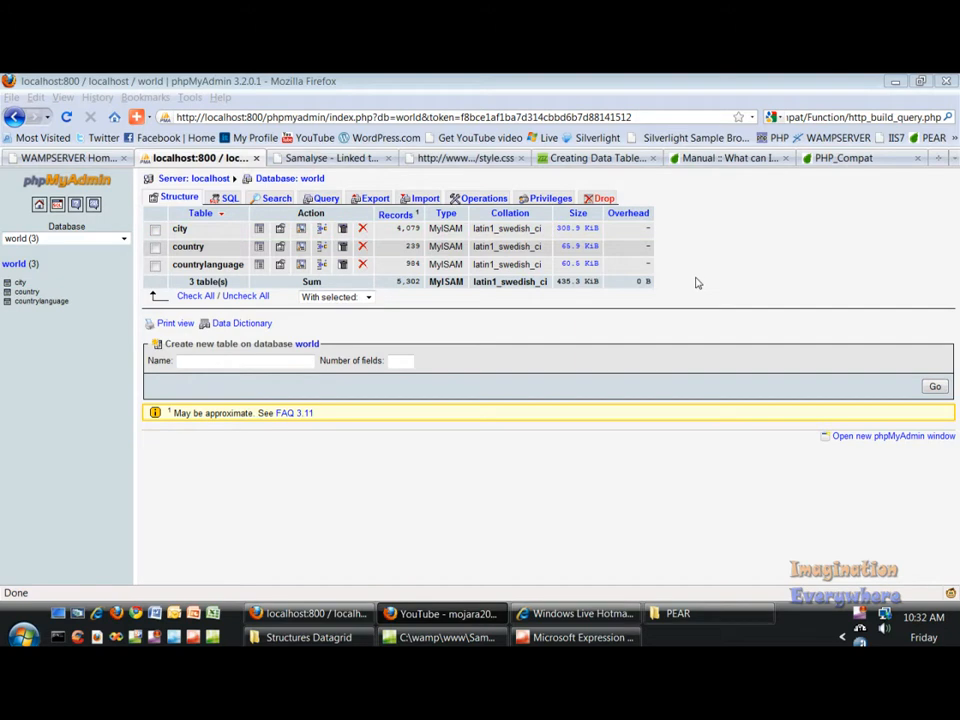
{"action": "mouse_move", "coordinate": [664, 296]}
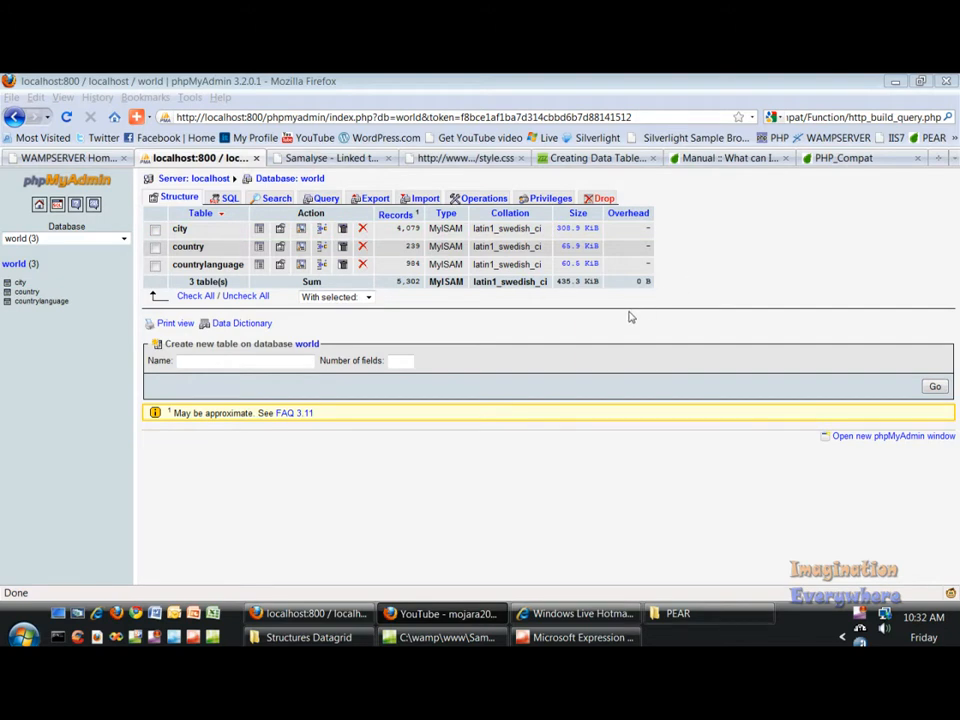
{"action": "mouse_move", "coordinate": [340, 176]}
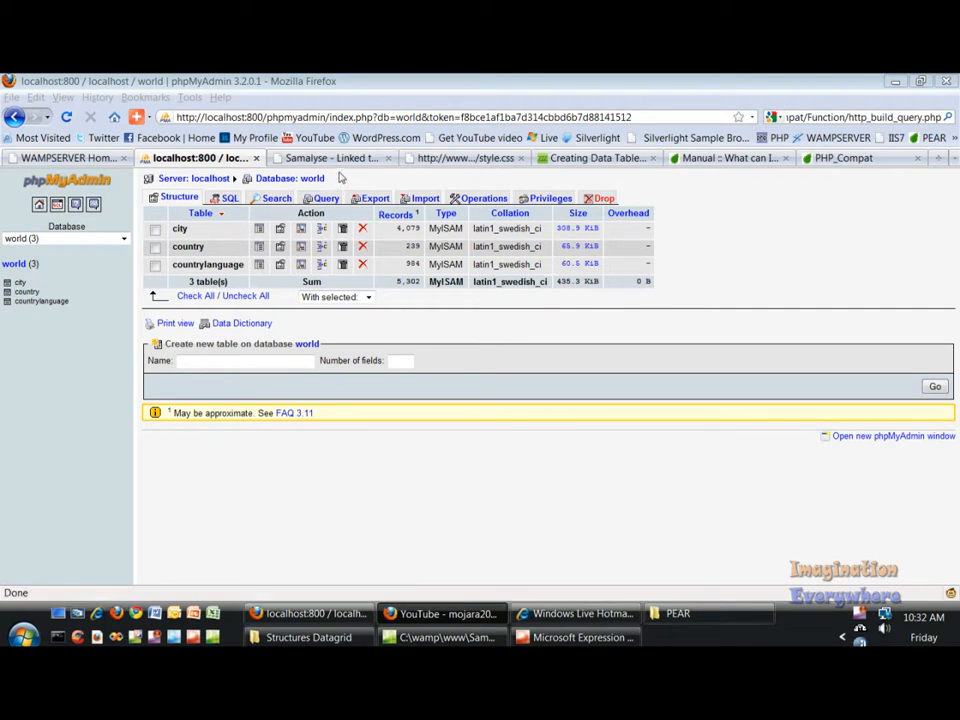
{"action": "mouse_move", "coordinate": [336, 158]}
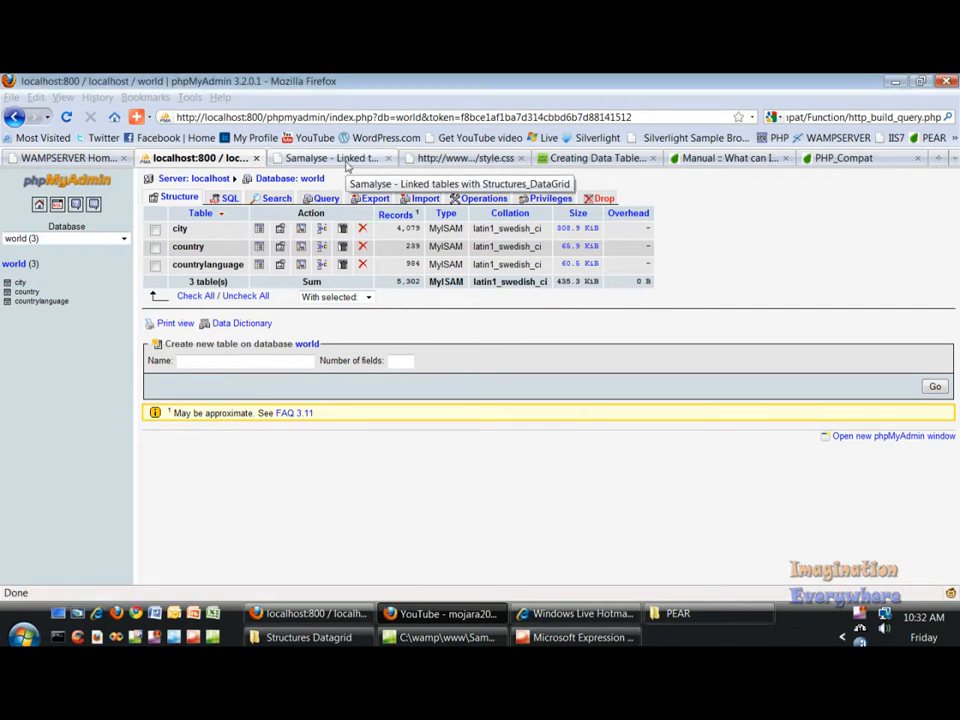
Read the Samalyse linked-tables tutorial down to Source and view its CSS stylesheet.
{"action": "left_click", "coordinate": [332, 158]}
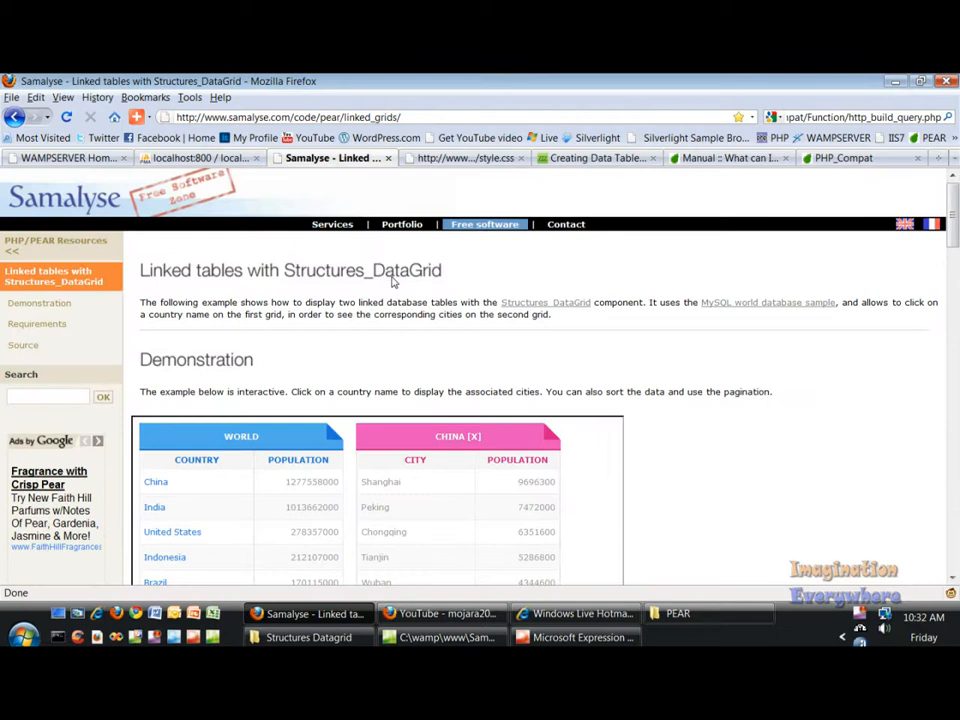
{"action": "mouse_move", "coordinate": [430, 280]}
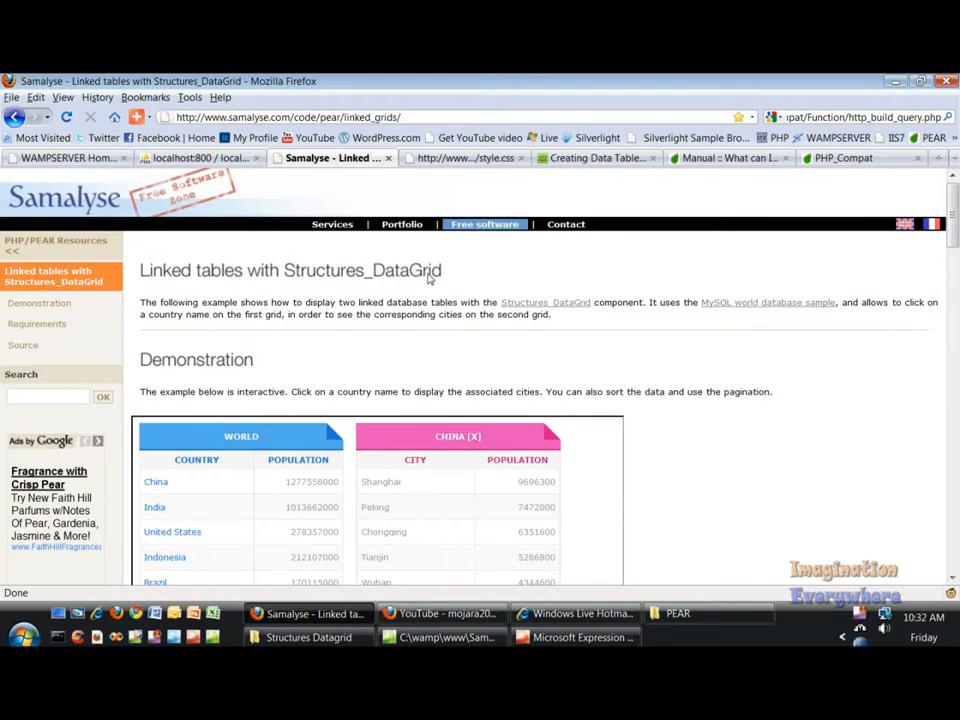
{"action": "scroll", "scroll_direction": "down", "scroll_amount": 3}
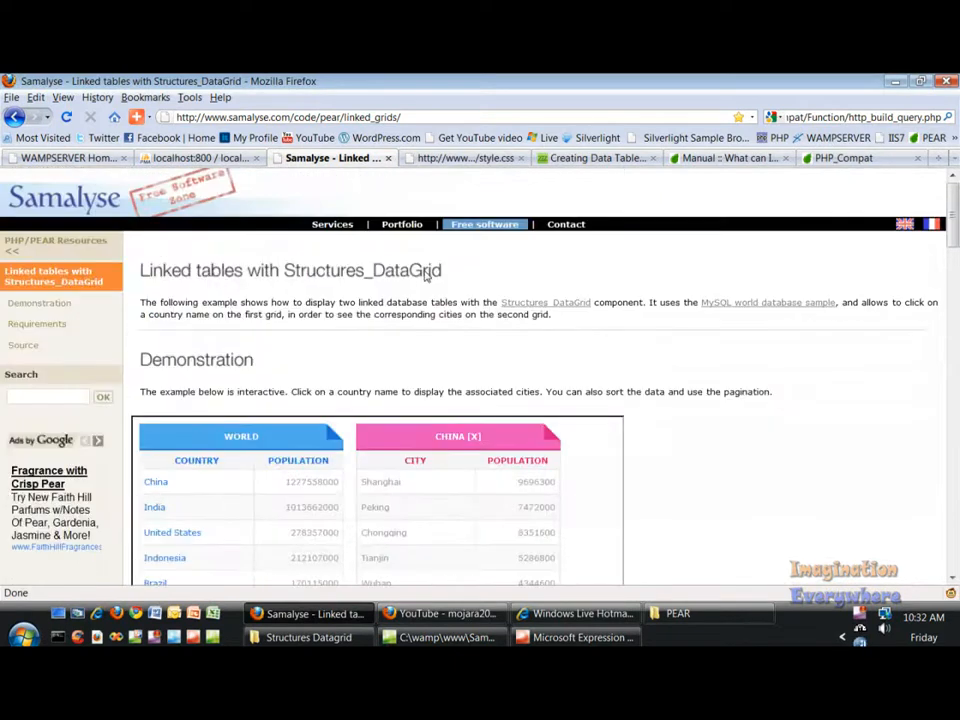
{"action": "scroll", "scroll_direction": "down", "scroll_amount": 3}
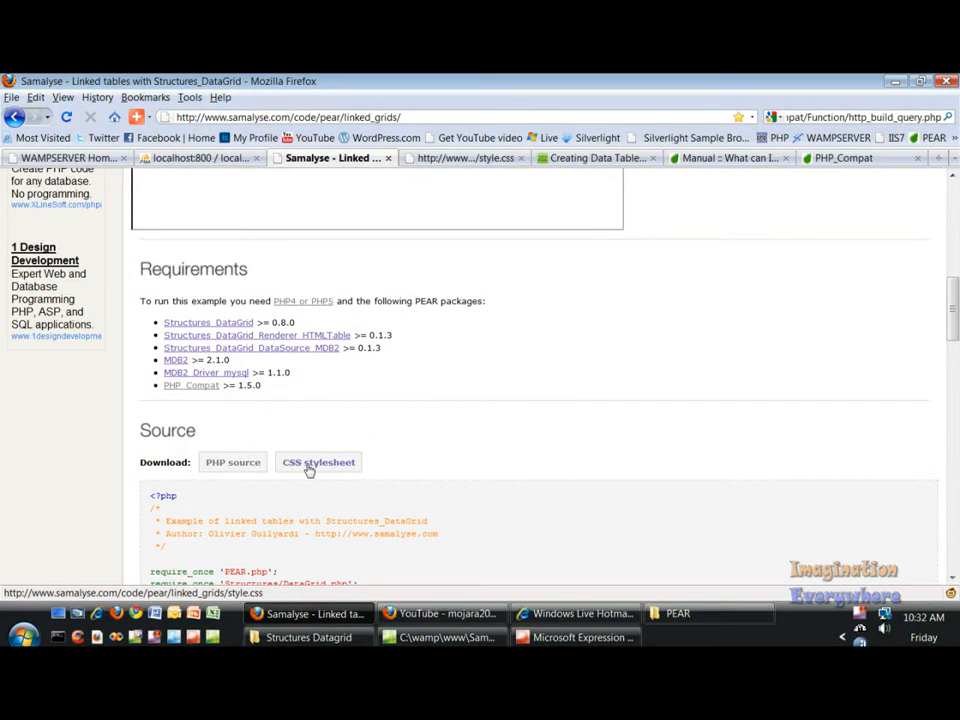
{"action": "left_click", "coordinate": [318, 462]}
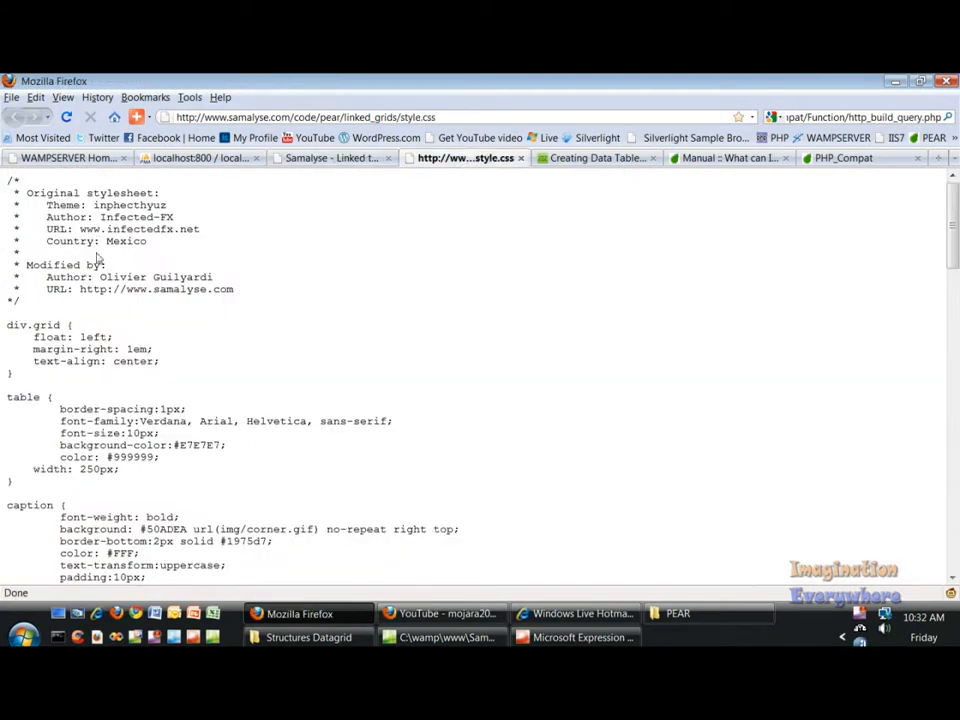
{"action": "scroll", "scroll_direction": "down", "scroll_amount": 3}
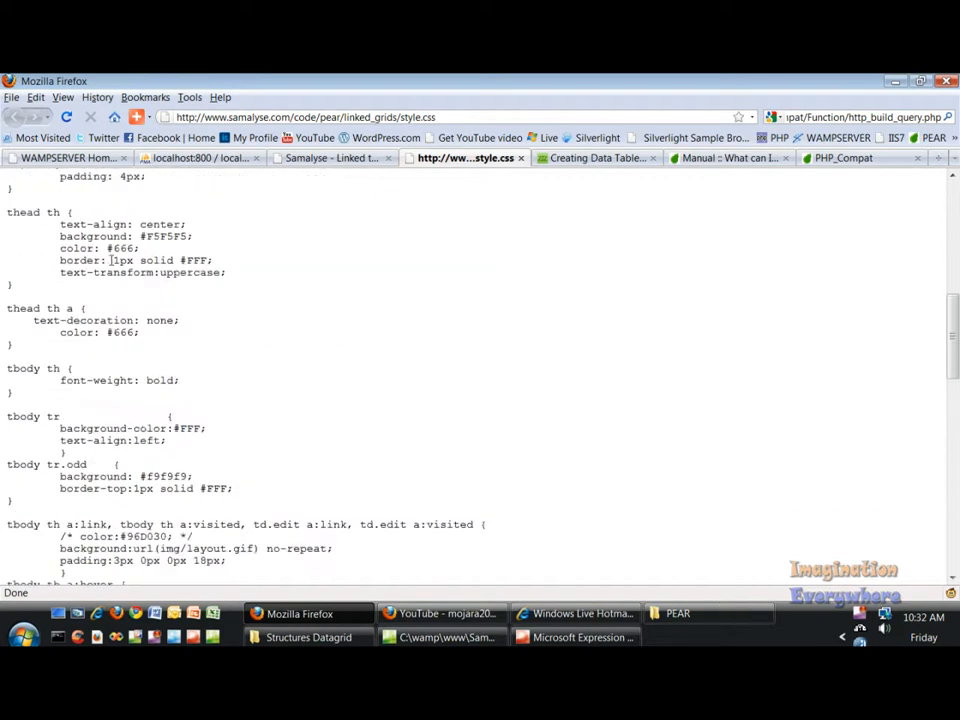
Return to the tutorial page and bring up the Samples site in Expression Web.
{"action": "left_click", "coordinate": [330, 156]}
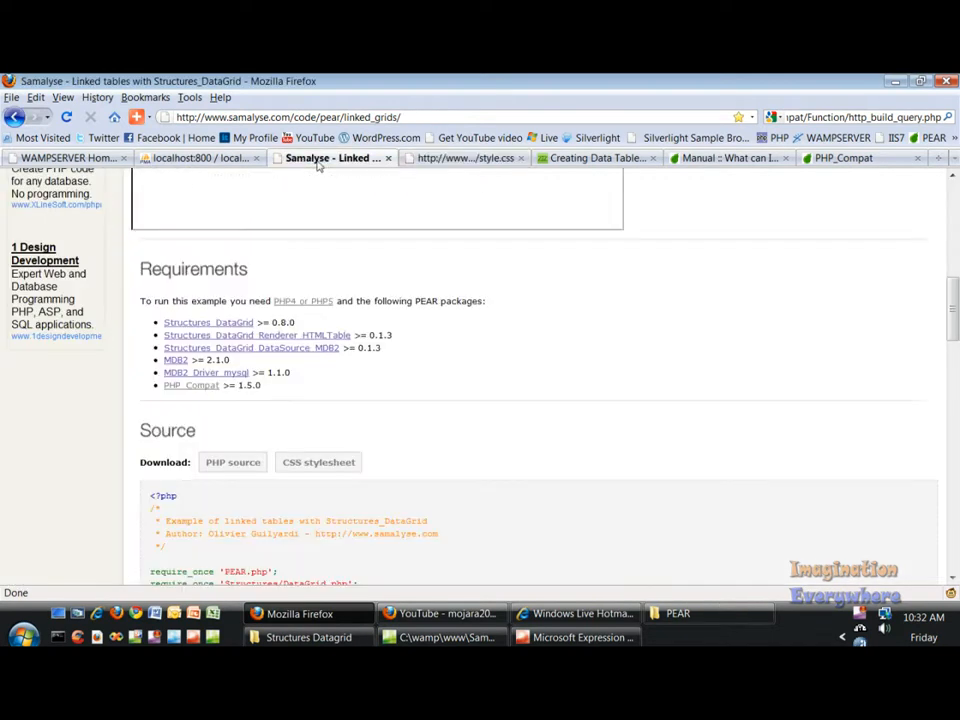
{"action": "left_click", "coordinate": [444, 636]}
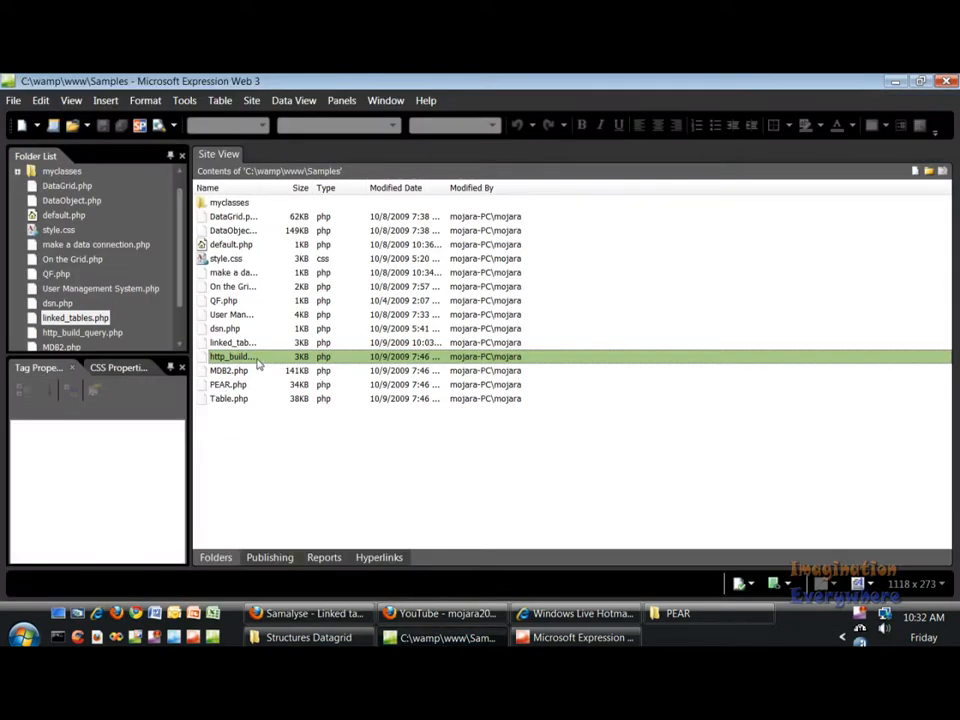
View linked_tables.php's Structures_DataGrid code in Expression Web, then return to Firefox.
{"action": "double_click", "coordinate": [230, 356]}
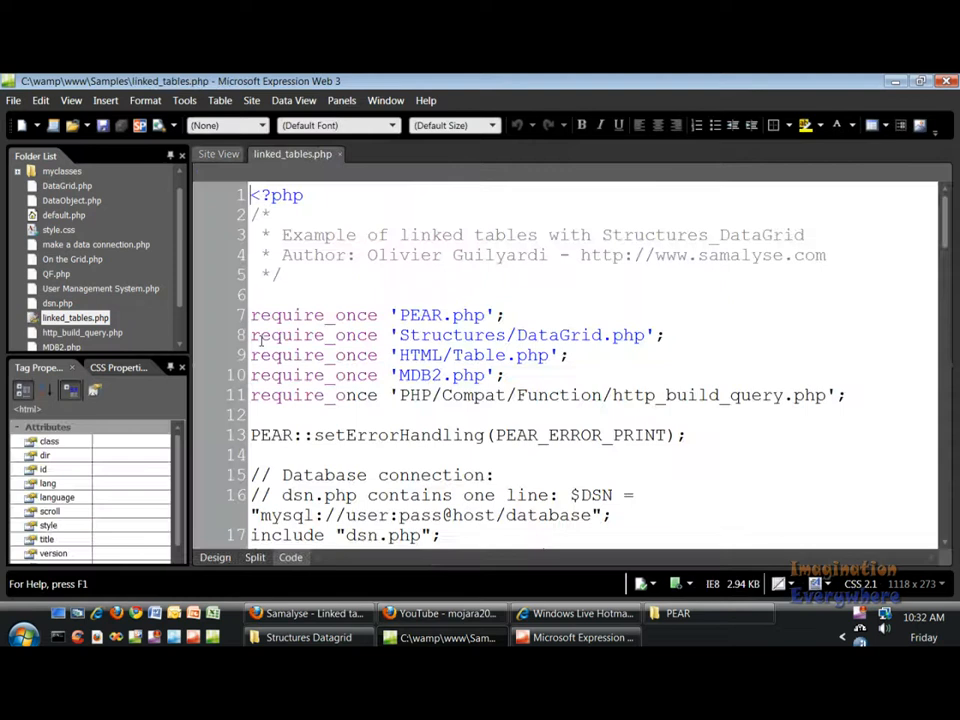
{"action": "scroll", "scroll_direction": "down", "scroll_amount": 3}
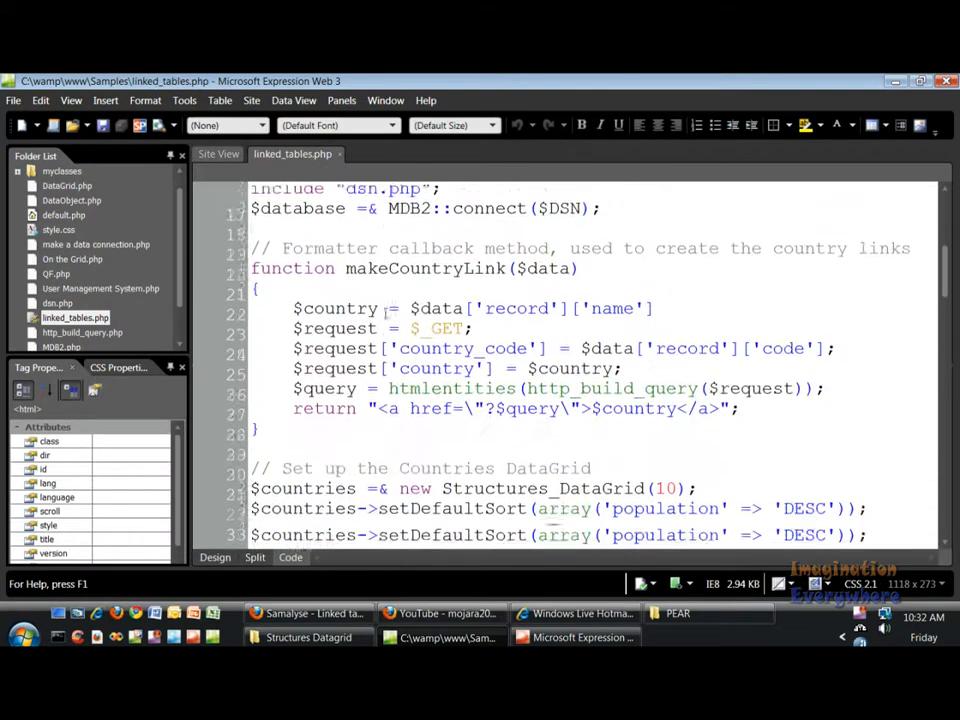
{"action": "scroll", "scroll_direction": "down", "scroll_amount": 3}
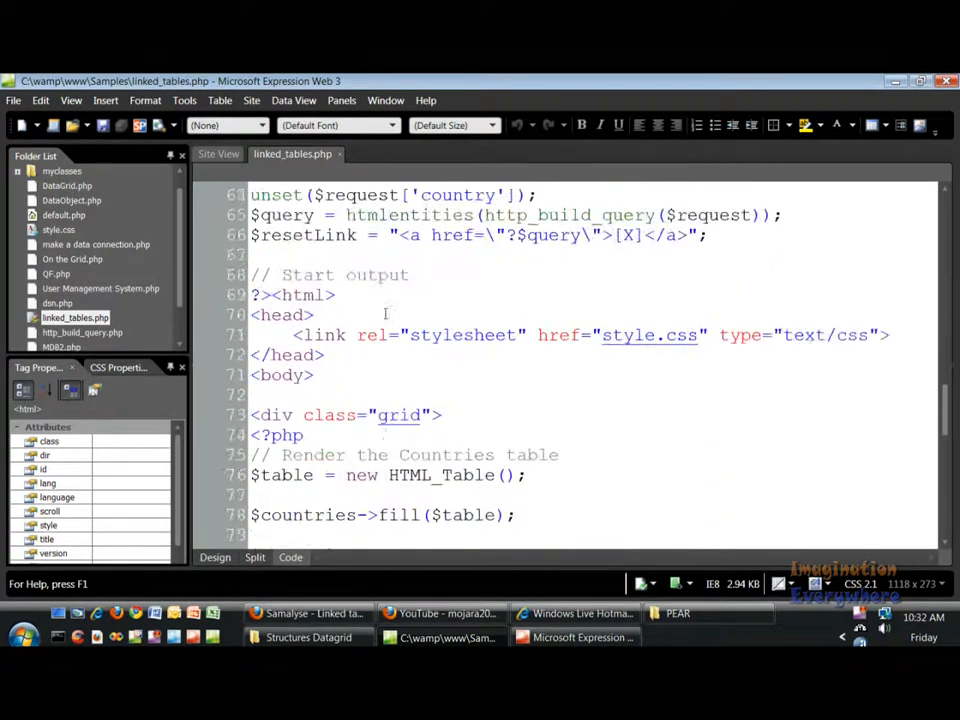
{"action": "scroll", "scroll_direction": "down", "scroll_amount": 3}
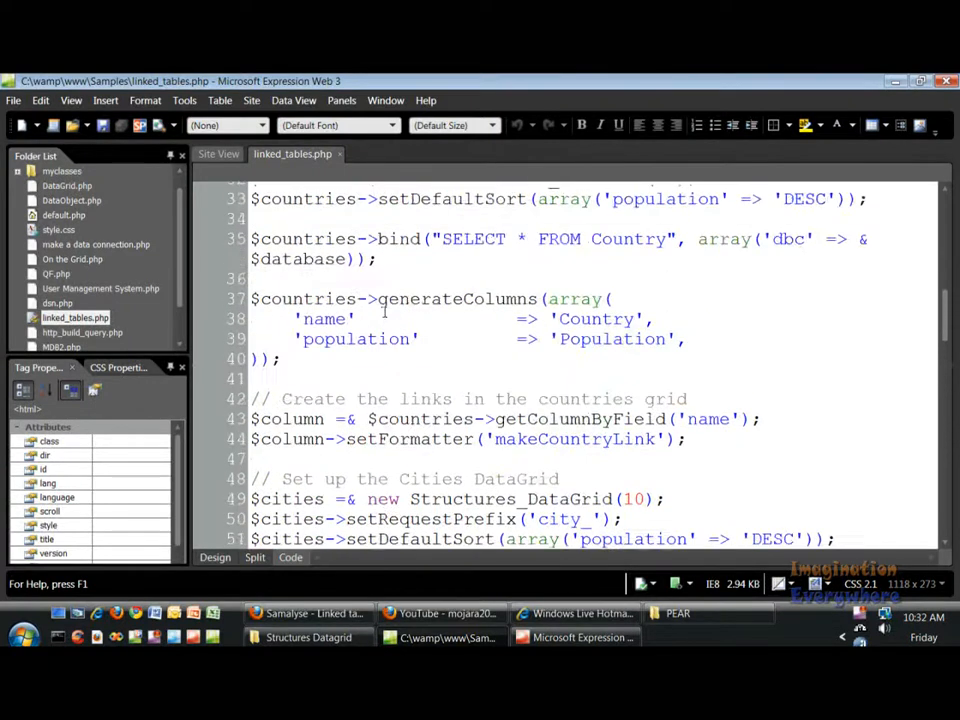
{"action": "left_click", "coordinate": [308, 612]}
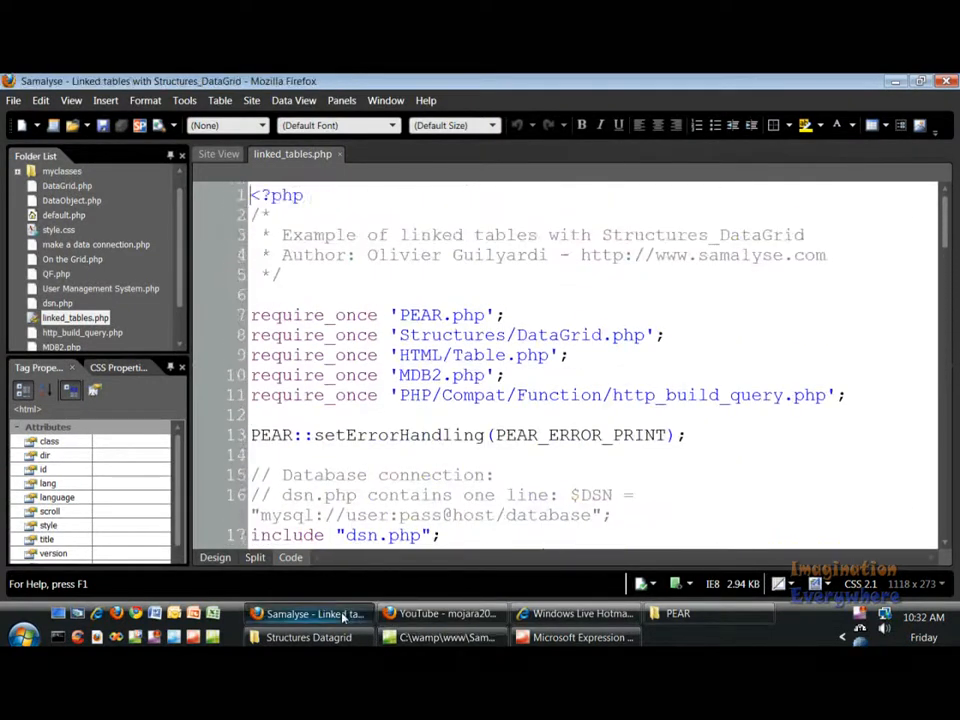
Read the tutorial's required PEAR packages list and scroll down to its PHP source listing.
{"action": "left_click", "coordinate": [308, 612]}
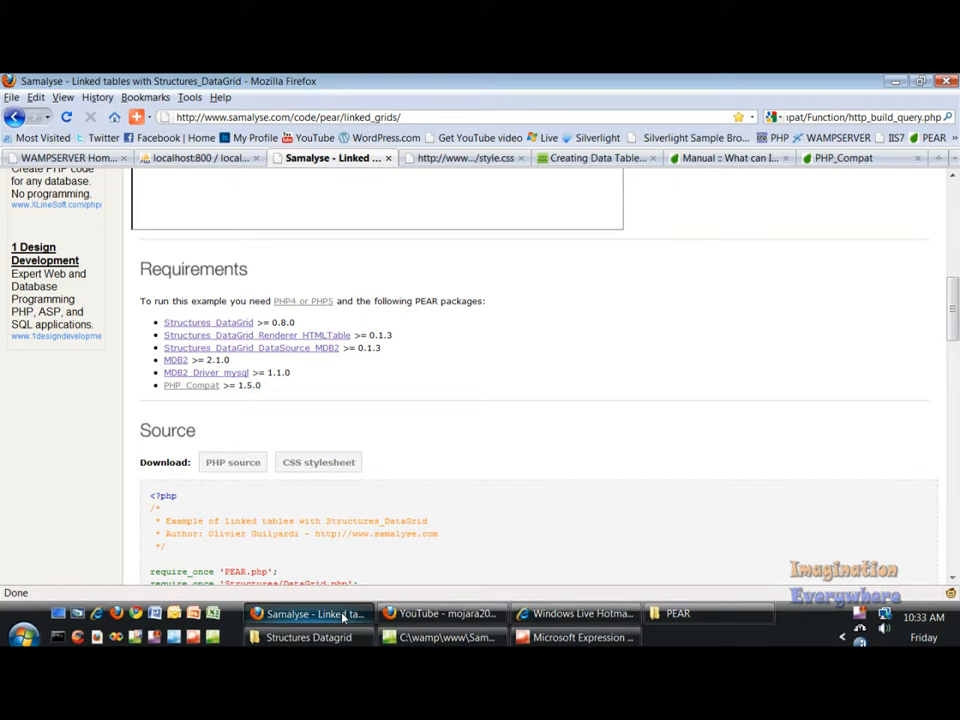
{"action": "scroll", "scroll_direction": "down", "scroll_amount": 3}
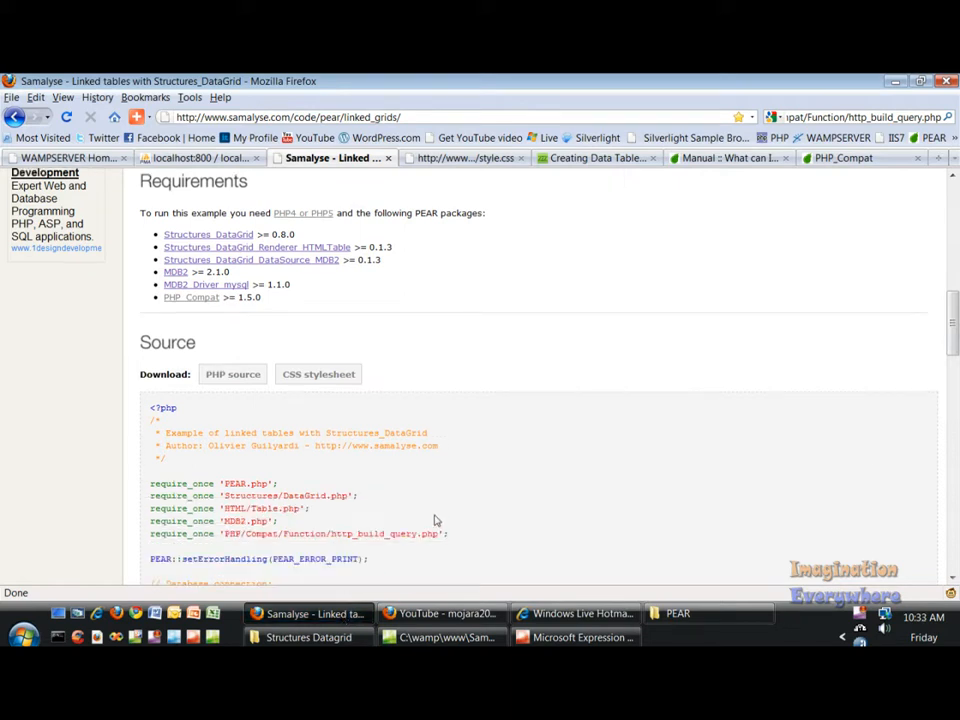
{"action": "scroll", "scroll_direction": "down", "scroll_amount": 3}
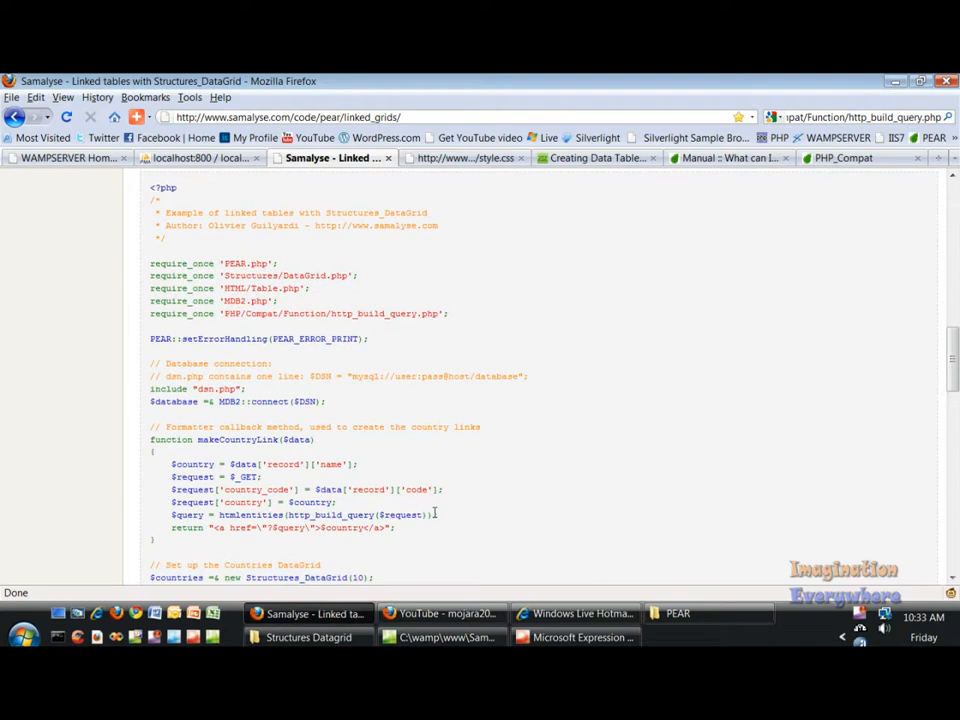
{"action": "scroll", "scroll_direction": "down", "scroll_amount": 3}
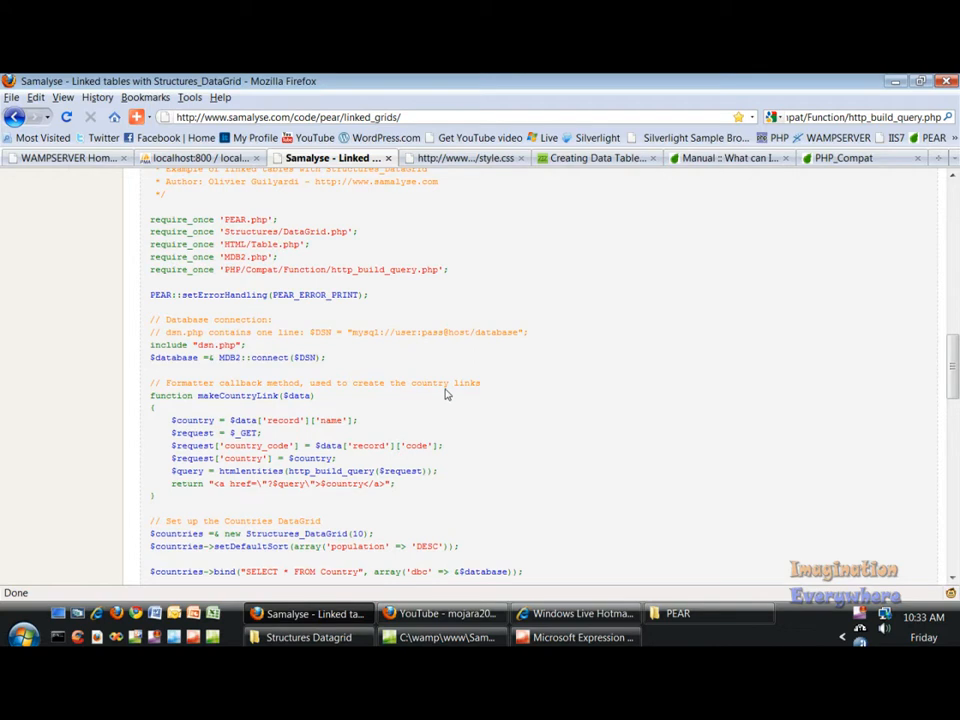
{"action": "mouse_move", "coordinate": [534, 382]}
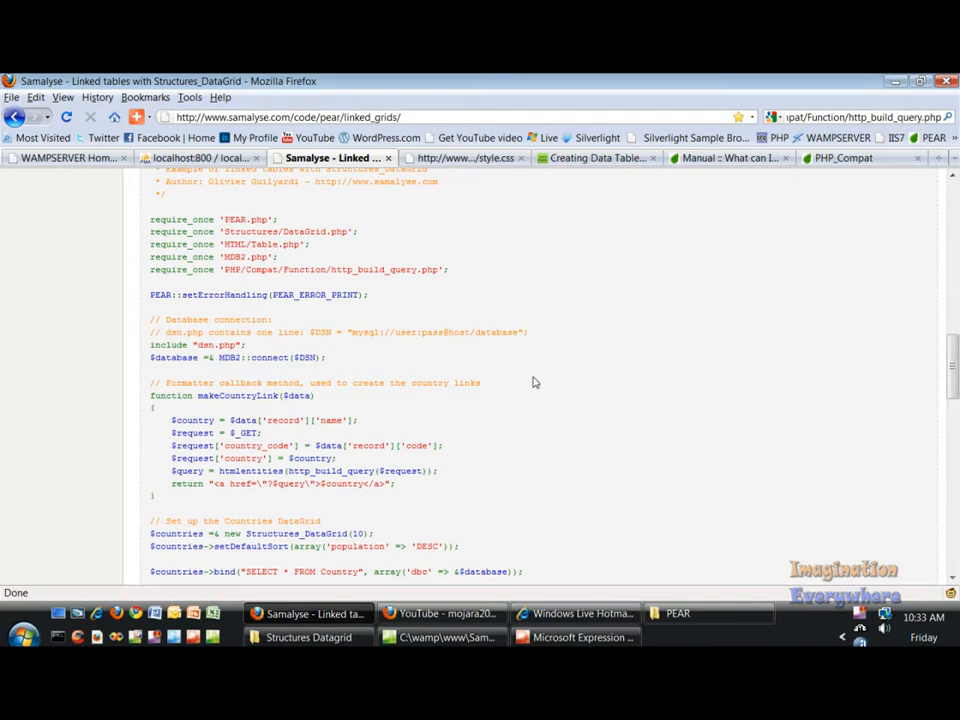
{"action": "scroll", "scroll_direction": "down", "scroll_amount": 3}
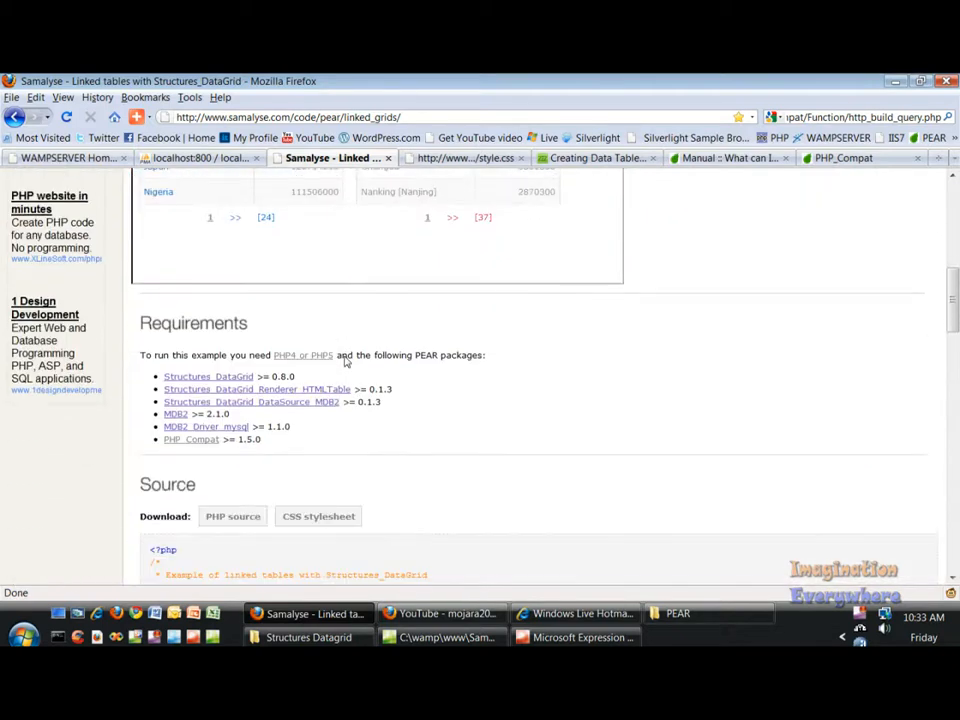
{"action": "mouse_move", "coordinate": [418, 364]}
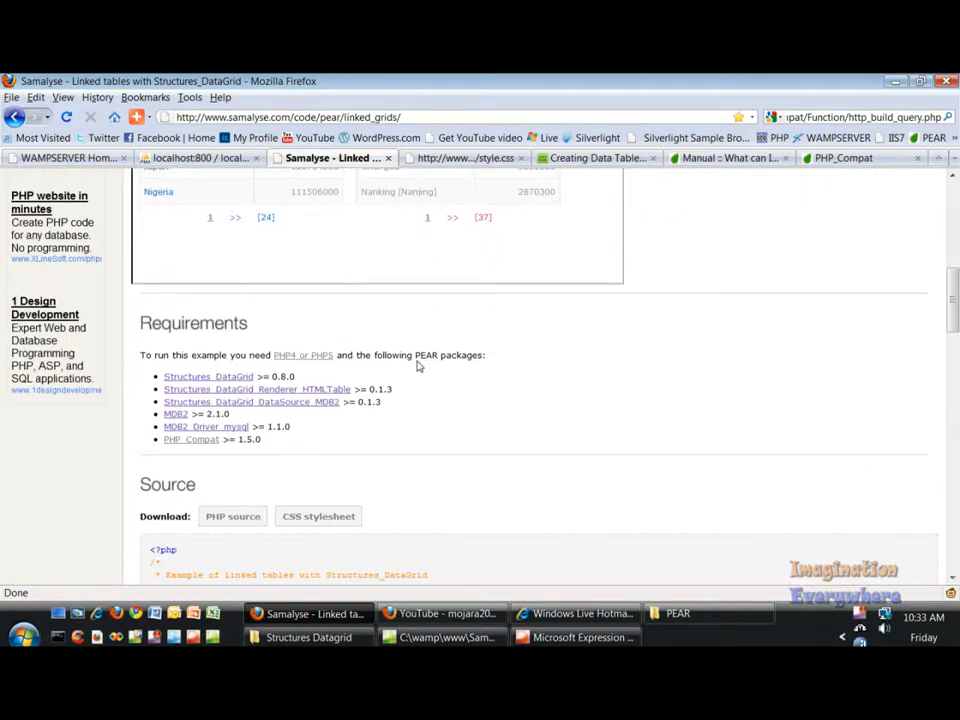
{"action": "scroll", "scroll_direction": "down", "scroll_amount": 3}
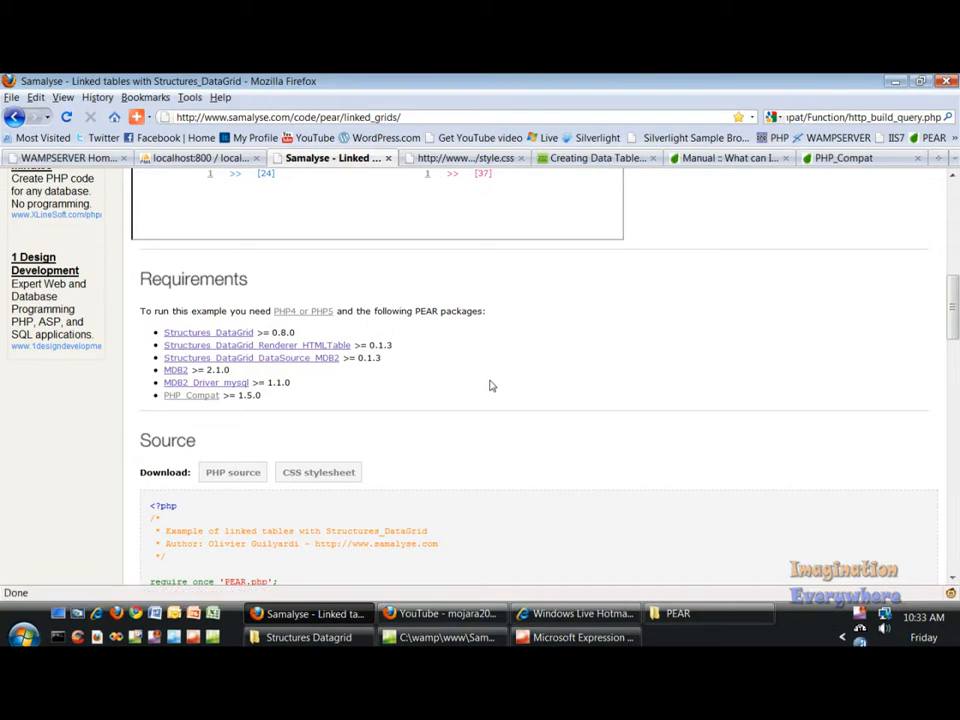
{"action": "mouse_move", "coordinate": [504, 378]}
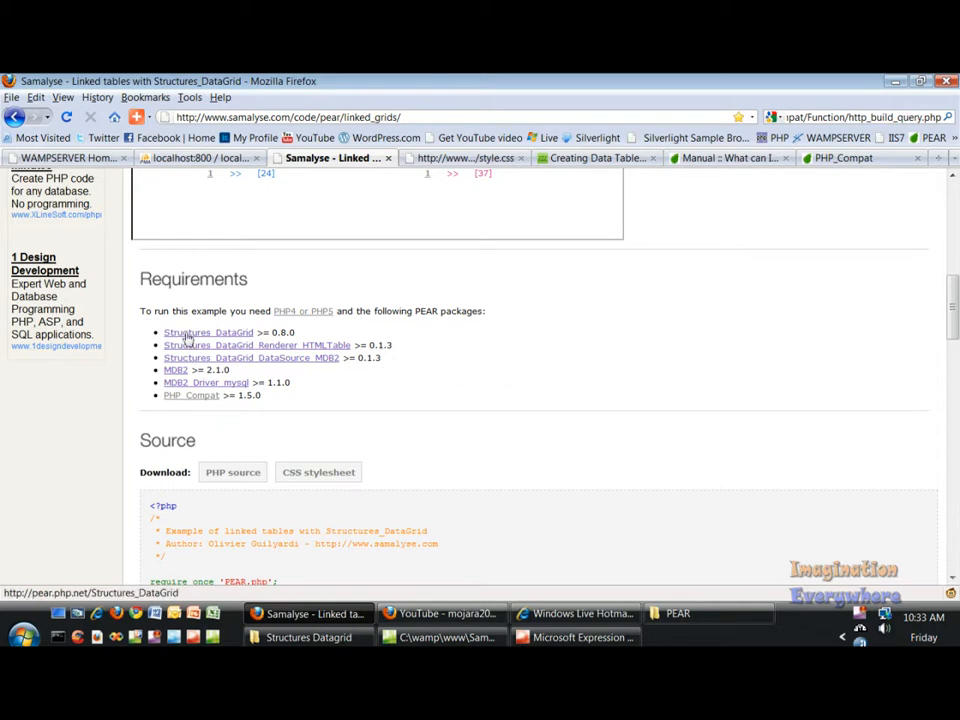
{"action": "mouse_move", "coordinate": [220, 340]}
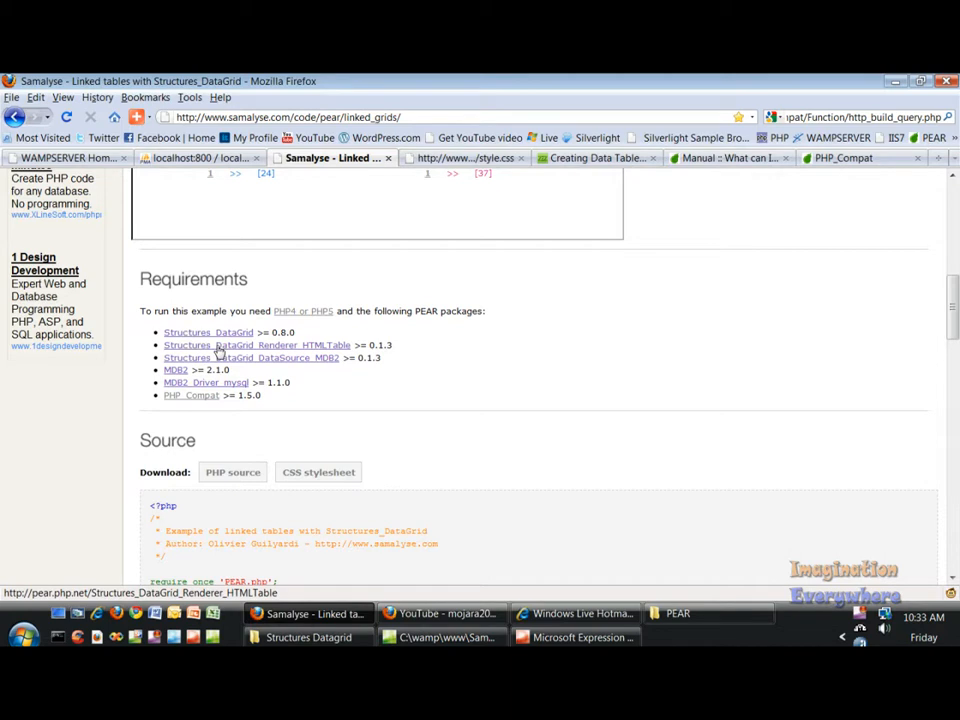
{"action": "mouse_move", "coordinate": [200, 358]}
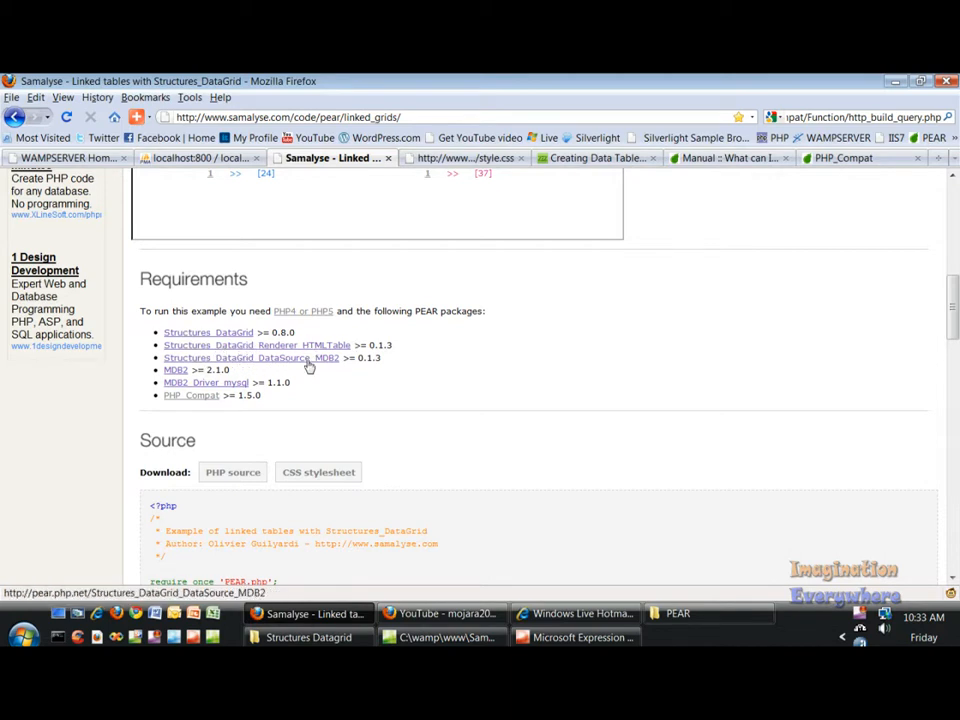
{"action": "mouse_move", "coordinate": [178, 388]}
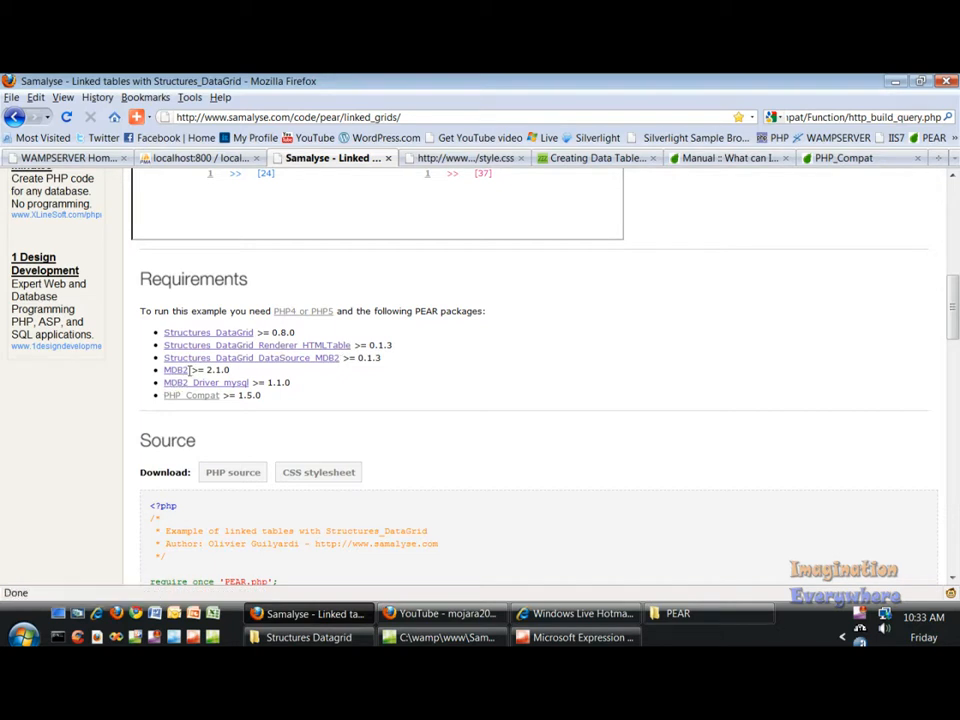
{"action": "mouse_move", "coordinate": [204, 384]}
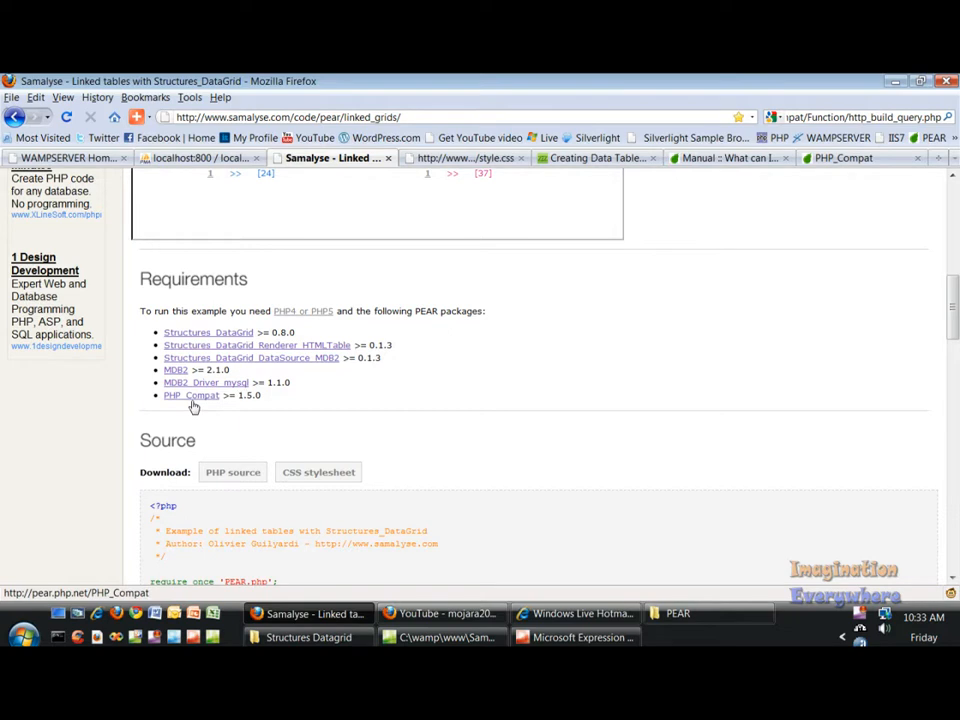
{"action": "scroll", "scroll_direction": "down", "scroll_amount": 3}
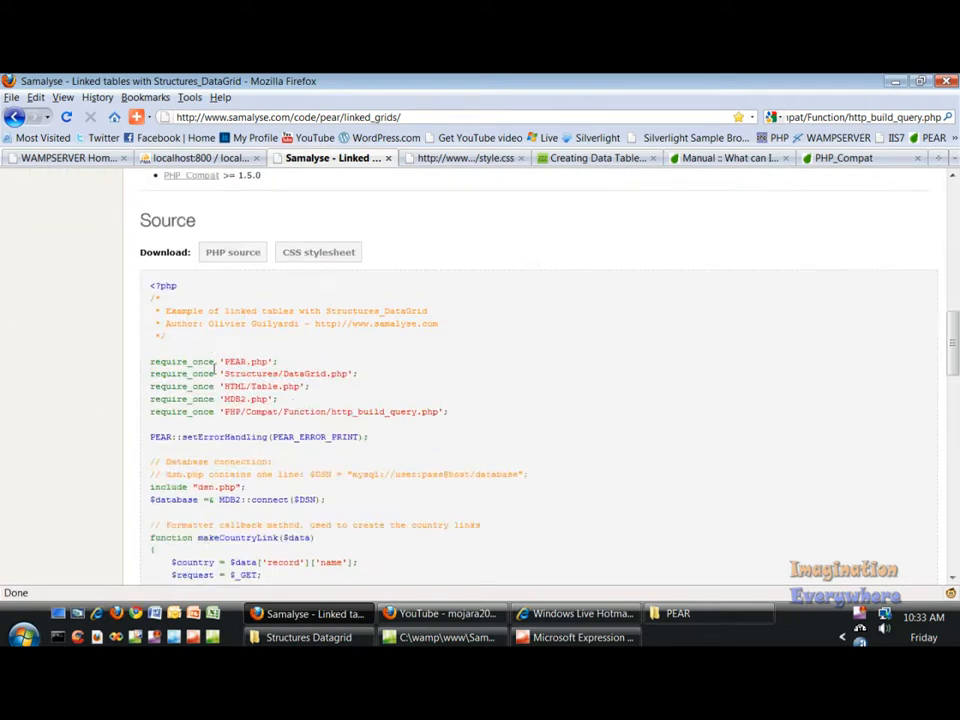
Show linked_tables.php in Expression Web and mark its http_build_query require_once line.
{"action": "left_click", "coordinate": [440, 636]}
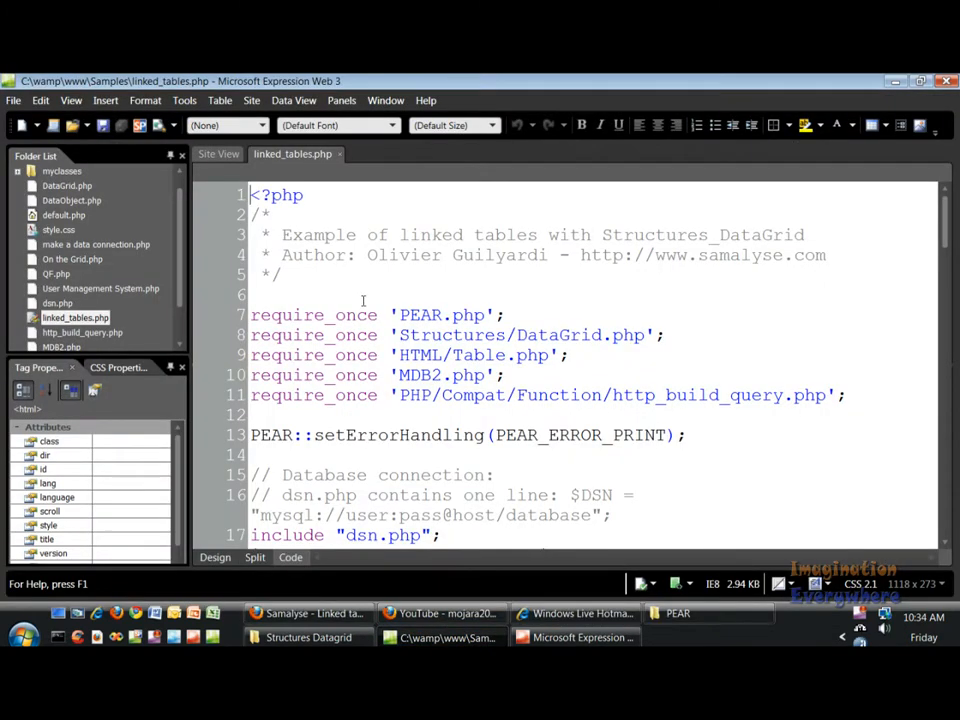
{"action": "left_click", "coordinate": [304, 612]}
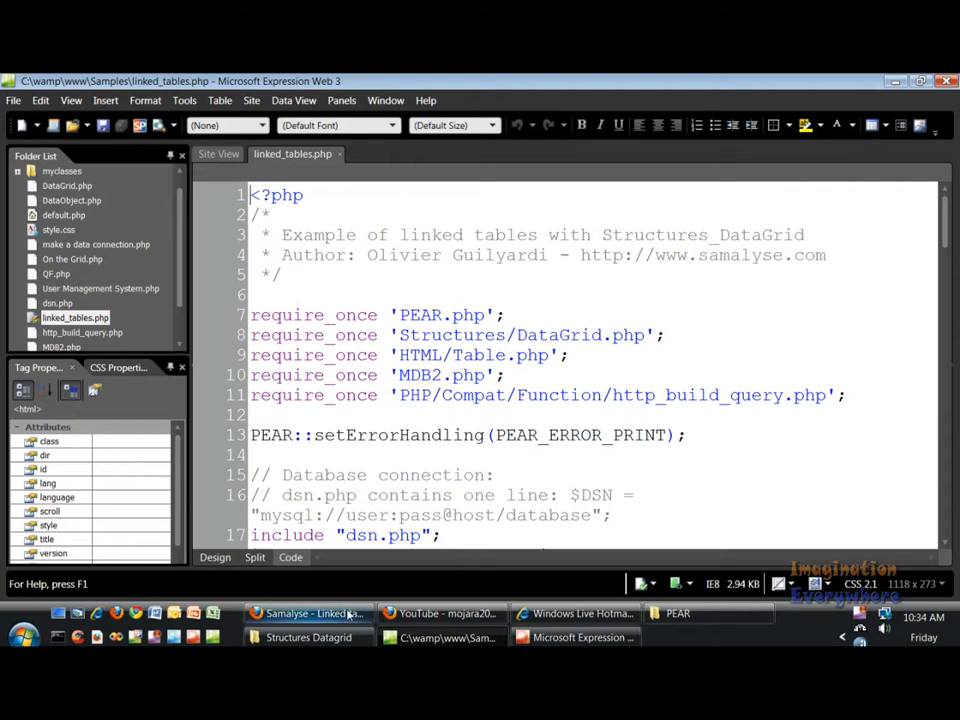
{"action": "left_click", "coordinate": [308, 612]}
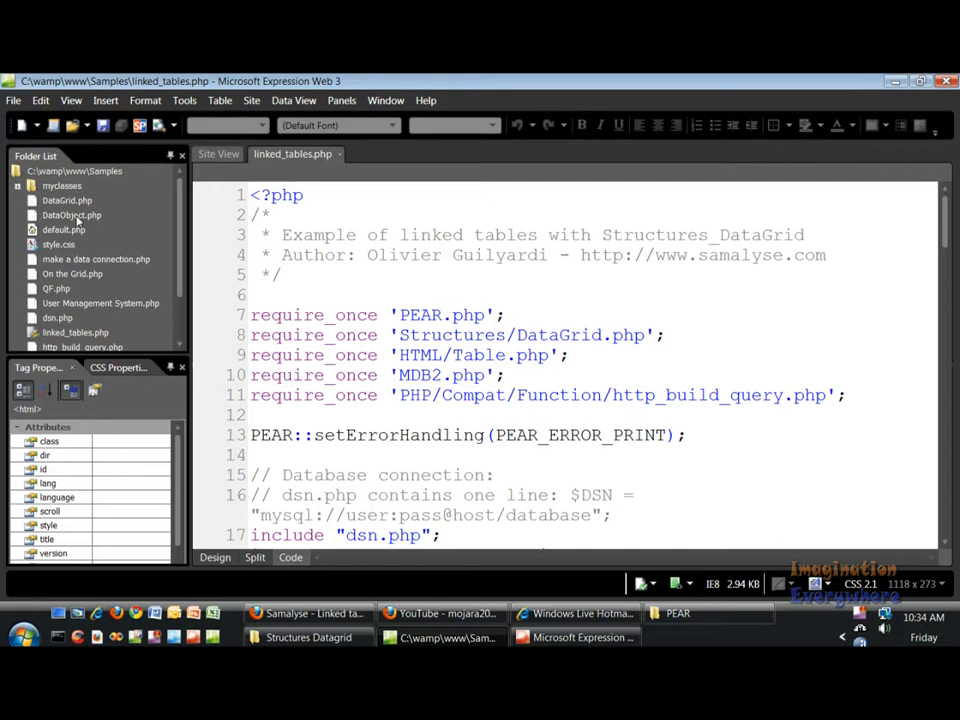
{"action": "left_click", "coordinate": [68, 200]}
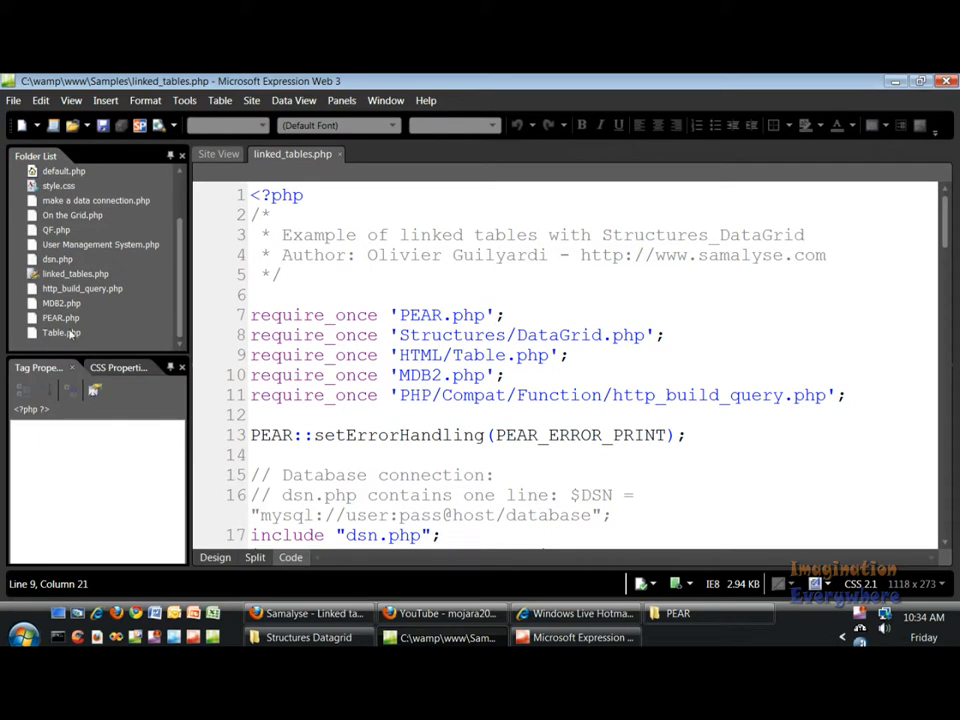
Locate MDB2.php among the Samples site files and switch to the local PEAR folder in Explorer.
{"action": "left_click", "coordinate": [60, 332]}
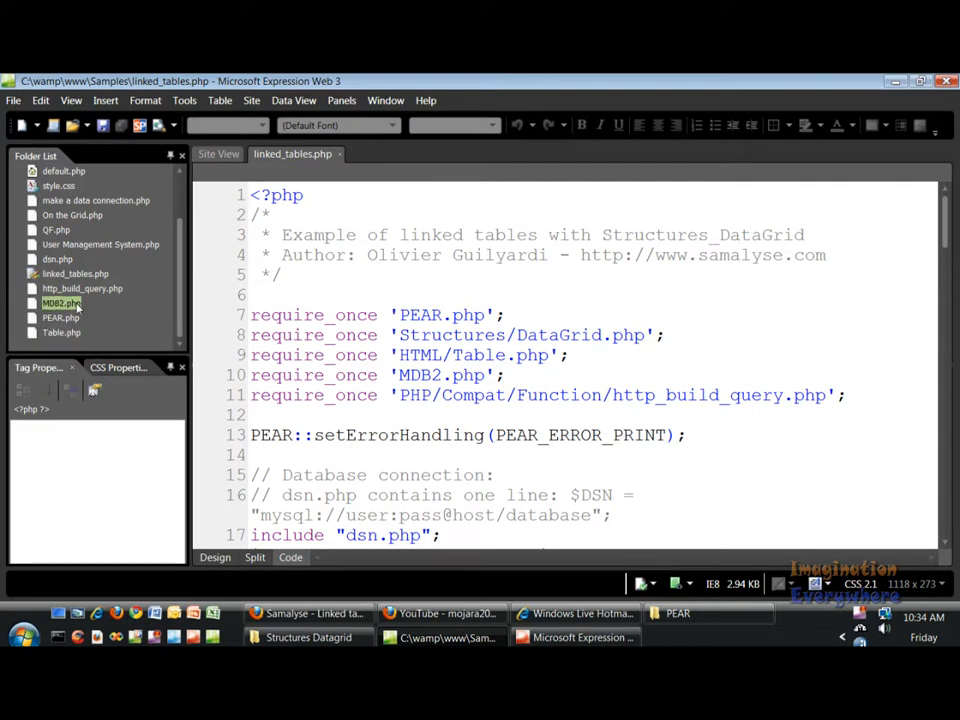
{"action": "mouse_move", "coordinate": [492, 396]}
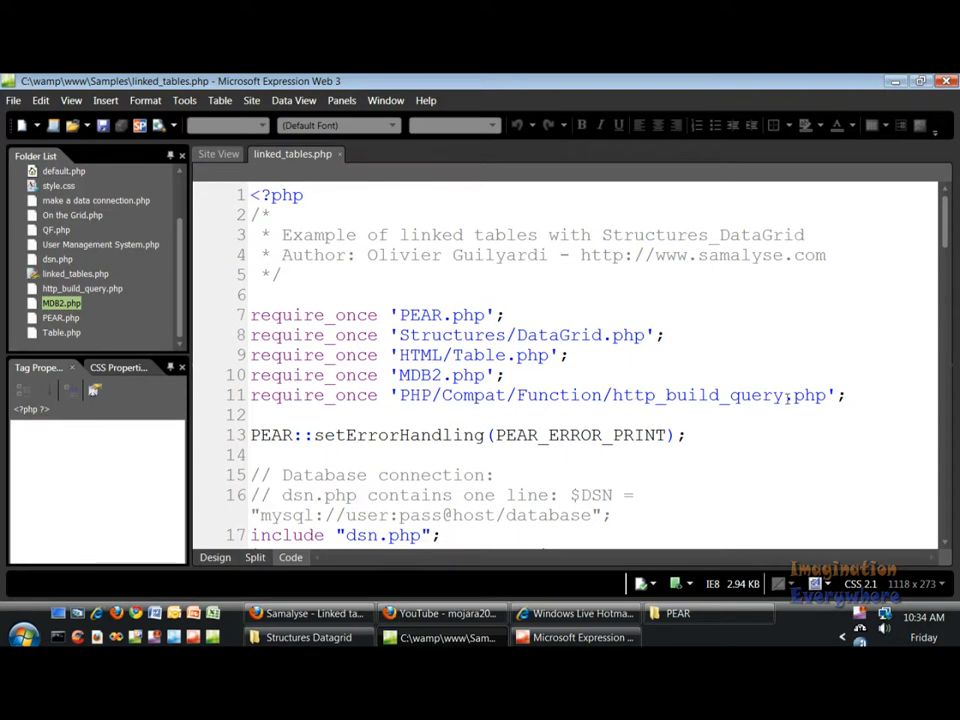
{"action": "left_click", "coordinate": [678, 612]}
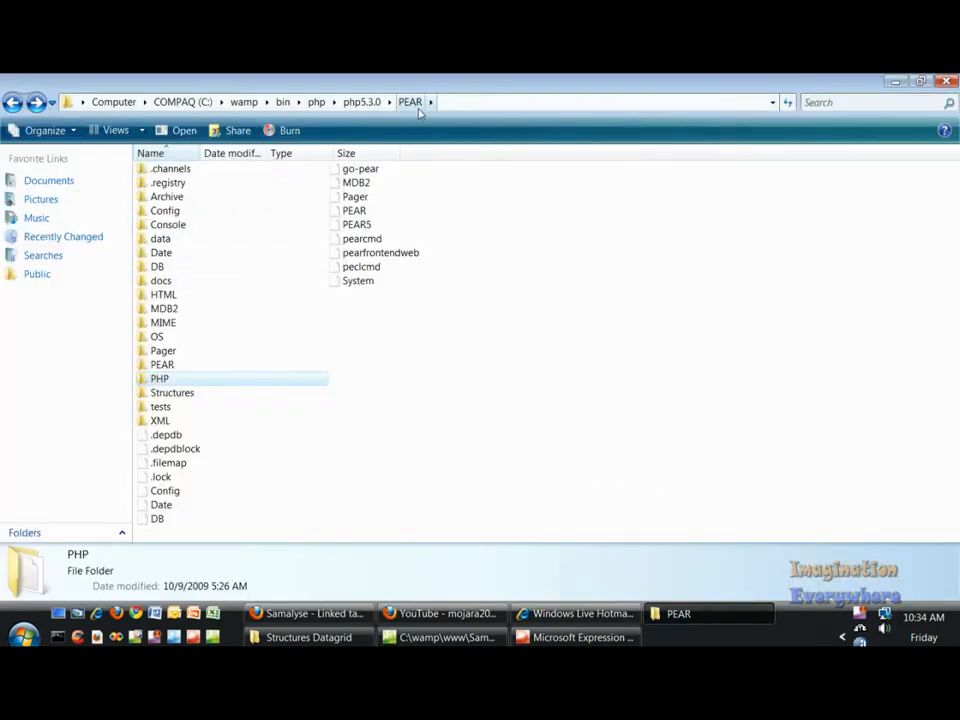
Open the PEAR PHP\Compat\Function folder in Explorer.
{"action": "double_click", "coordinate": [160, 378]}
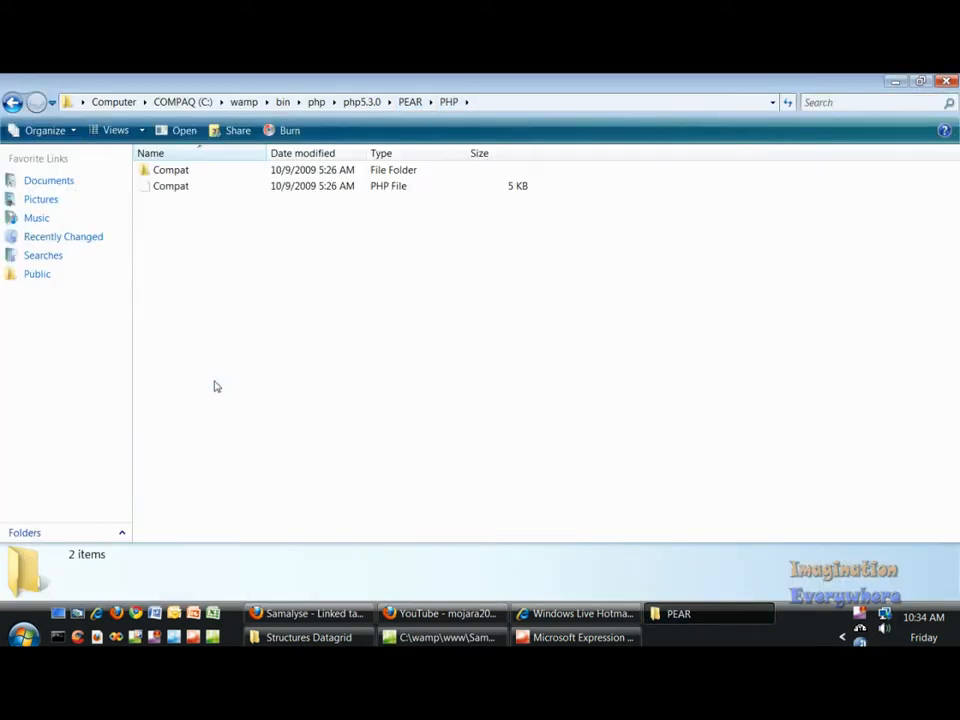
{"action": "left_click", "coordinate": [170, 186]}
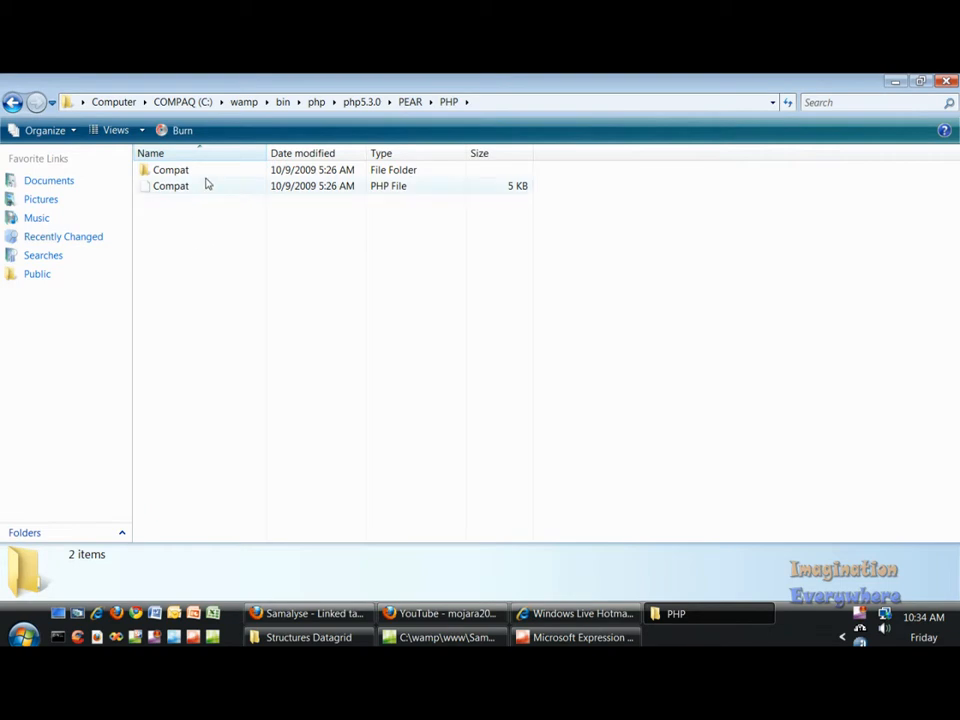
{"action": "mouse_move", "coordinate": [204, 186]}
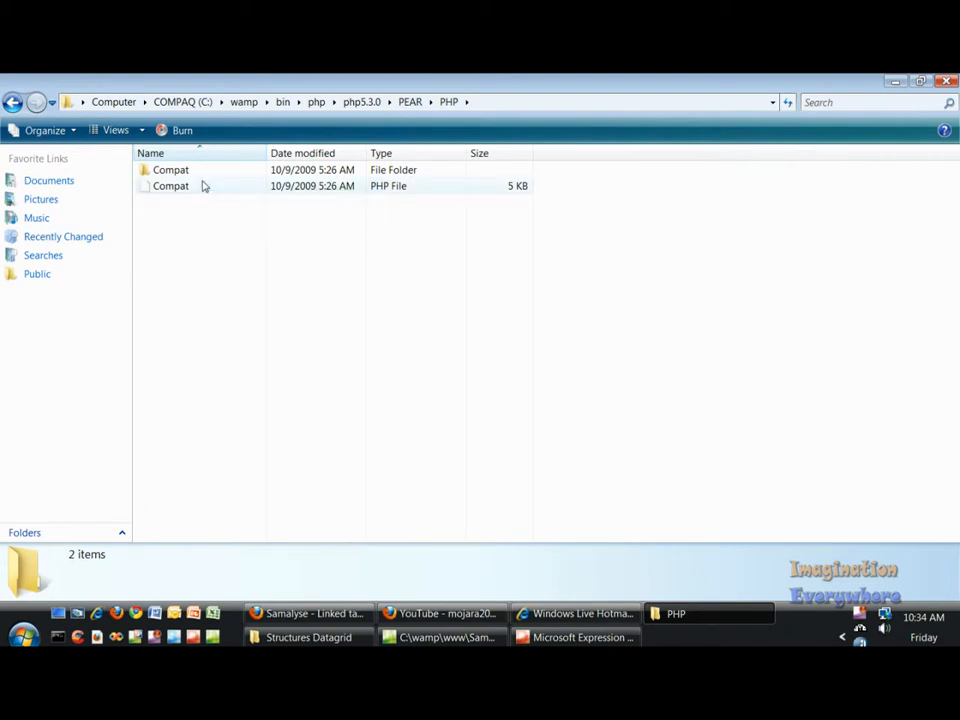
{"action": "left_click", "coordinate": [170, 186]}
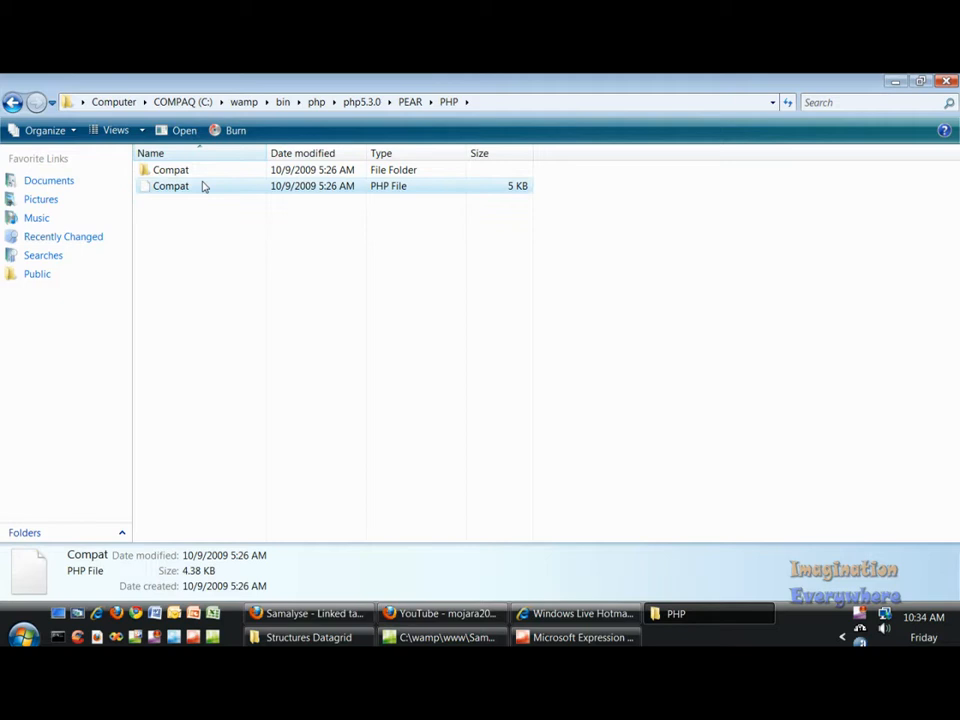
{"action": "double_click", "coordinate": [172, 168]}
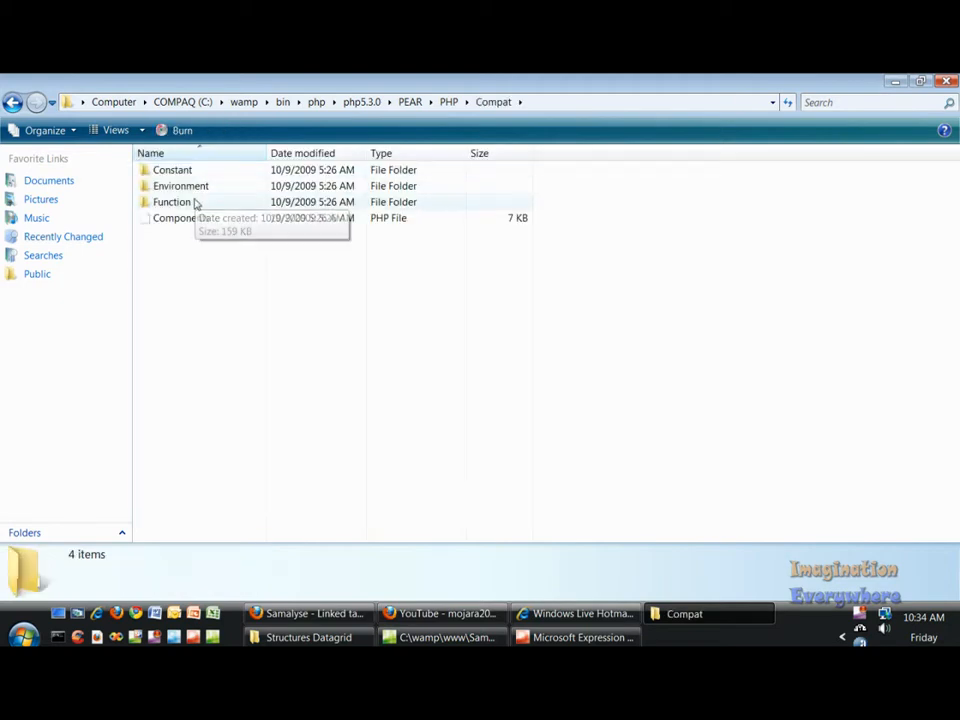
{"action": "double_click", "coordinate": [172, 202]}
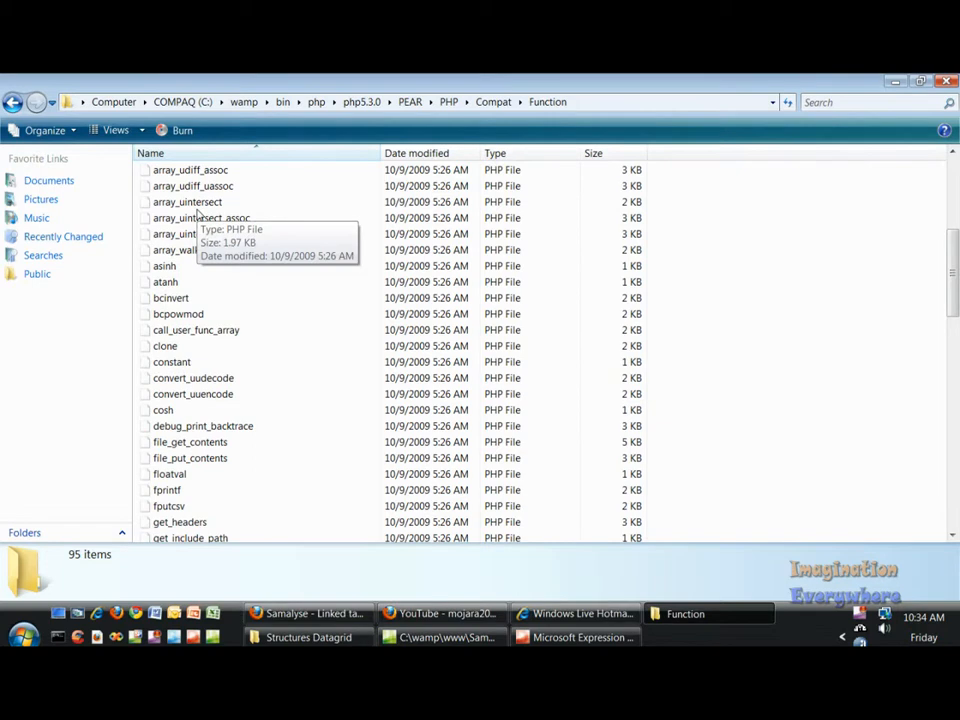
Find and select the http_build_query file among the Function folder's PHP files.
{"action": "scroll", "scroll_direction": "down", "scroll_amount": 3}
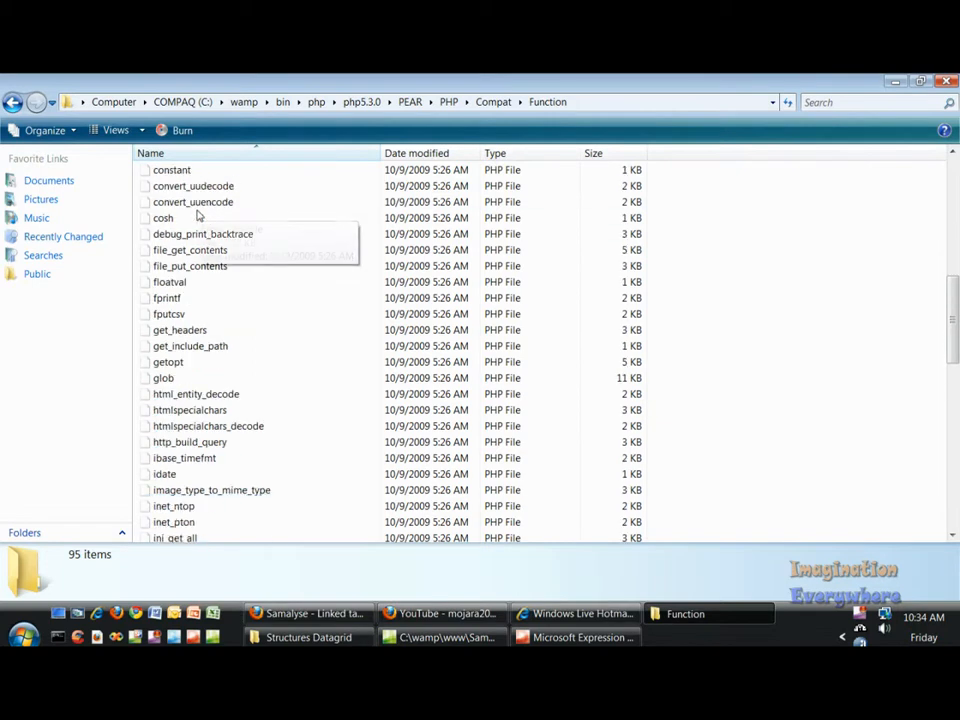
{"action": "scroll", "scroll_direction": "down", "scroll_amount": 3}
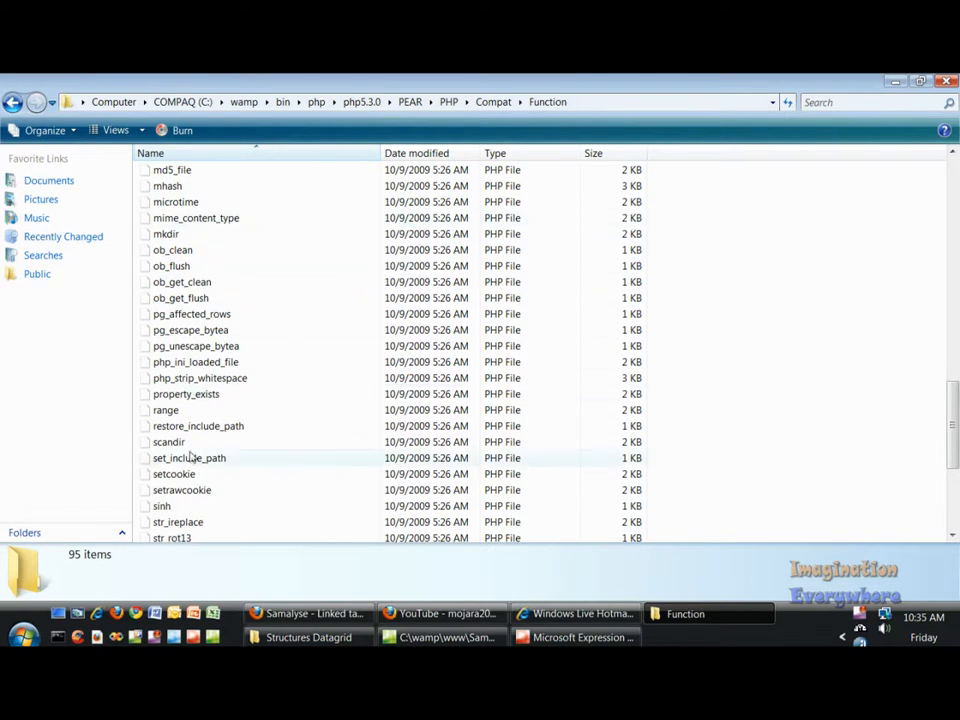
{"action": "scroll", "scroll_direction": "down", "scroll_amount": 3}
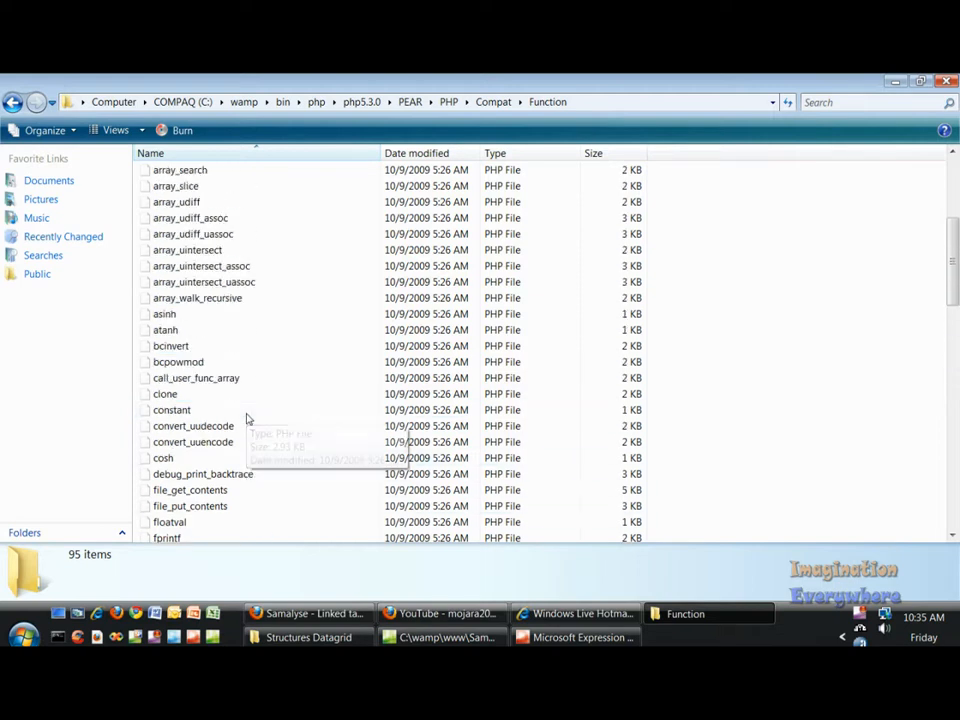
{"action": "scroll", "scroll_direction": "down", "scroll_amount": 3}
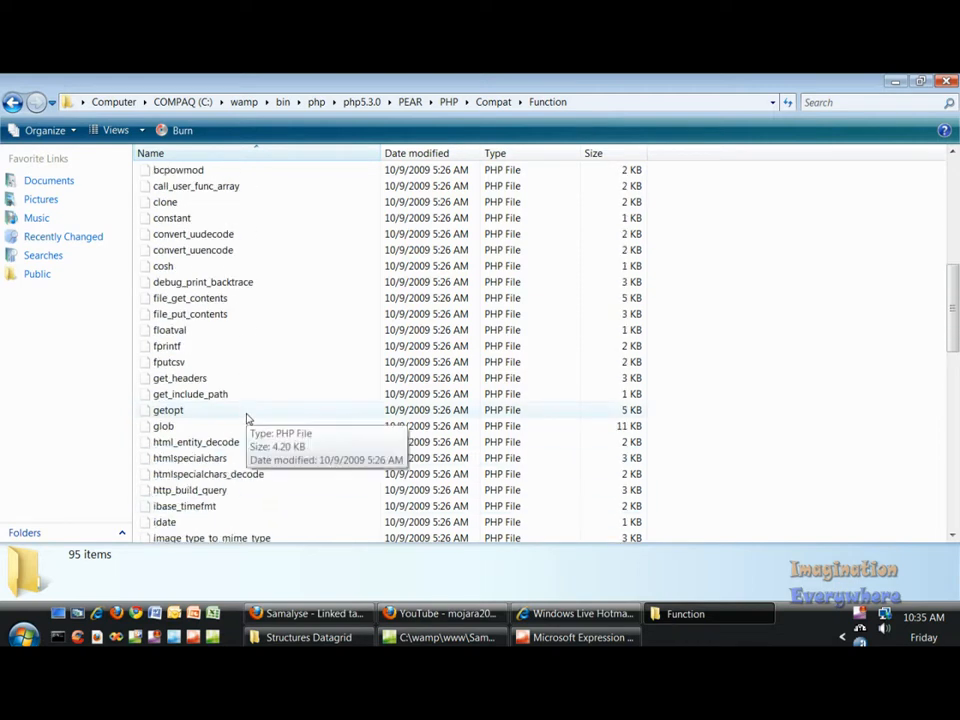
{"action": "scroll", "scroll_direction": "down", "scroll_amount": 3}
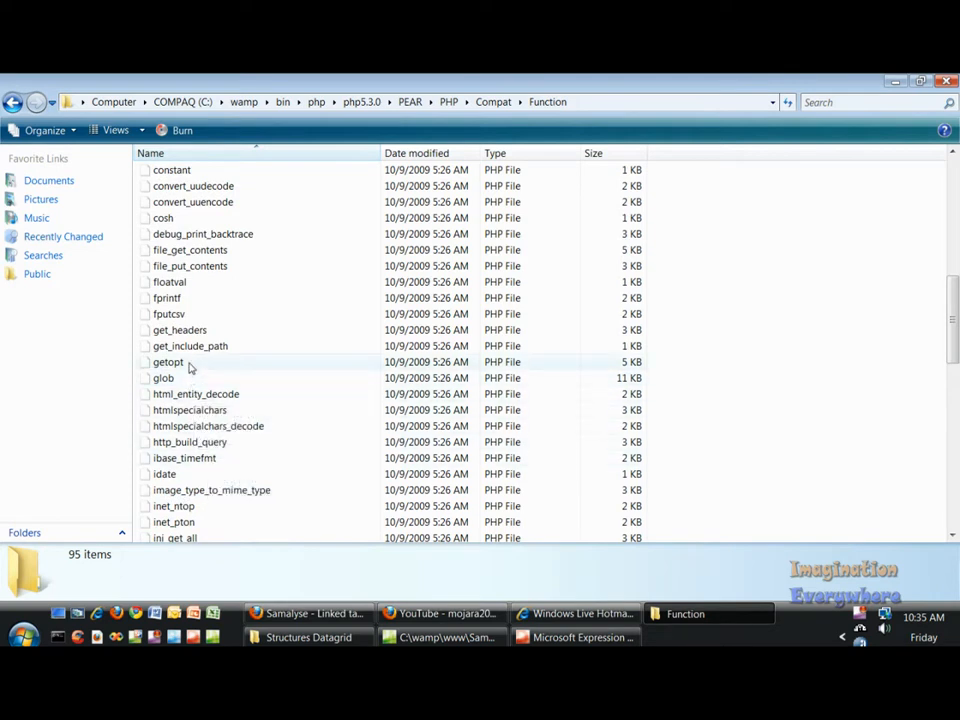
{"action": "mouse_move", "coordinate": [190, 344]}
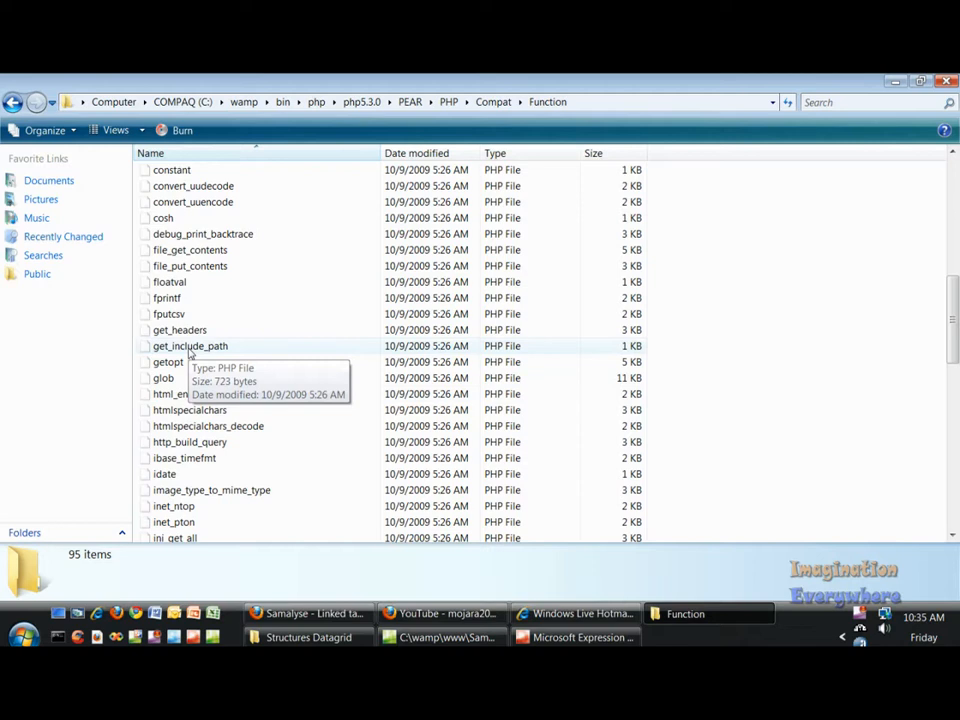
{"action": "scroll", "scroll_direction": "down", "scroll_amount": 3}
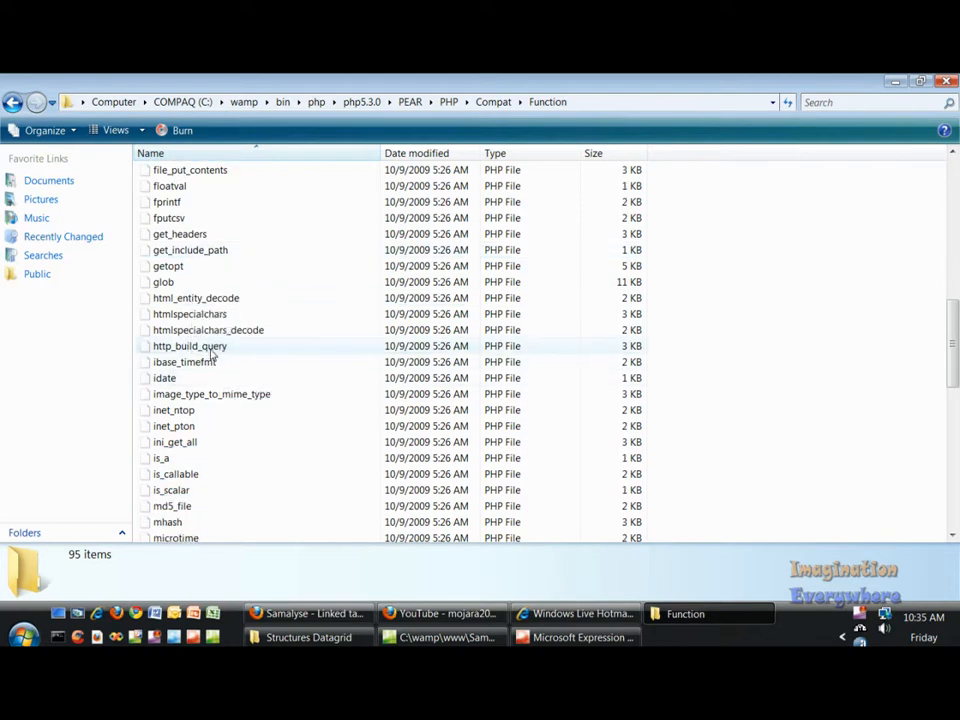
{"action": "left_click", "coordinate": [190, 344]}
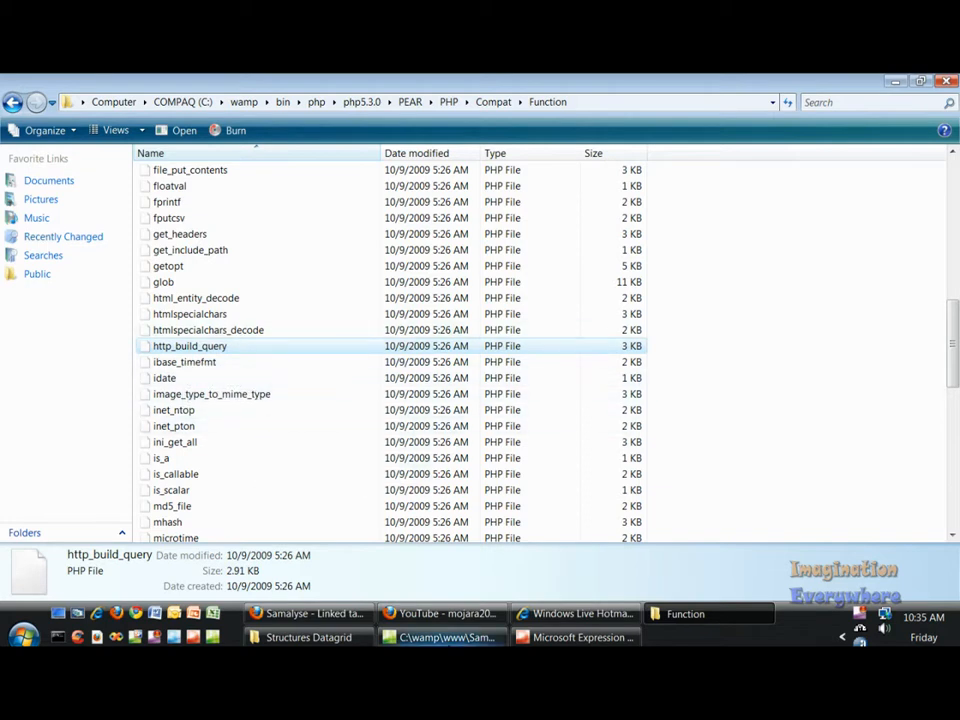
Review linked_tables.php's makeCountryLink formatter and Countries DataGrid setup in Expression Web.
{"action": "left_click", "coordinate": [440, 636]}
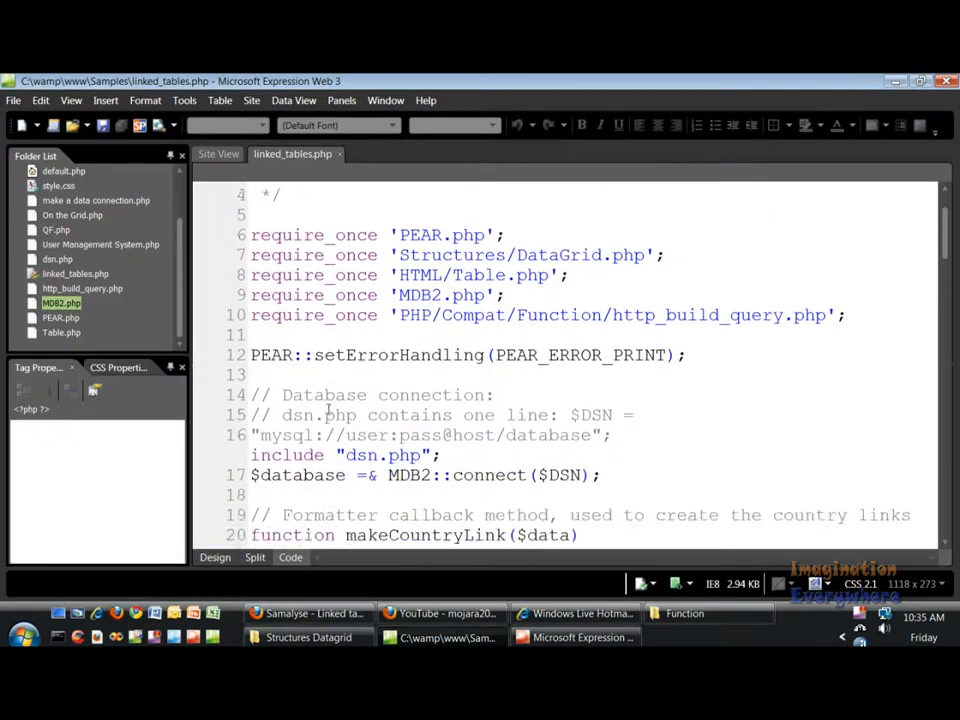
{"action": "scroll", "scroll_direction": "down", "scroll_amount": 3}
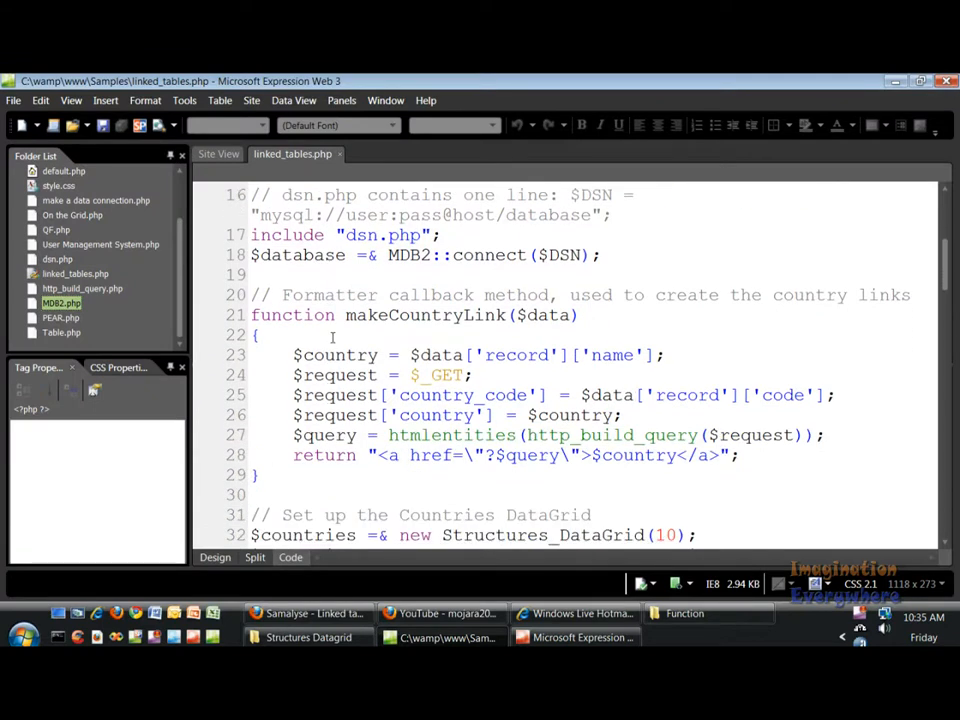
{"action": "scroll", "scroll_direction": "down", "scroll_amount": 3}
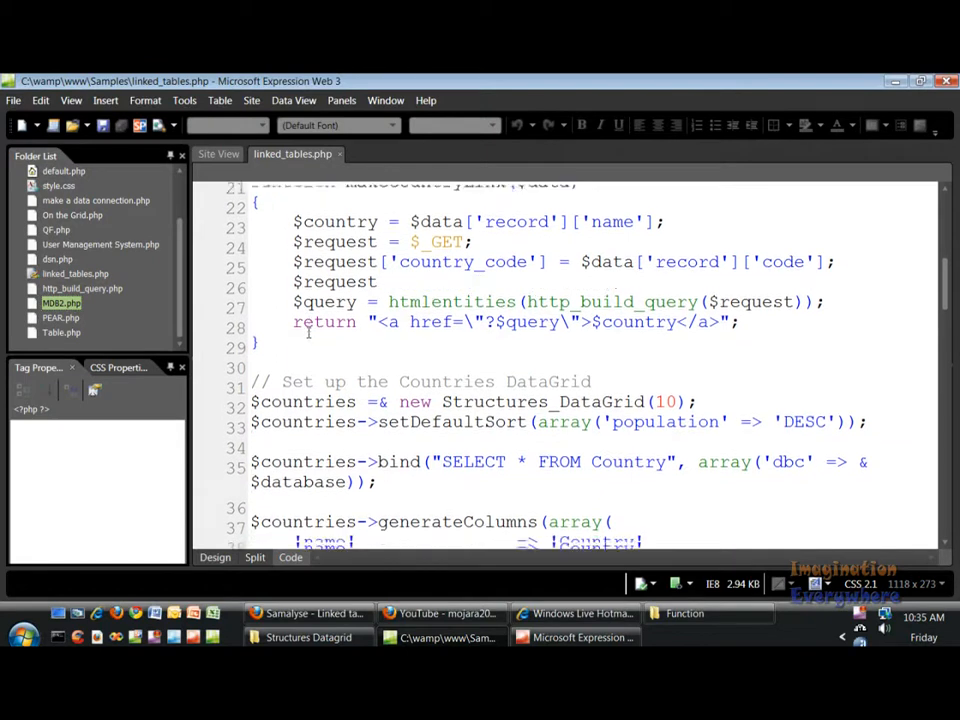
{"action": "scroll", "scroll_direction": "down", "scroll_amount": 3}
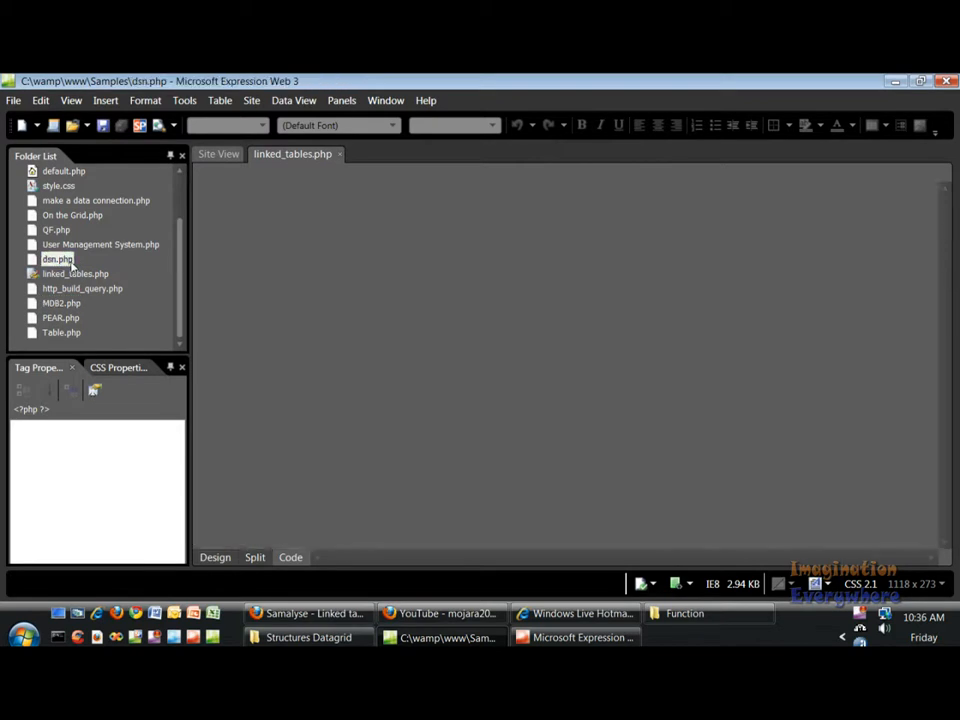
Open dsn.php showing the DSN connecting as root to the local MySQL world database.
{"action": "double_click", "coordinate": [56, 258]}
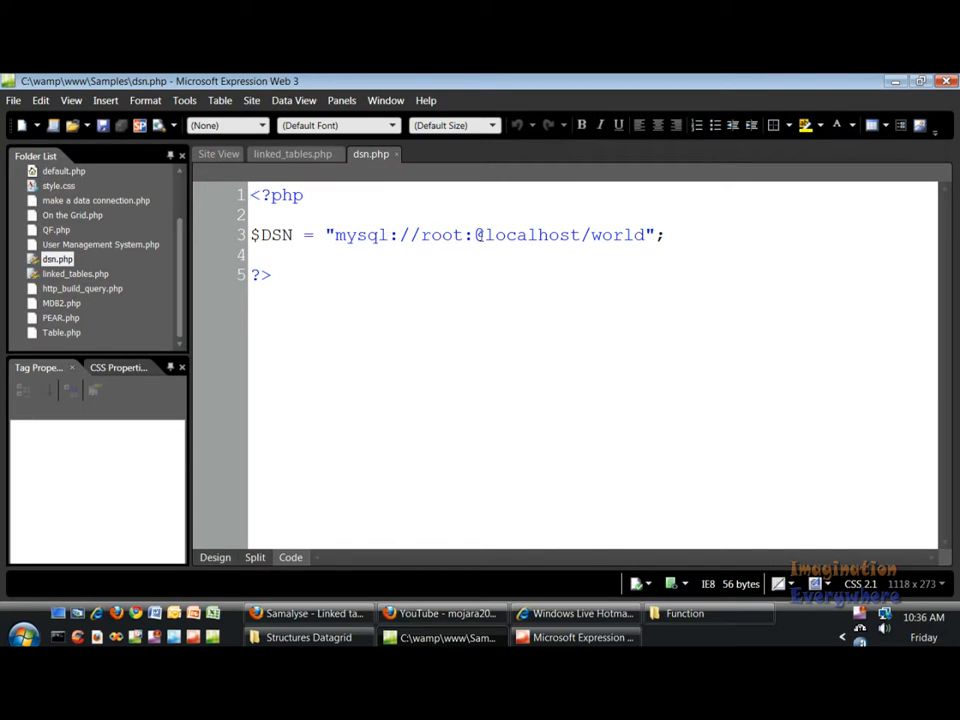
{"action": "left_click", "coordinate": [472, 236]}
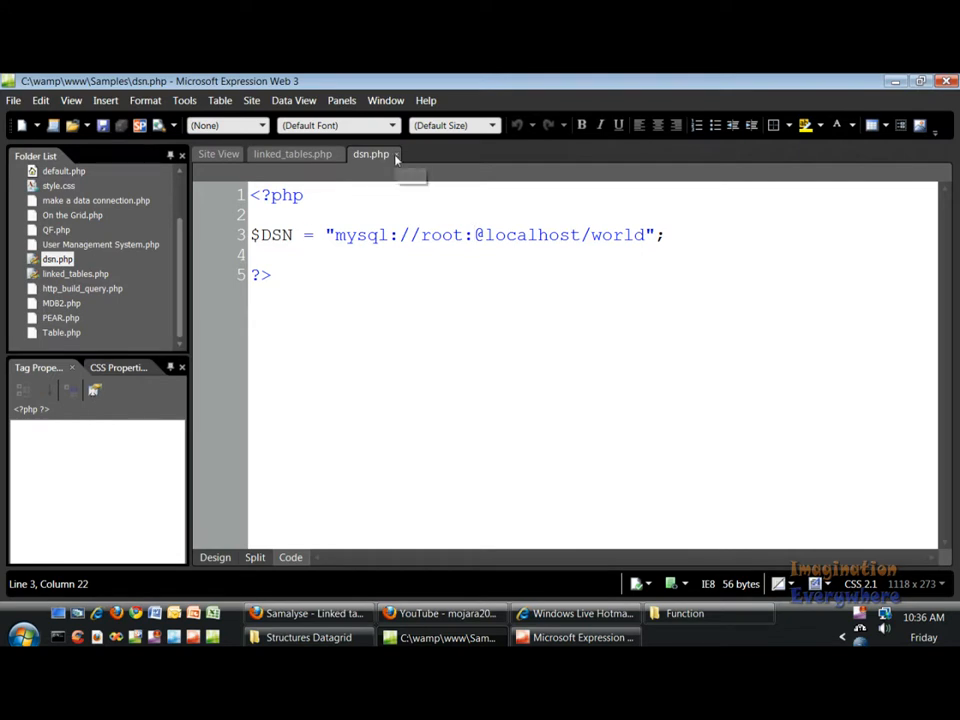
Scroll through linked_tables.php and preview it in Firefox, showing World countries and Cities grids.
{"action": "left_click", "coordinate": [292, 152]}
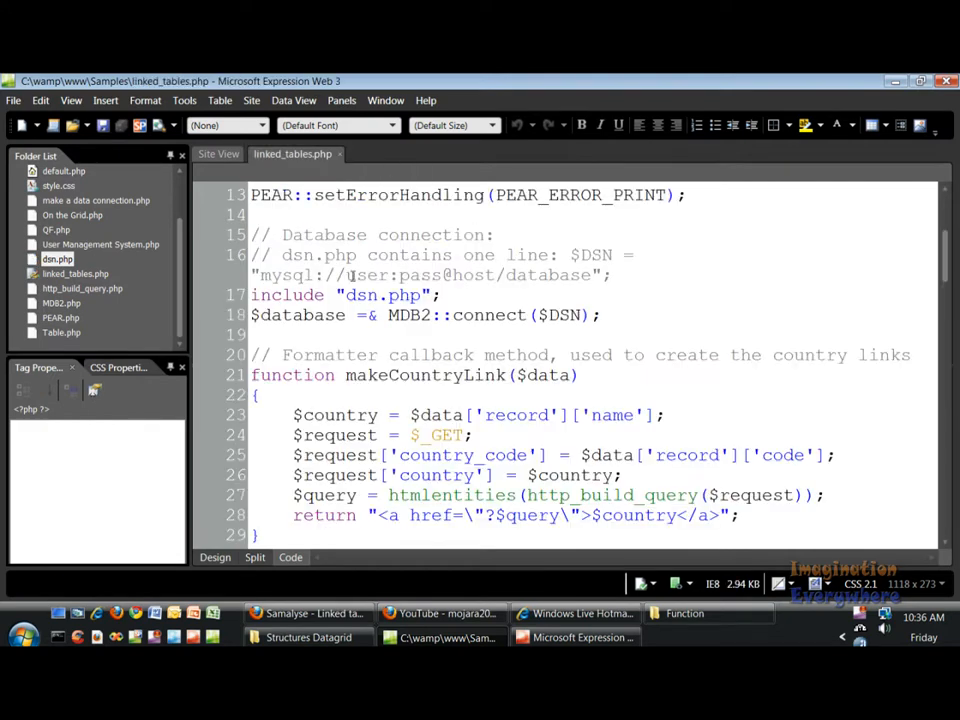
{"action": "scroll", "scroll_direction": "down", "scroll_amount": 3}
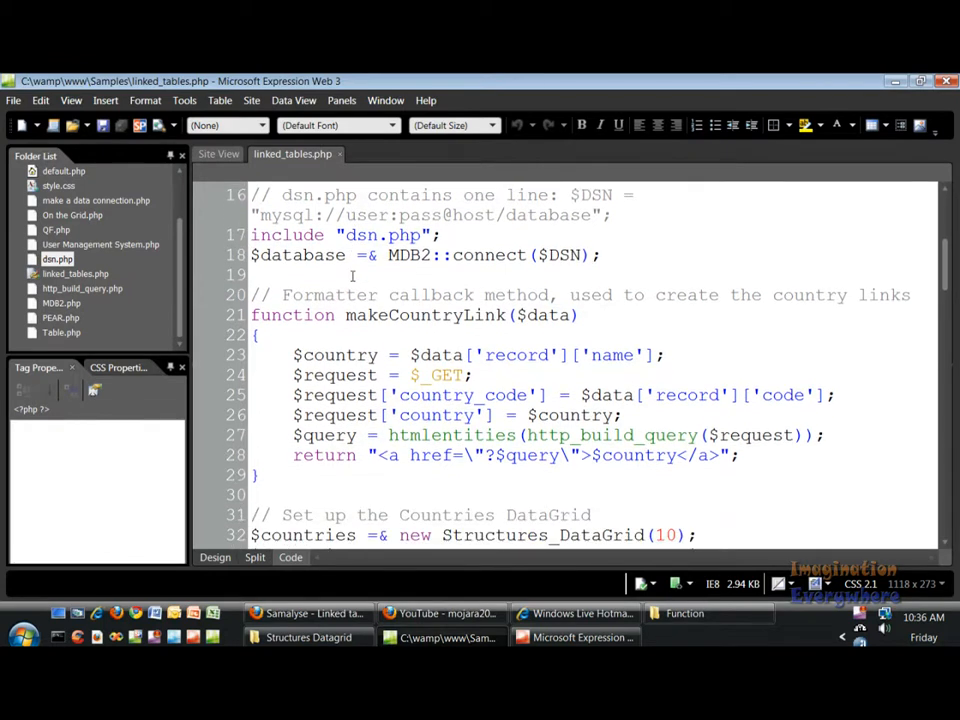
{"action": "scroll", "scroll_direction": "down", "scroll_amount": 3}
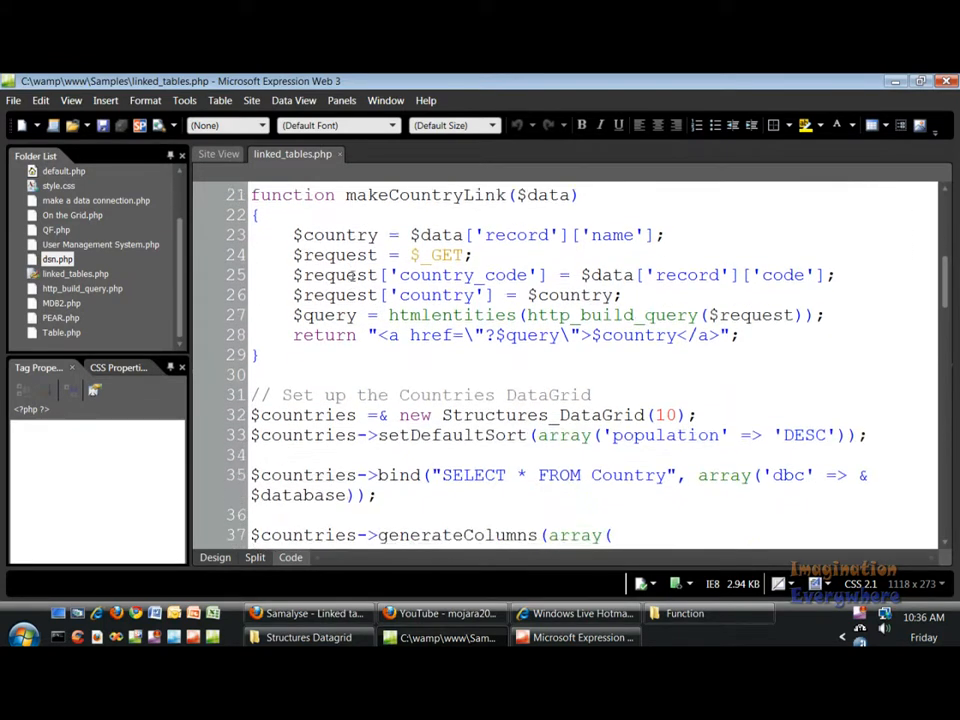
{"action": "scroll", "scroll_direction": "down", "scroll_amount": 3}
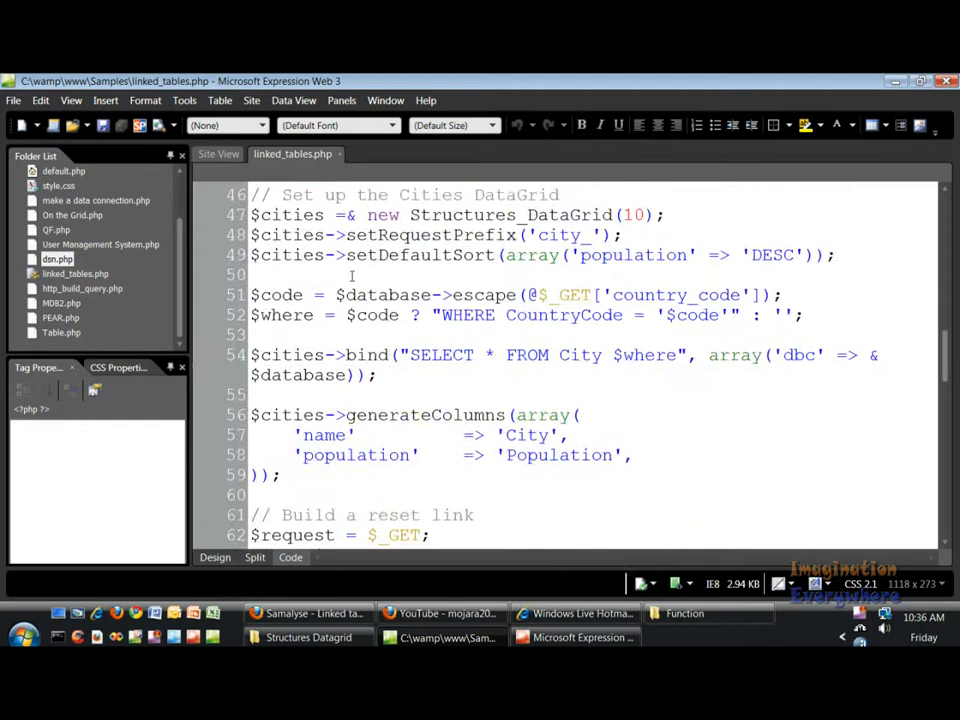
{"action": "mouse_move", "coordinate": [160, 124]}
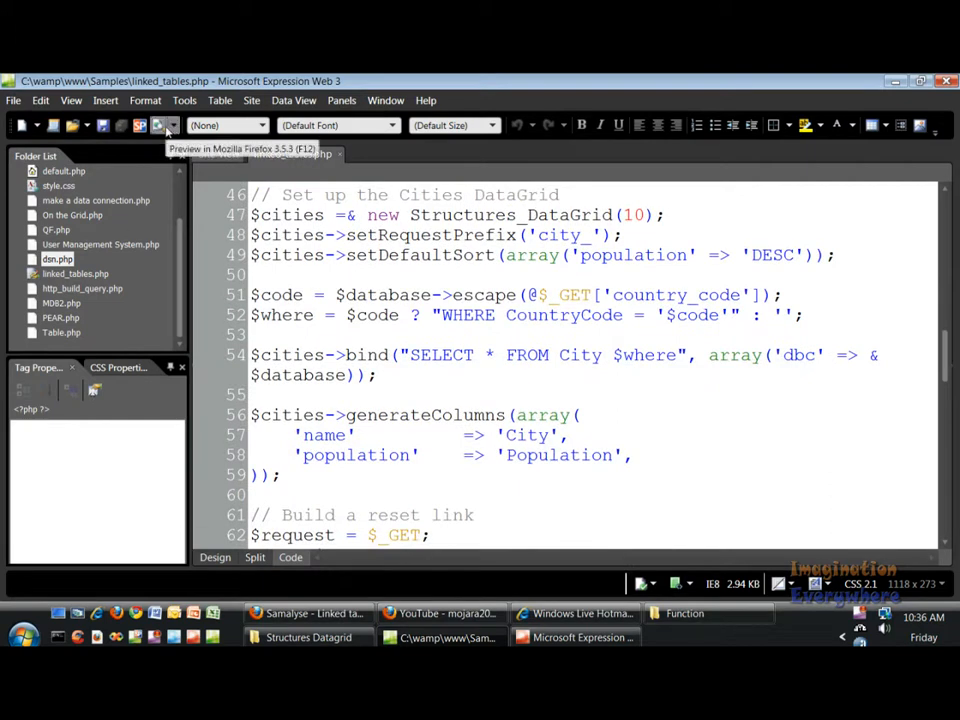
{"action": "left_click", "coordinate": [164, 124]}
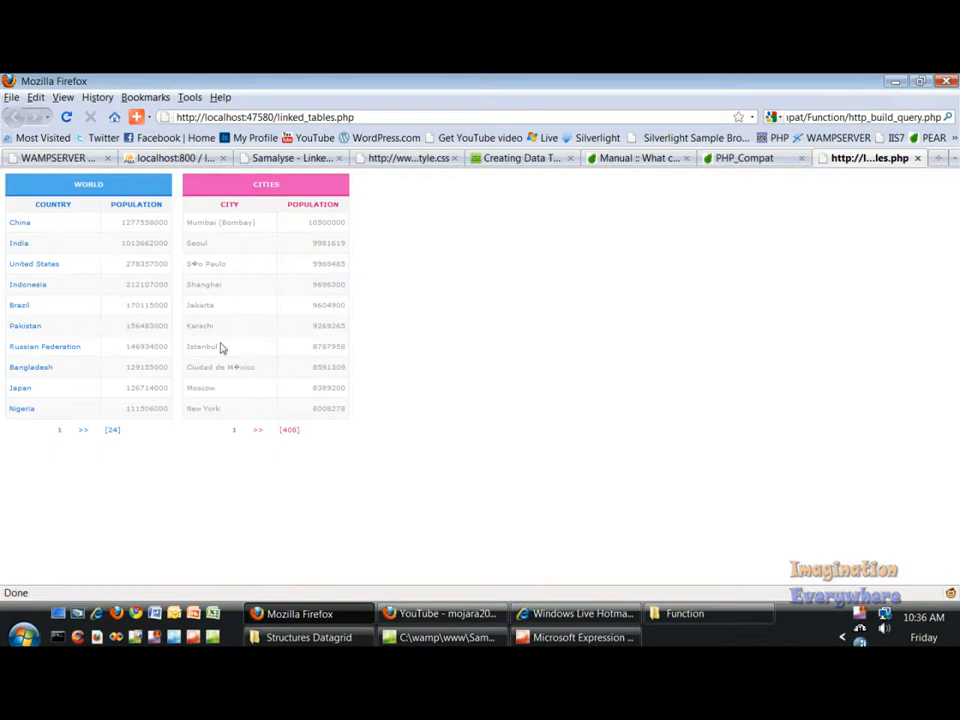
Page the World countries grid to page 2 and back, then list the cities of United States.
{"action": "left_click", "coordinate": [84, 430]}
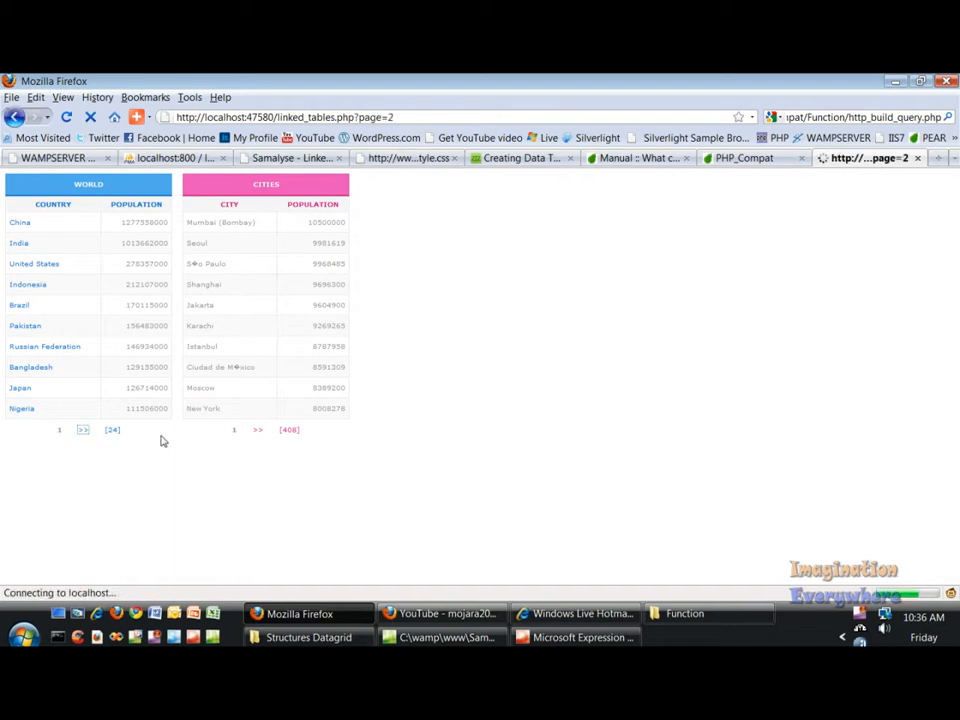
{"action": "left_click", "coordinate": [82, 428]}
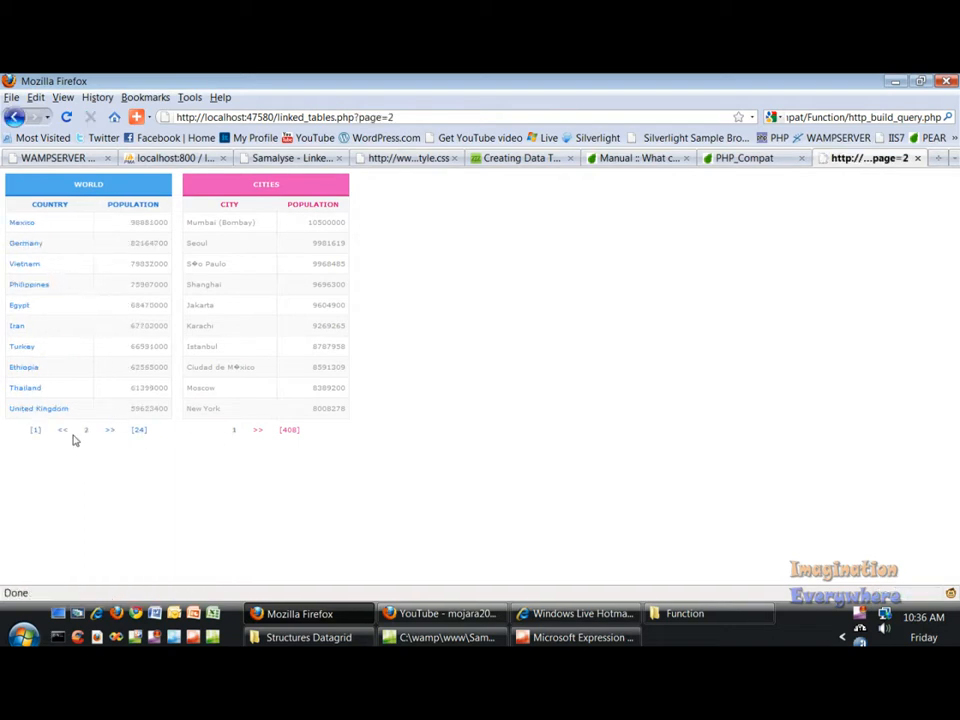
{"action": "left_click", "coordinate": [62, 428]}
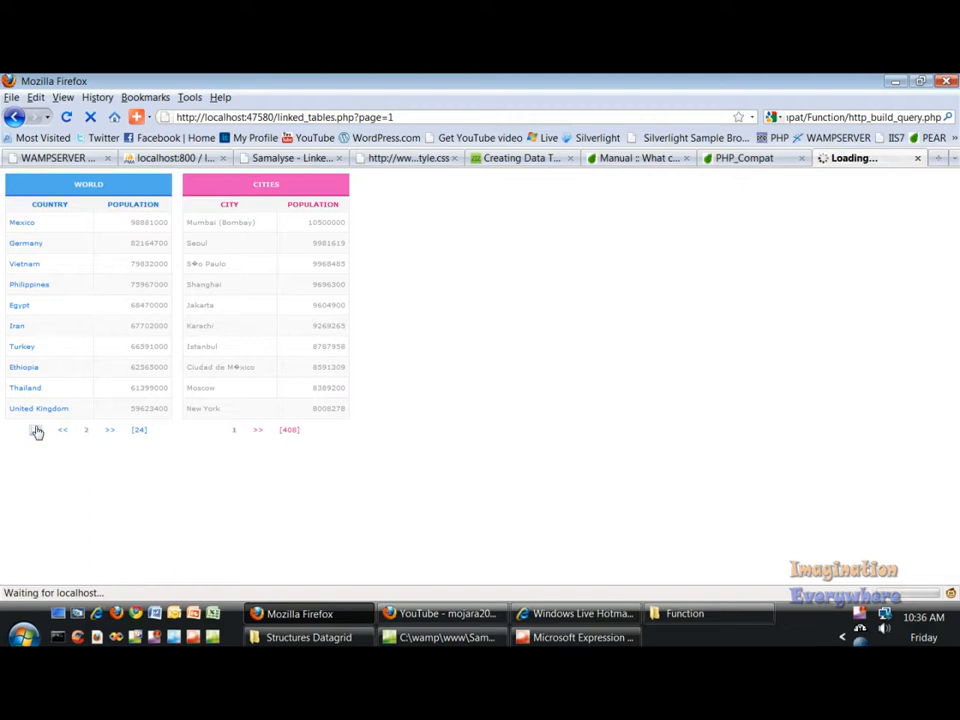
{"action": "left_click", "coordinate": [62, 430]}
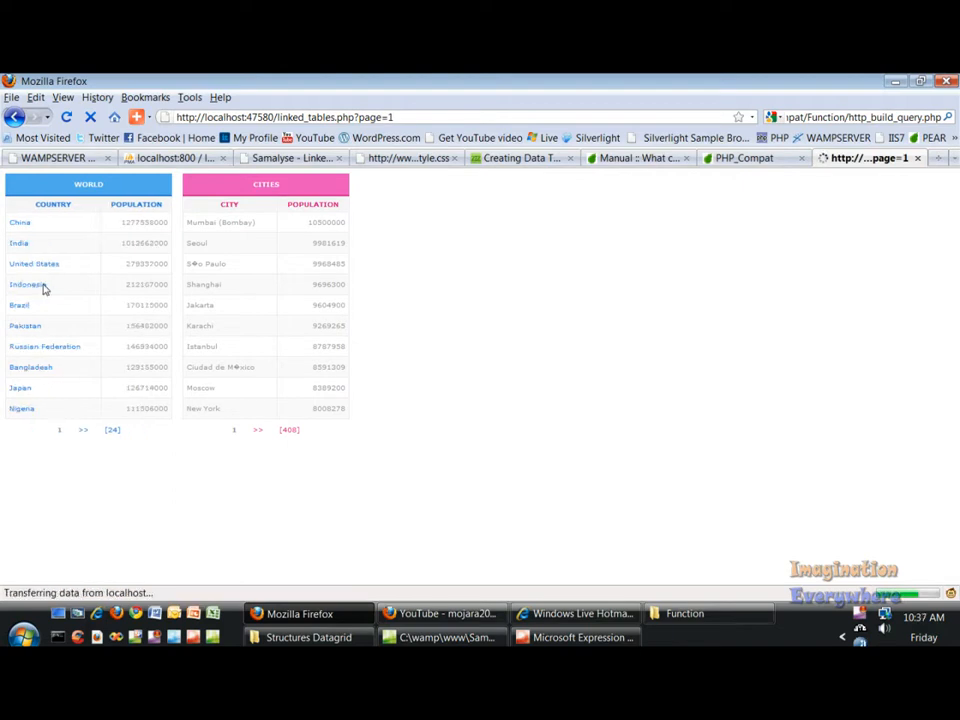
{"action": "left_click", "coordinate": [34, 264]}
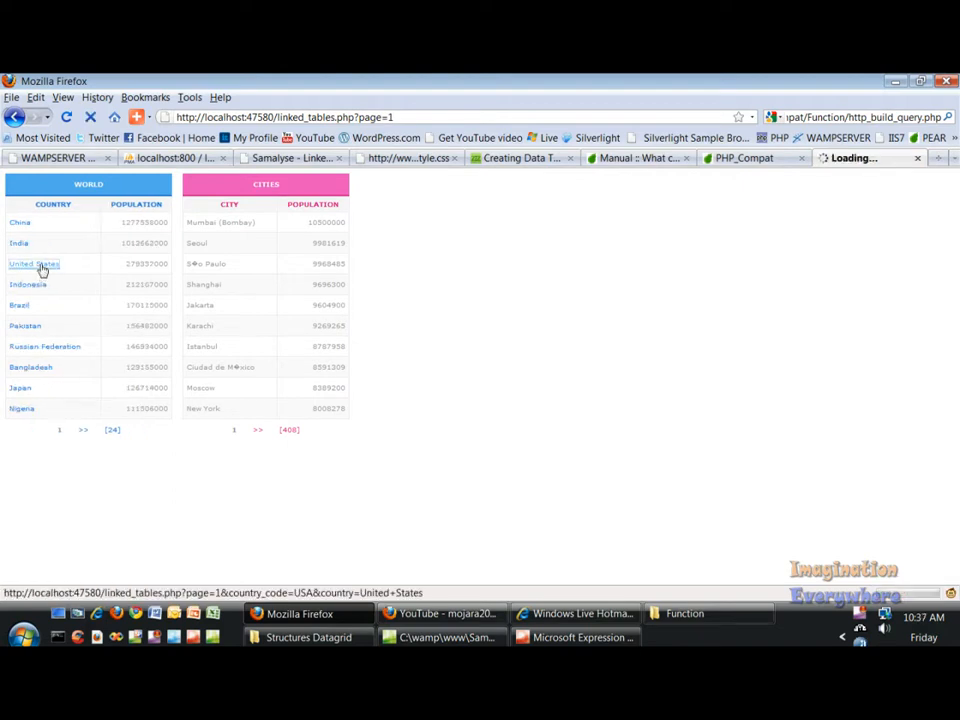
Switch the Cities grid from United States to China, then jump to the last page of countries.
{"action": "left_click", "coordinate": [34, 264]}
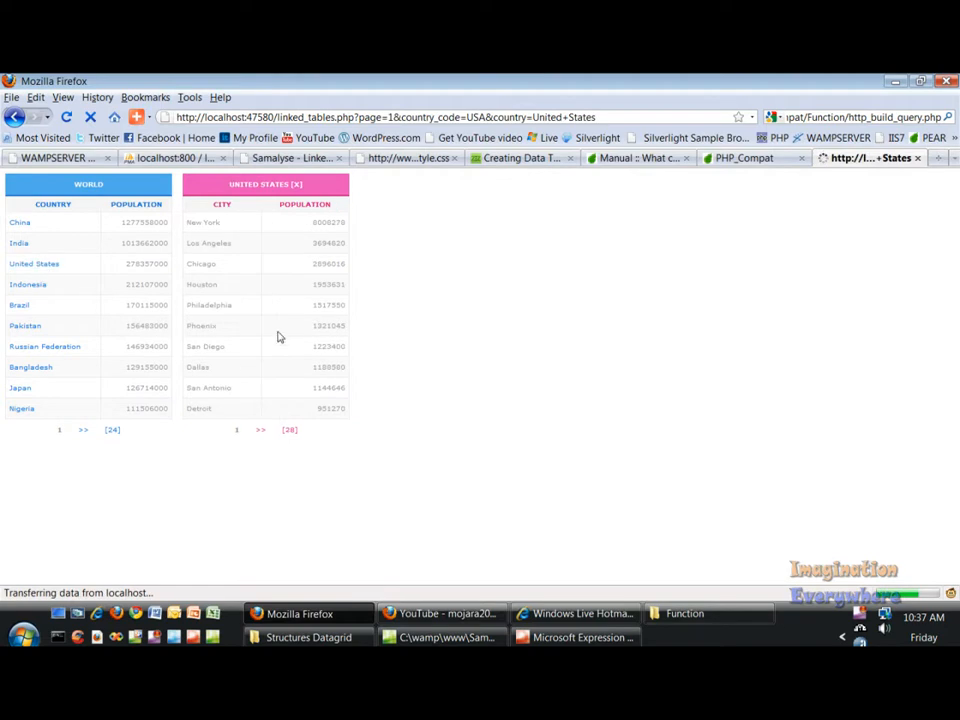
{"action": "mouse_move", "coordinate": [268, 230]}
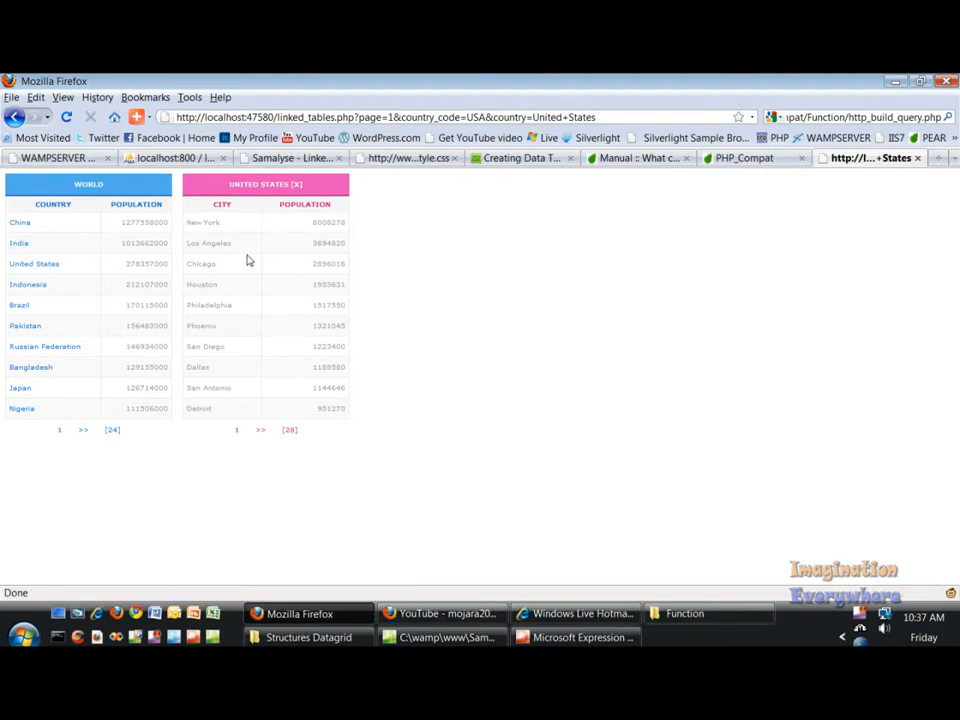
{"action": "mouse_move", "coordinate": [304, 232]}
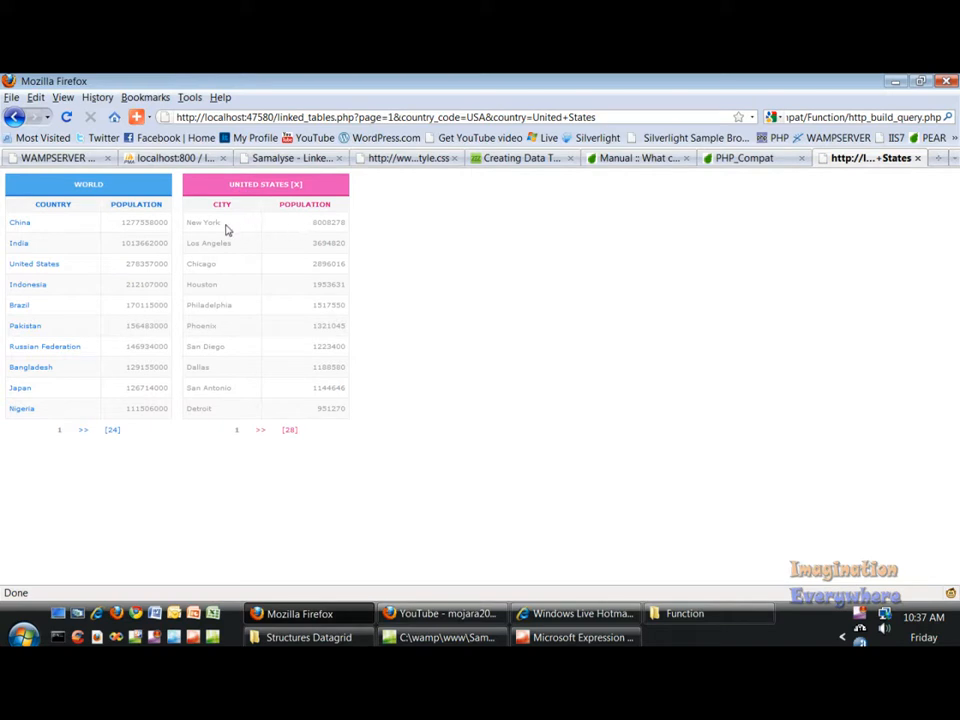
{"action": "mouse_move", "coordinate": [224, 280]}
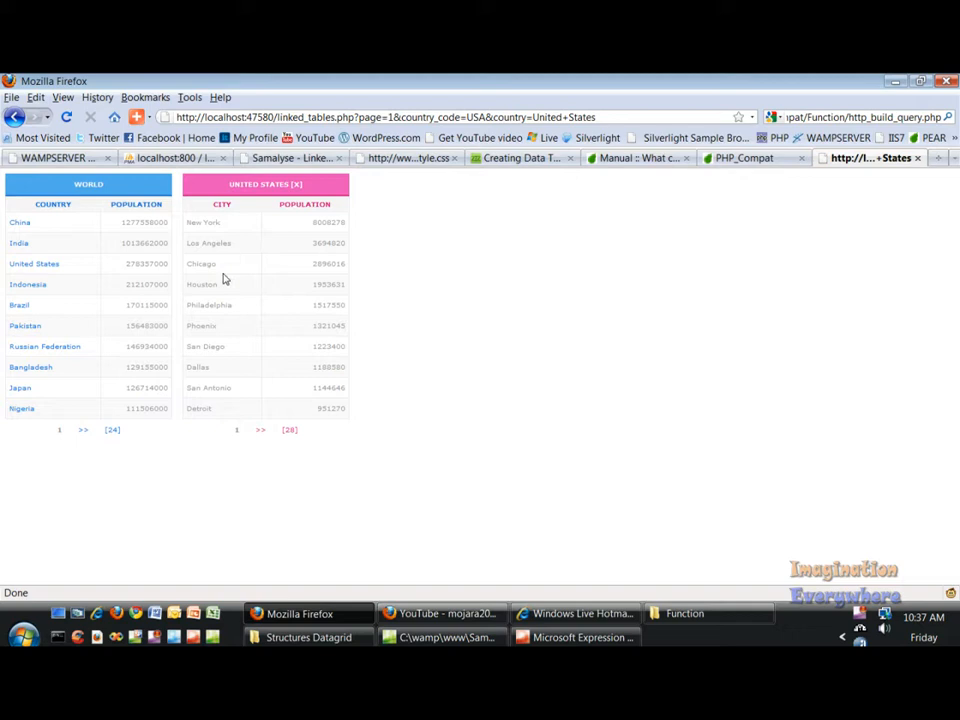
{"action": "mouse_move", "coordinate": [220, 264]}
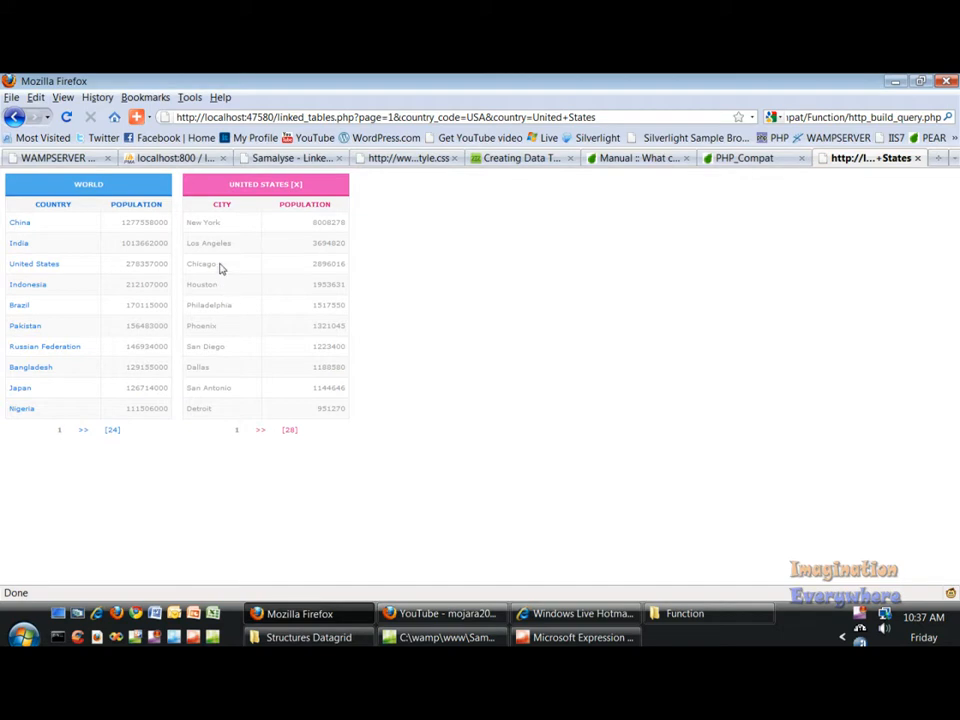
{"action": "mouse_move", "coordinate": [238, 378]}
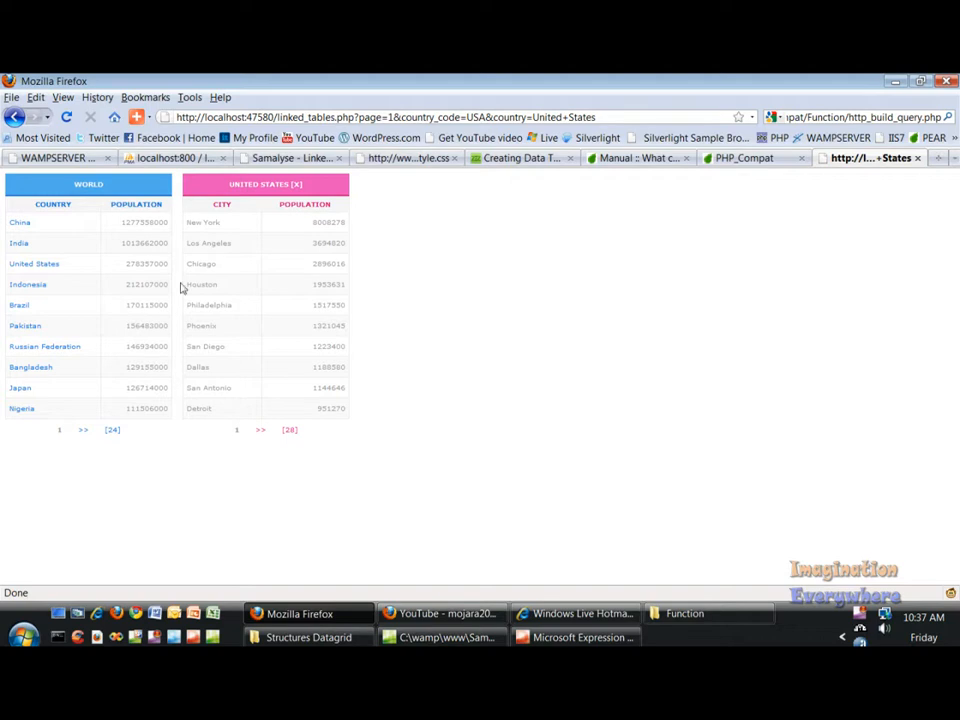
{"action": "left_click", "coordinate": [68, 116]}
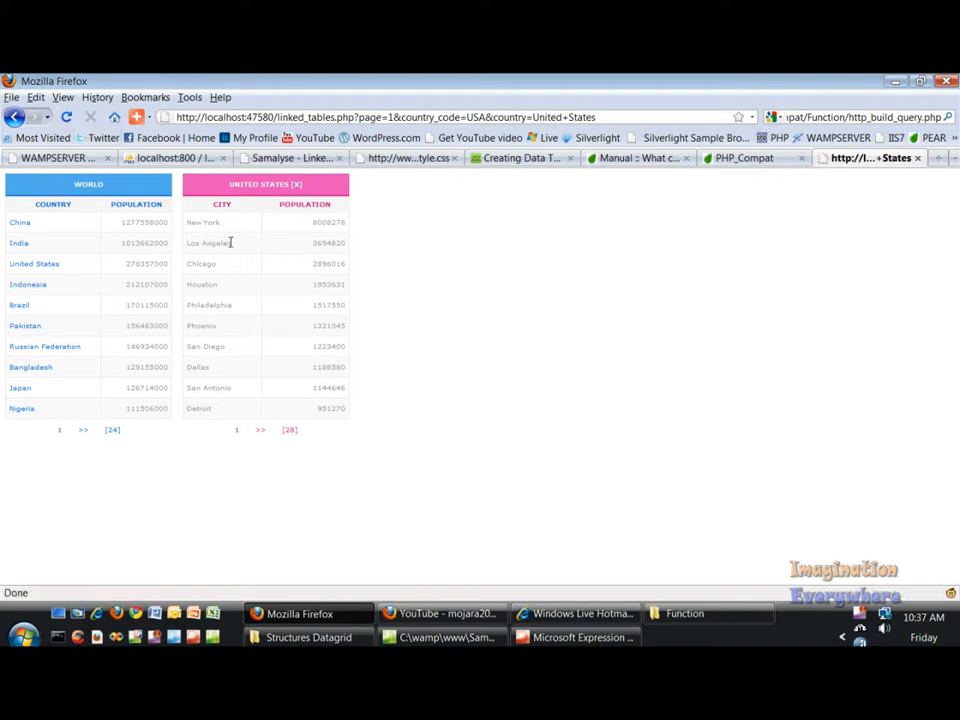
{"action": "mouse_move", "coordinate": [80, 224]}
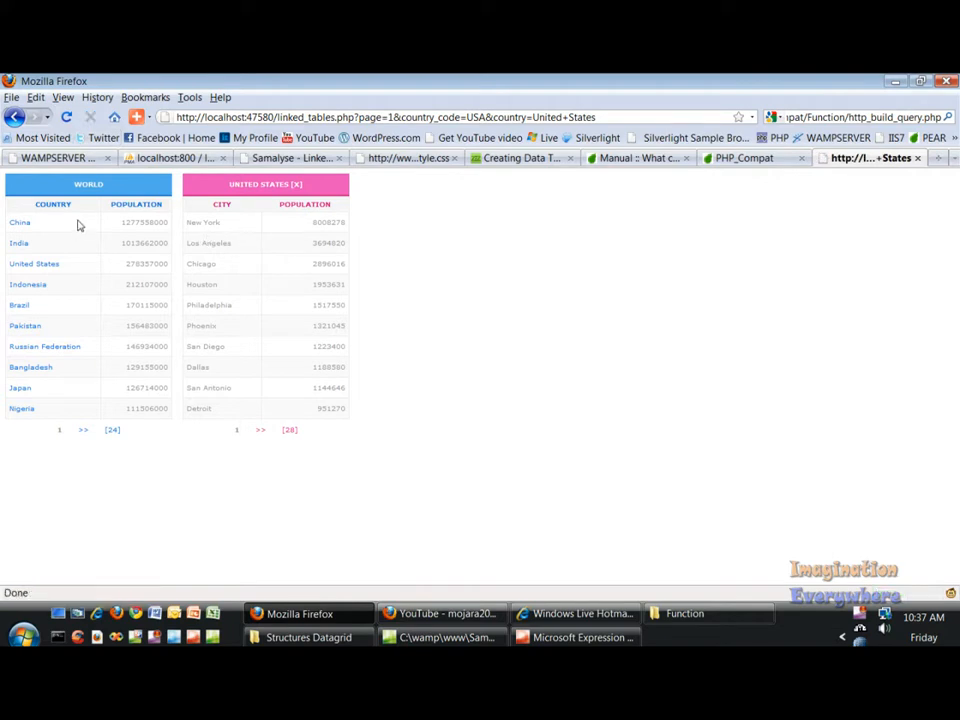
{"action": "left_click", "coordinate": [68, 116]}
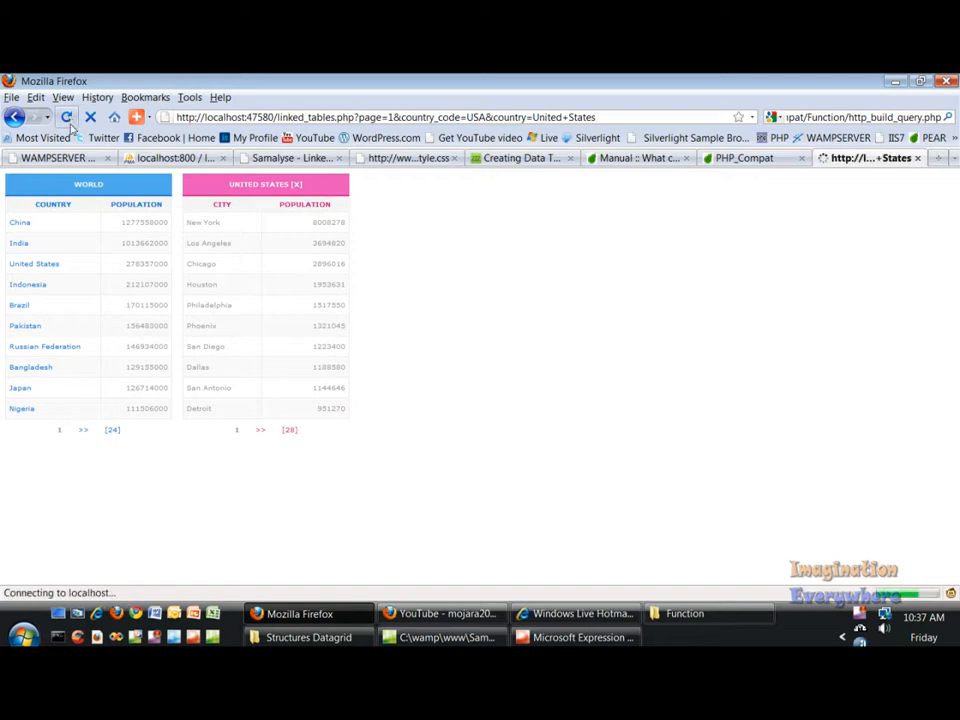
{"action": "left_click", "coordinate": [20, 220]}
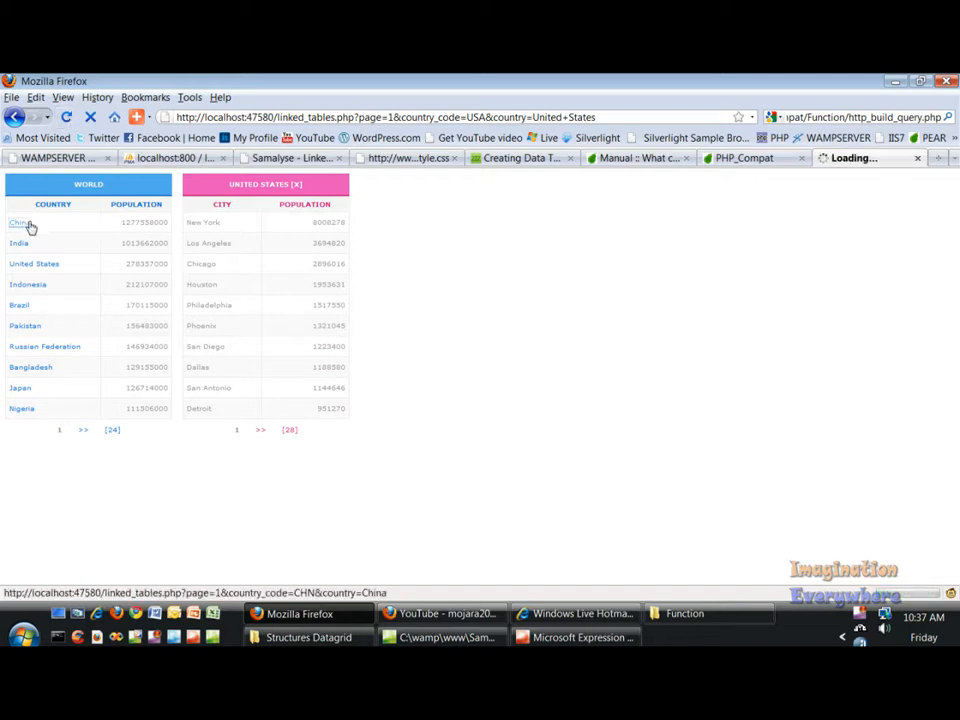
{"action": "left_click", "coordinate": [18, 220]}
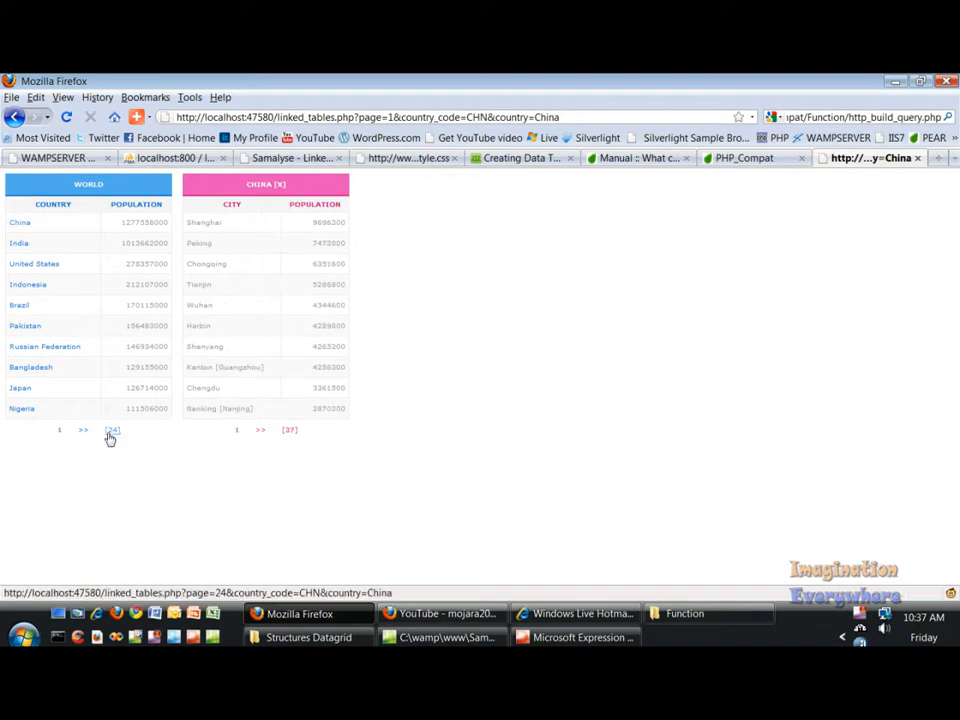
{"action": "left_click", "coordinate": [112, 428]}
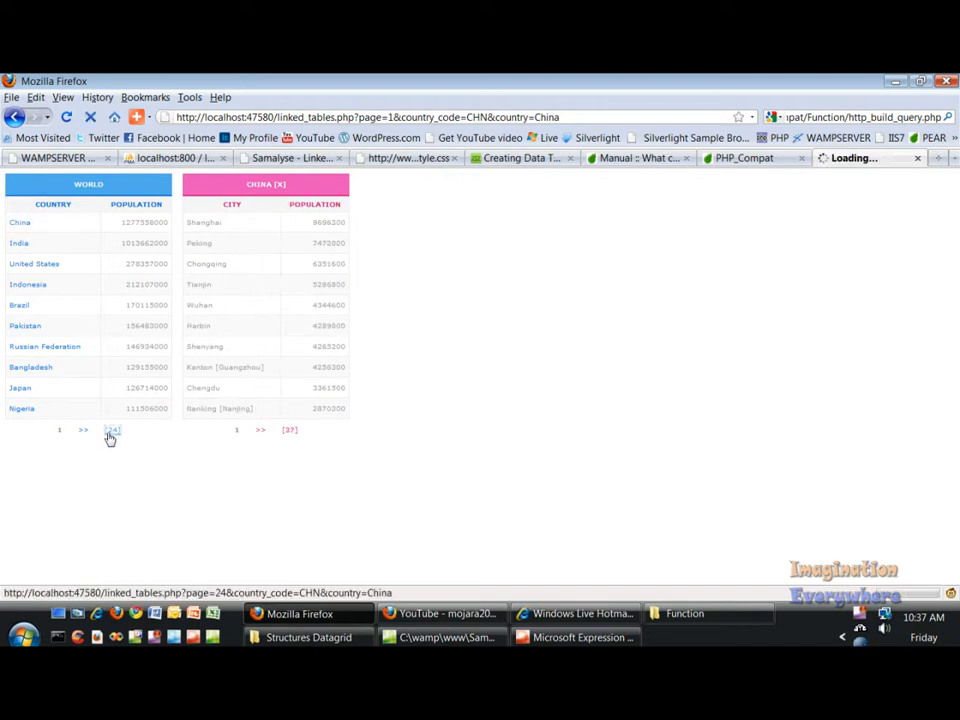
Return to the linked_tables.php code in Expression Web and preview it again in Firefox.
{"action": "left_click", "coordinate": [112, 430]}
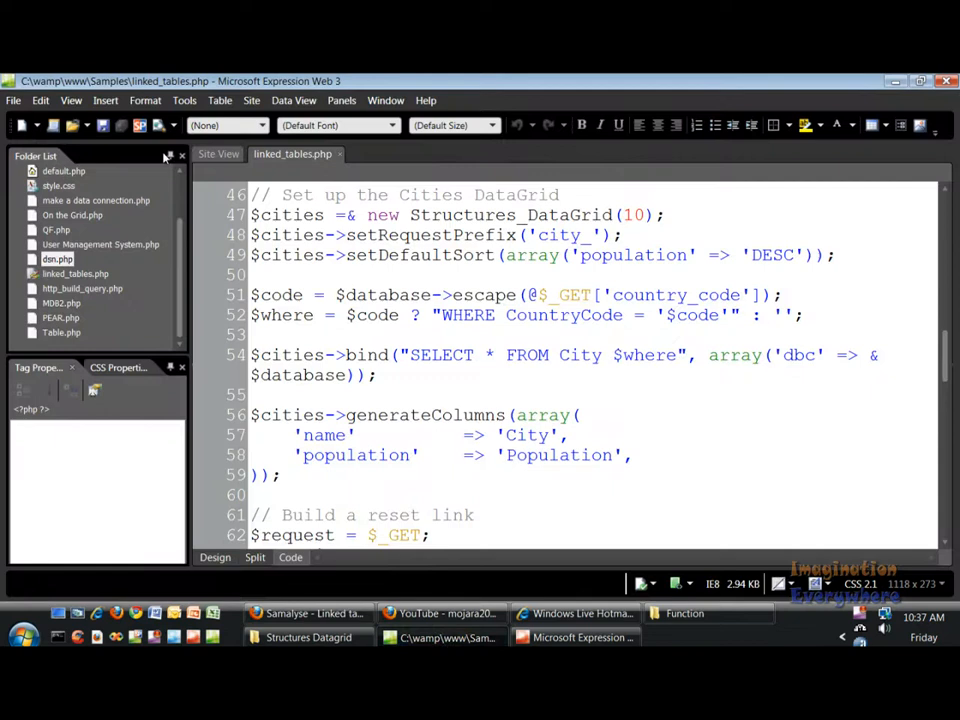
{"action": "left_click", "coordinate": [300, 612]}
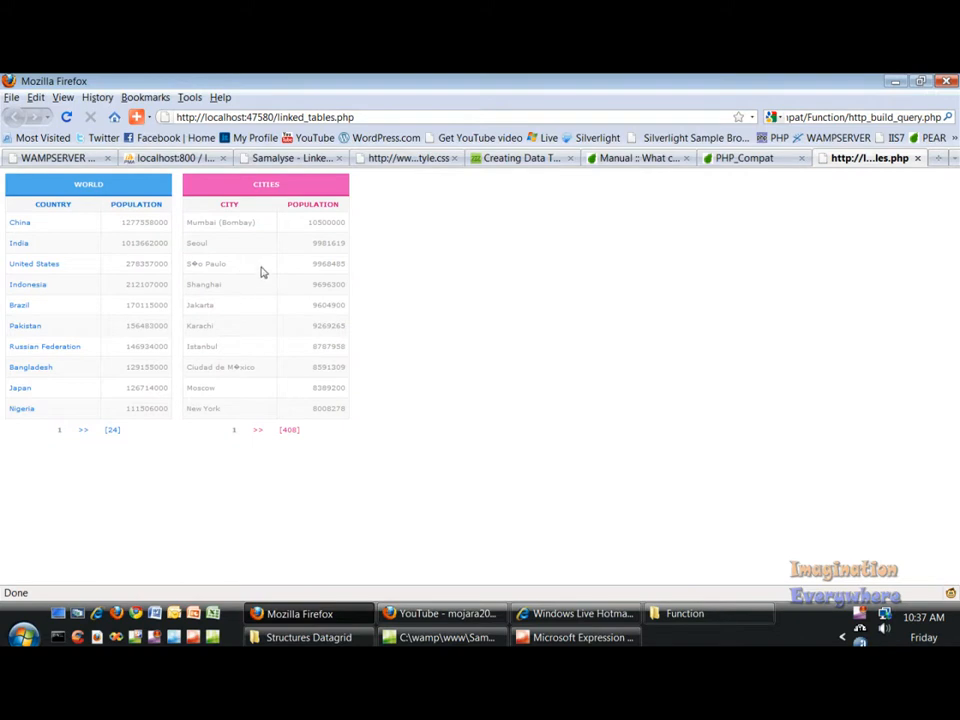
{"action": "mouse_move", "coordinate": [276, 216]}
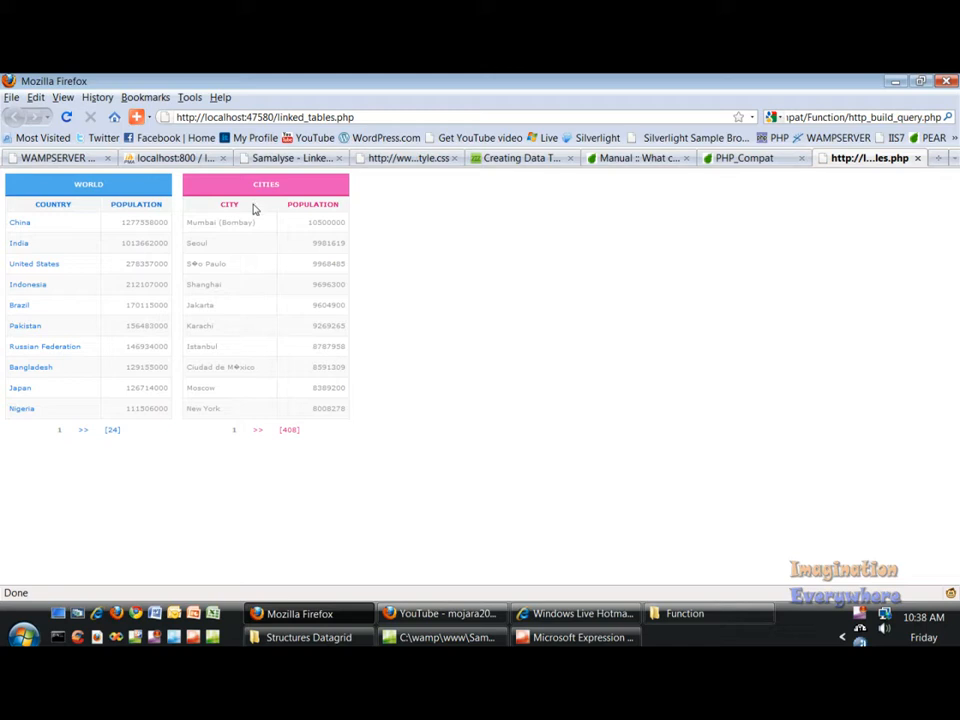
{"action": "mouse_move", "coordinate": [266, 358]}
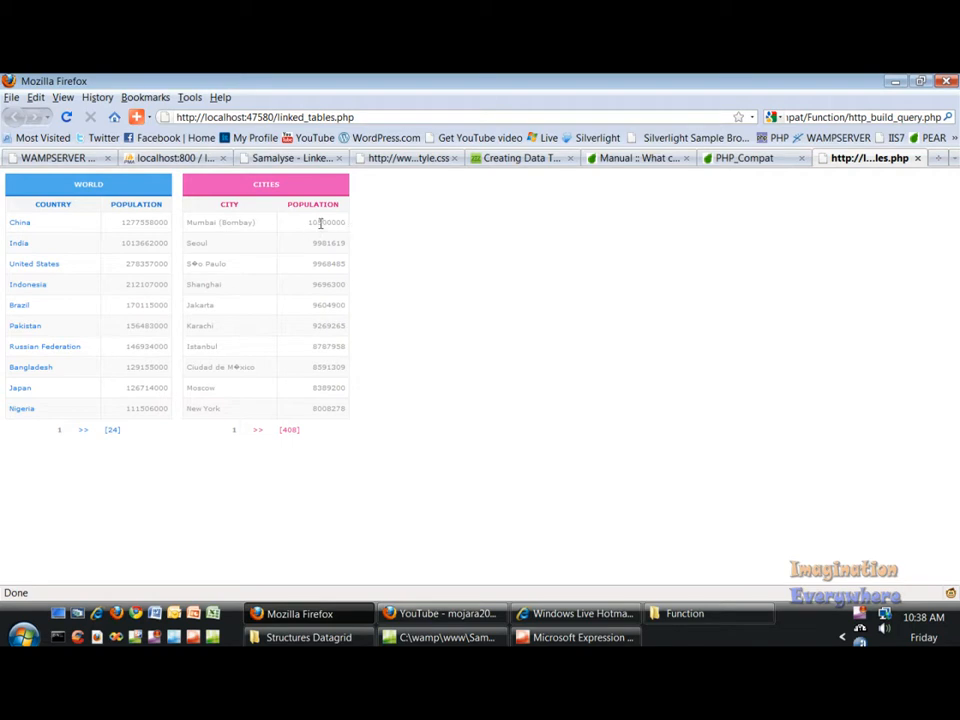
{"action": "mouse_move", "coordinate": [302, 424]}
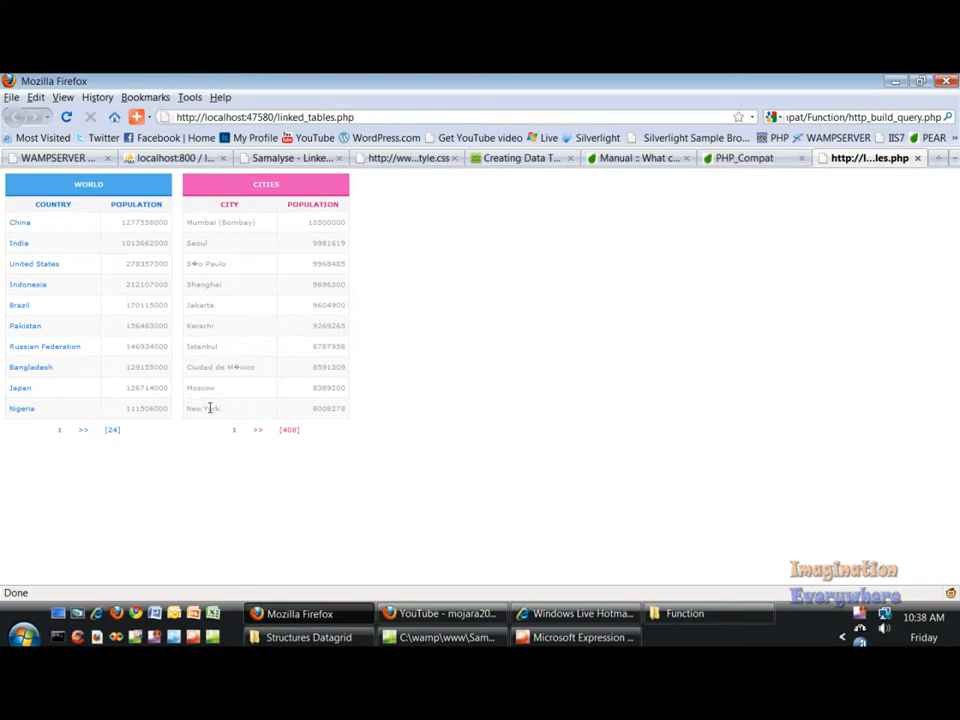
{"action": "mouse_move", "coordinate": [390, 324]}
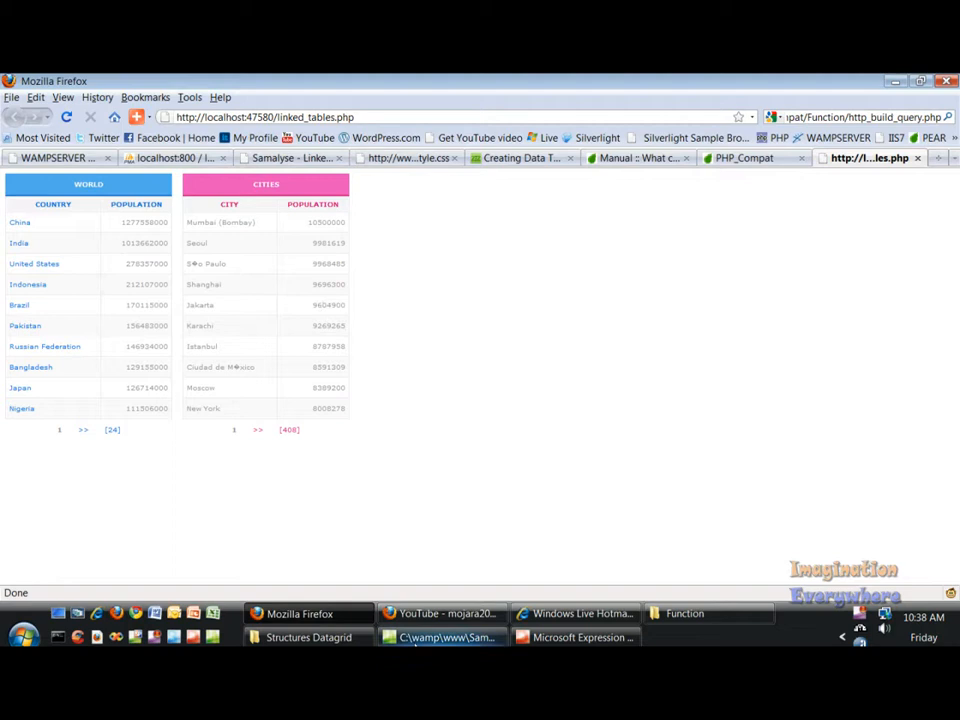
Scroll through the Countries table rendering code, then bring Firefox's View menu up.
{"action": "left_click", "coordinate": [444, 636]}
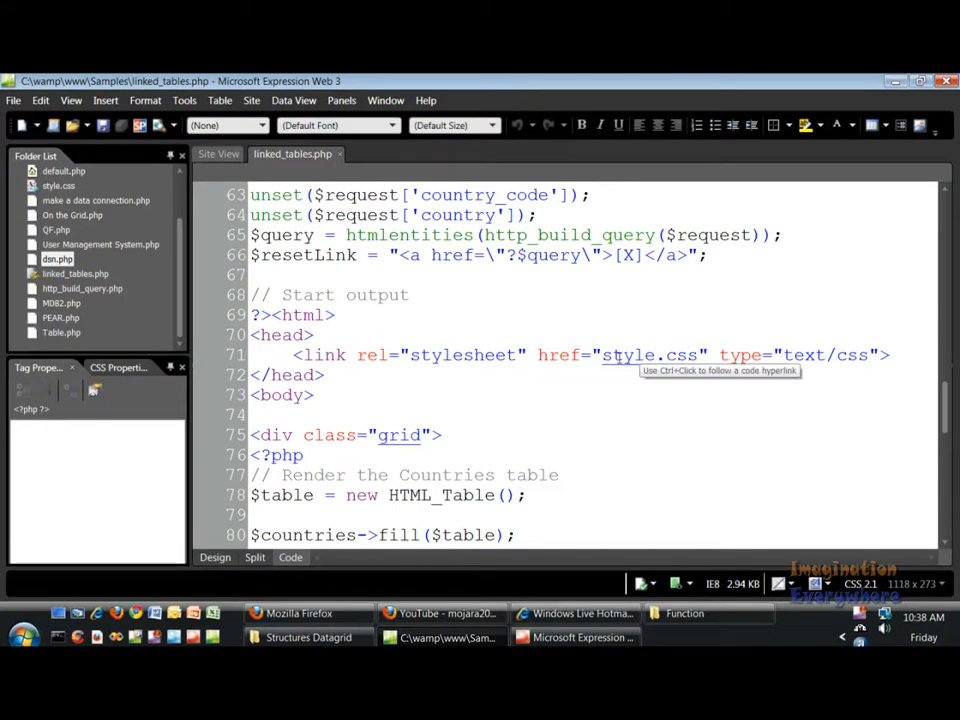
{"action": "mouse_move", "coordinate": [390, 380]}
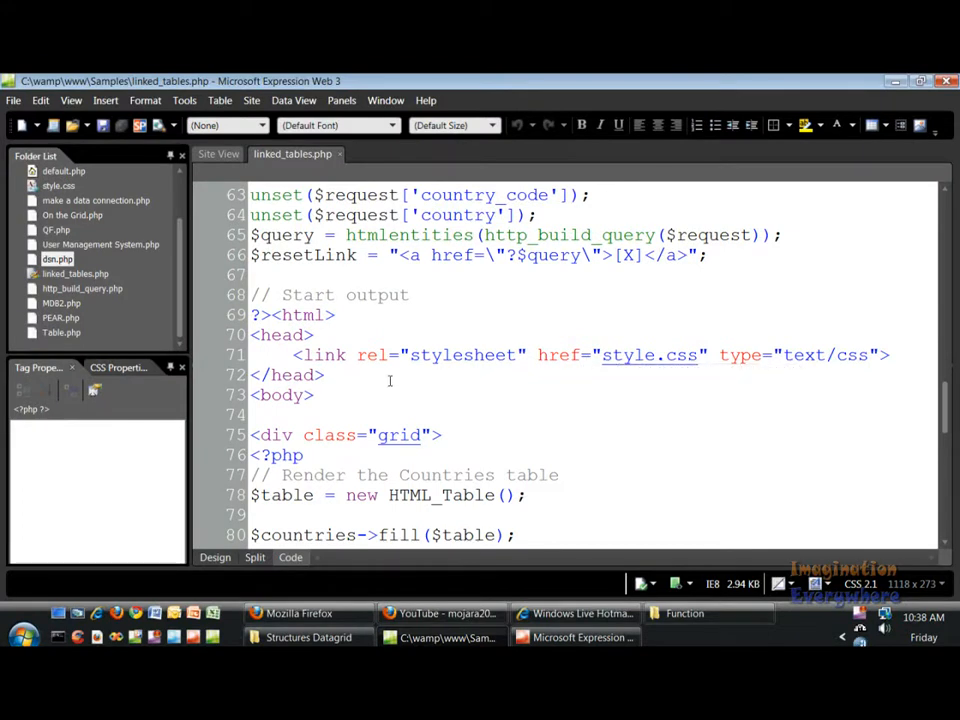
{"action": "scroll", "scroll_direction": "down", "scroll_amount": 3}
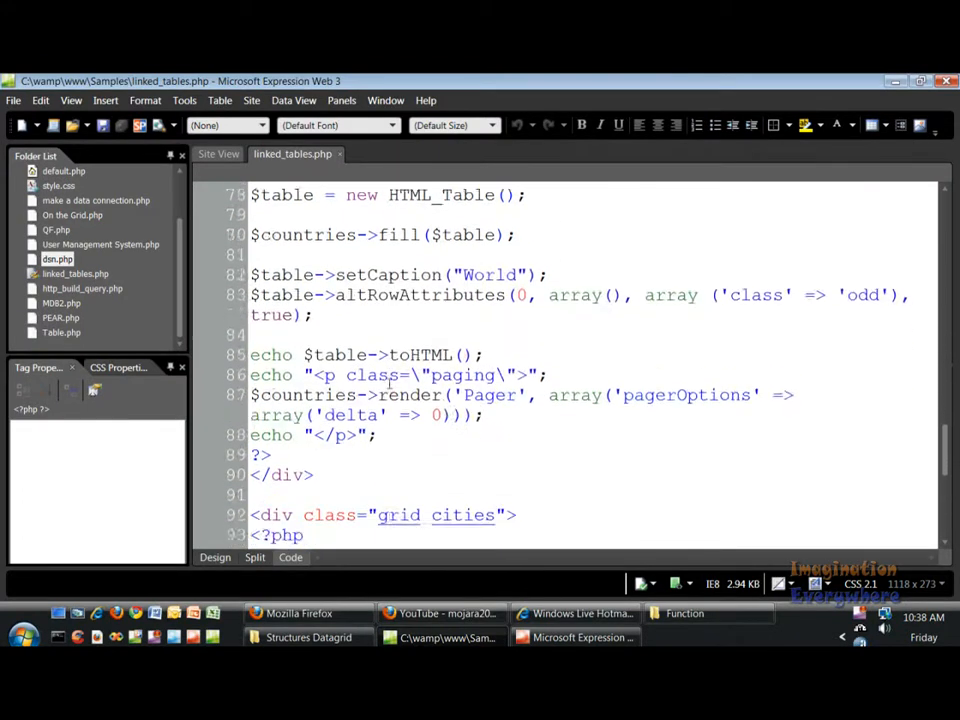
{"action": "scroll", "scroll_direction": "down", "scroll_amount": 3}
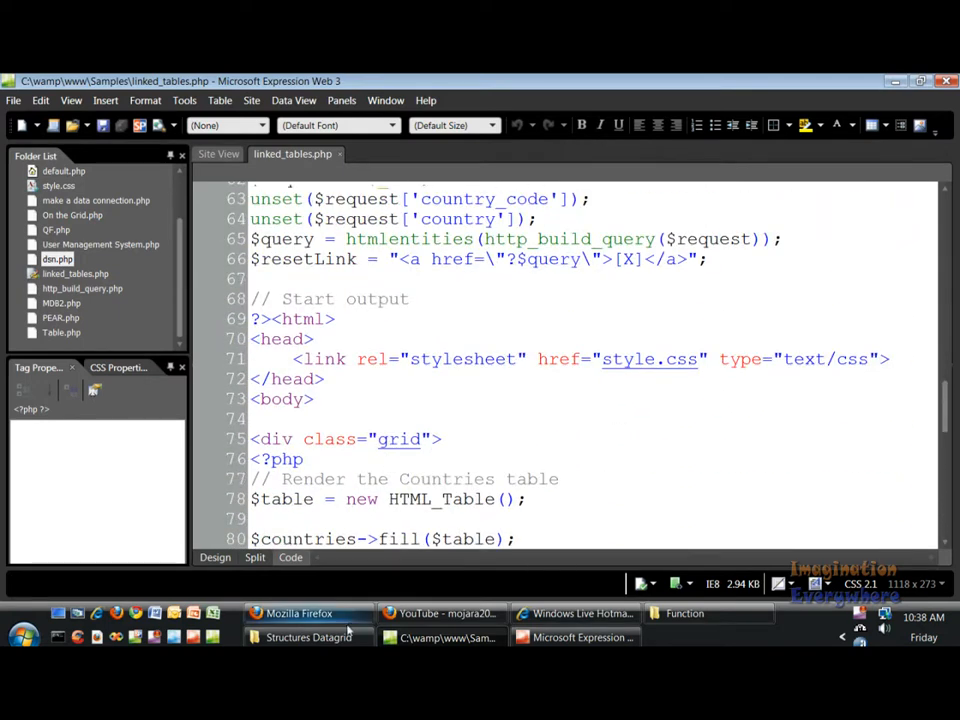
{"action": "left_click", "coordinate": [300, 612]}
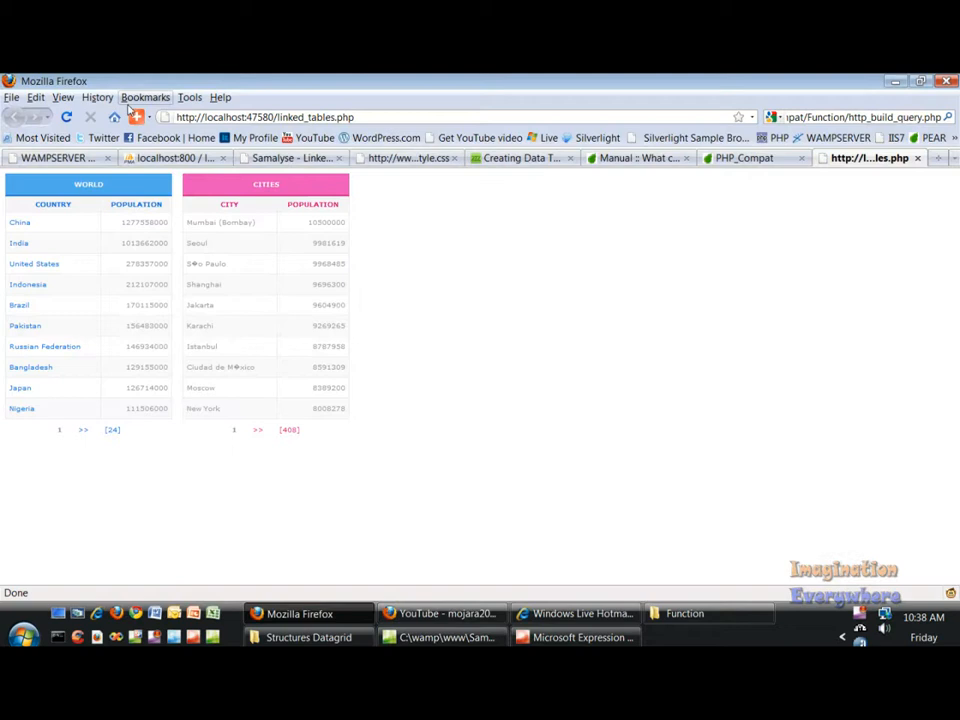
{"action": "left_click", "coordinate": [62, 96]}
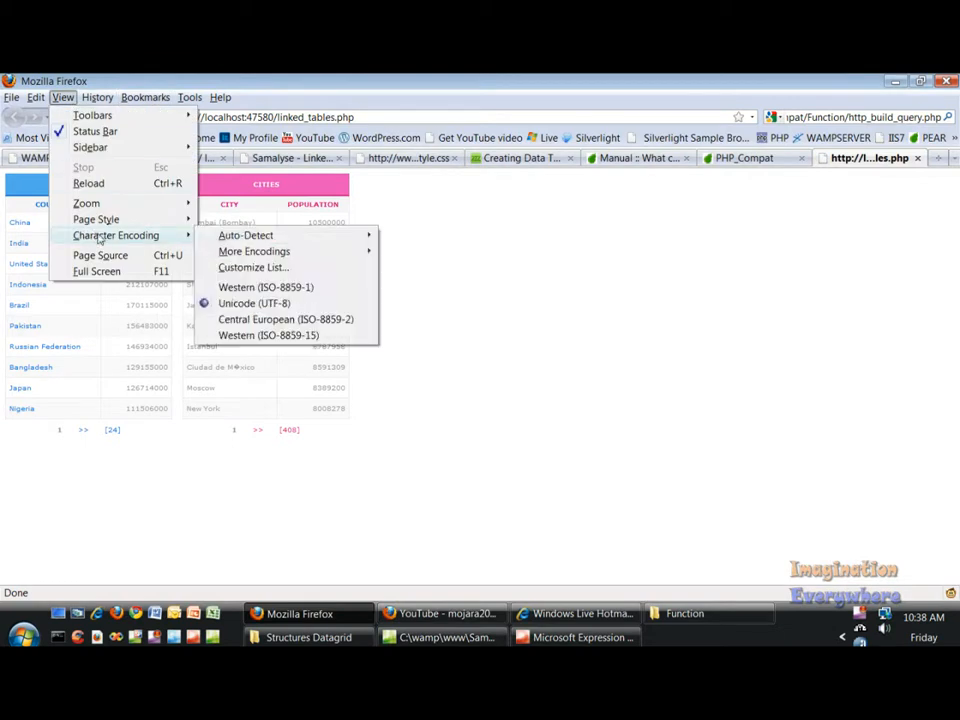
View the generated page source of linked_tables.php, comparing it with the Cities grid code.
{"action": "left_click", "coordinate": [100, 256]}
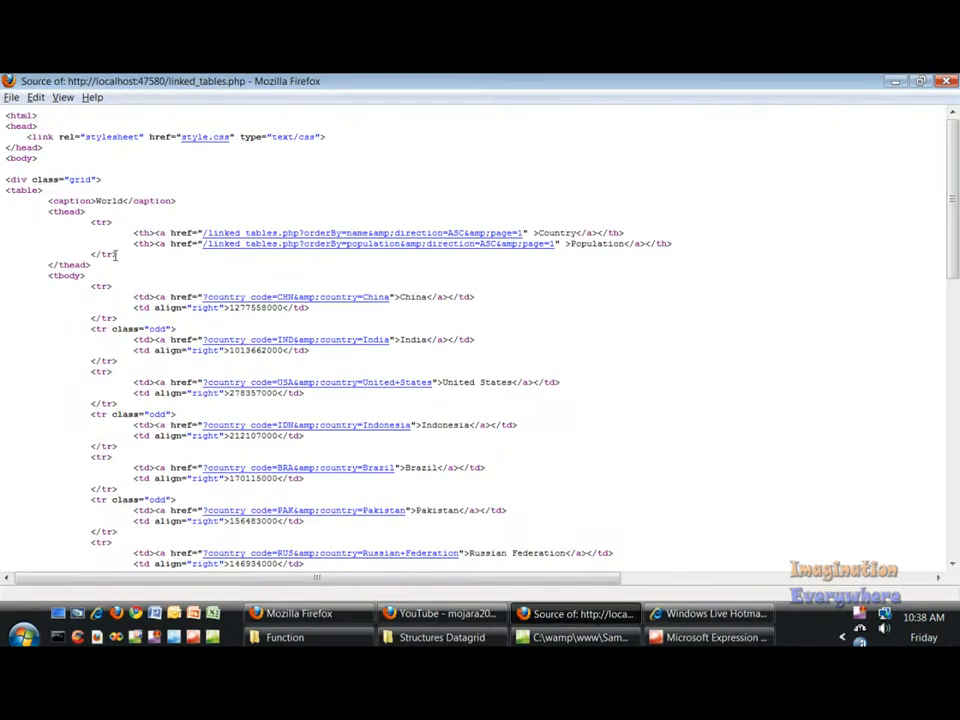
{"action": "scroll", "scroll_direction": "down", "scroll_amount": 3}
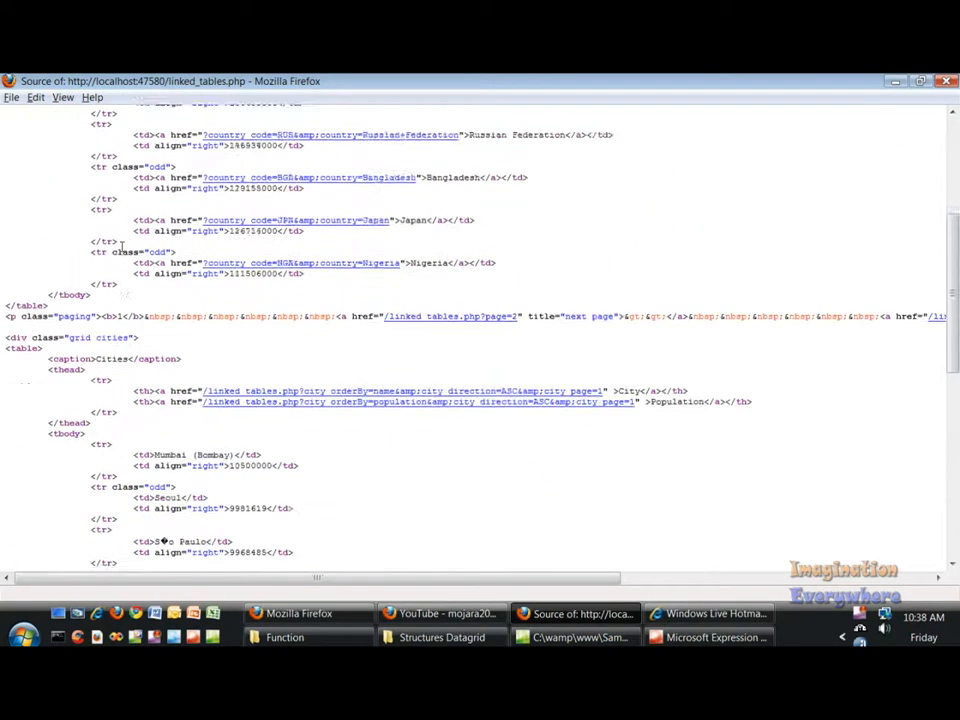
{"action": "scroll", "scroll_direction": "down", "scroll_amount": 3}
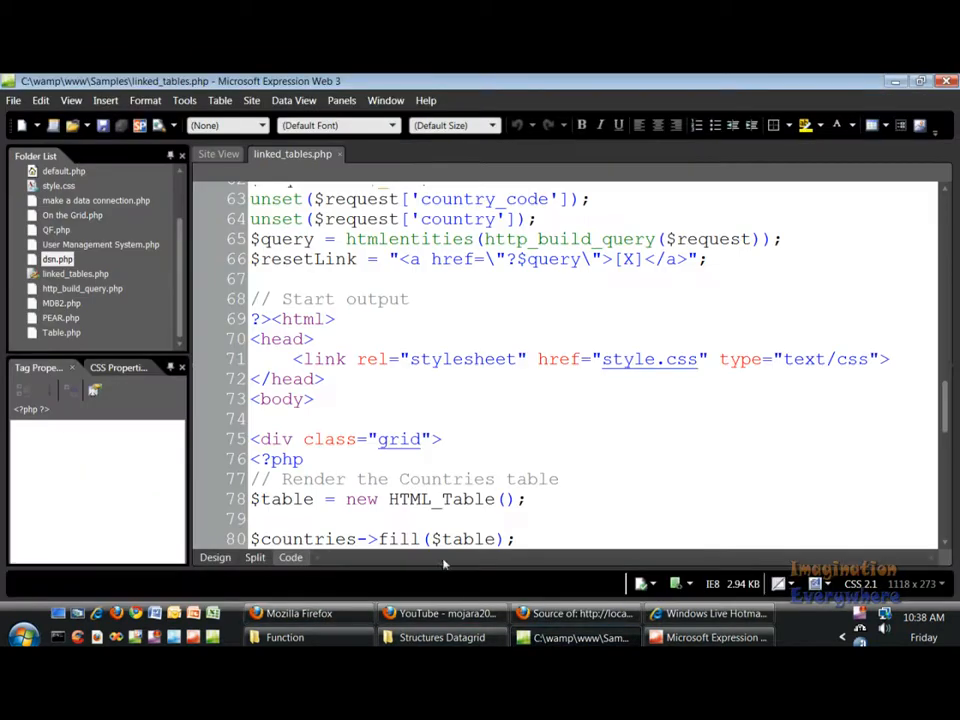
{"action": "scroll", "scroll_direction": "down", "scroll_amount": 3}
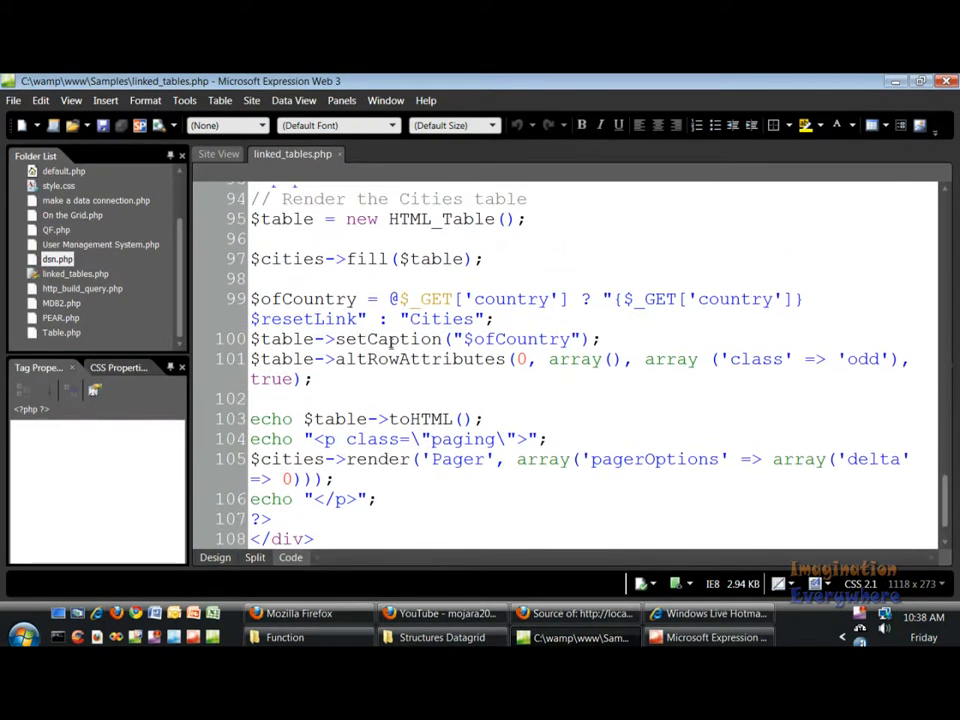
{"action": "left_click", "coordinate": [576, 612]}
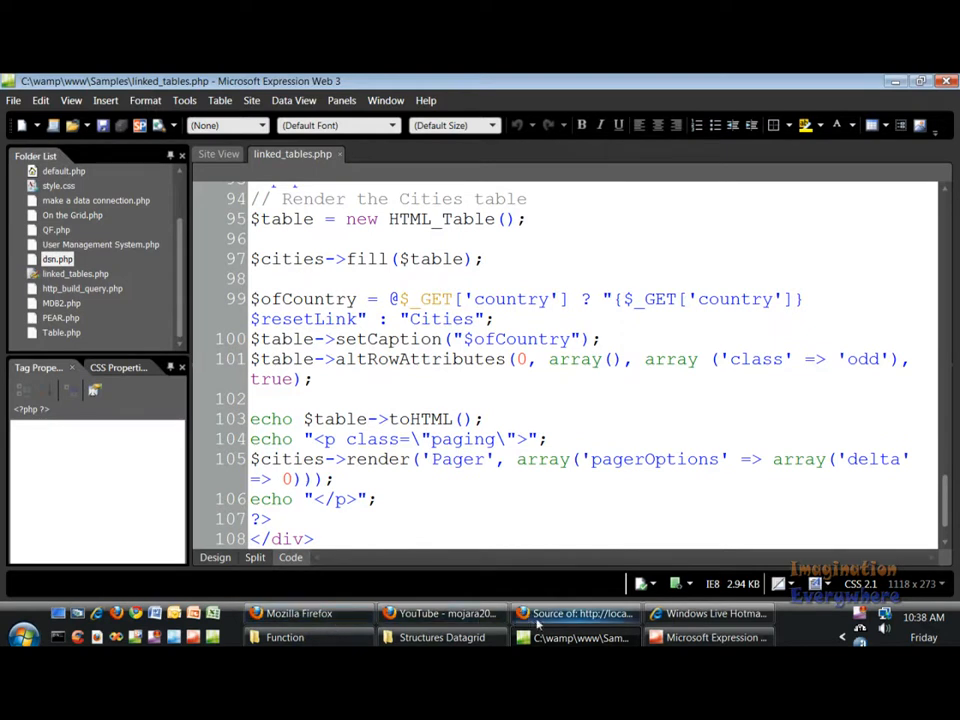
{"action": "left_click", "coordinate": [576, 612]}
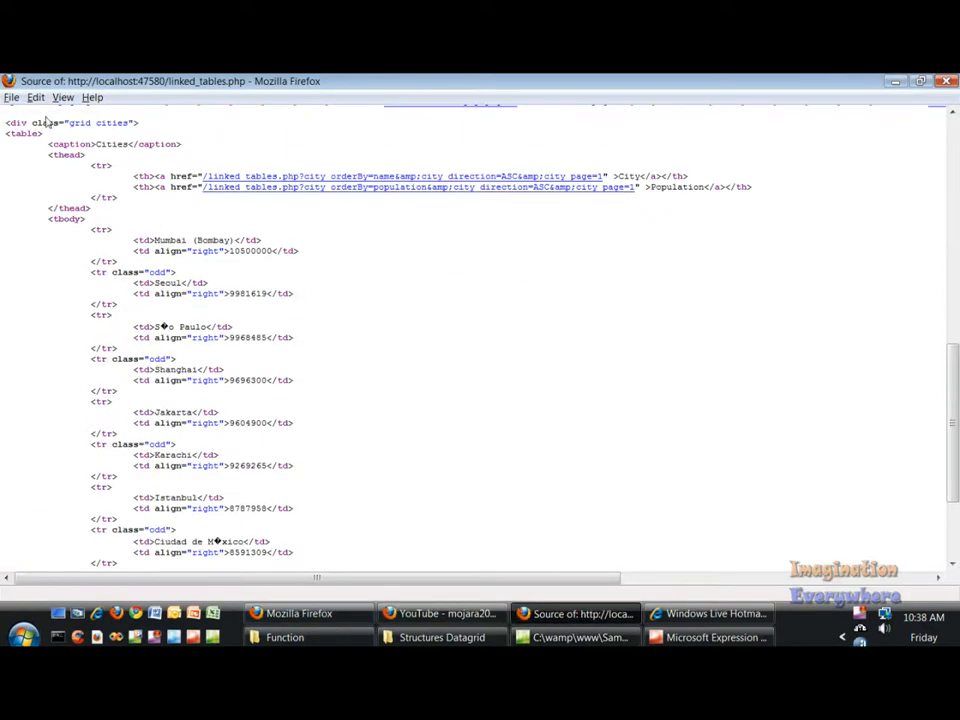
Jump to a line via Edit > Go to Line and scroll the World countries table rows.
{"action": "left_click", "coordinate": [36, 96]}
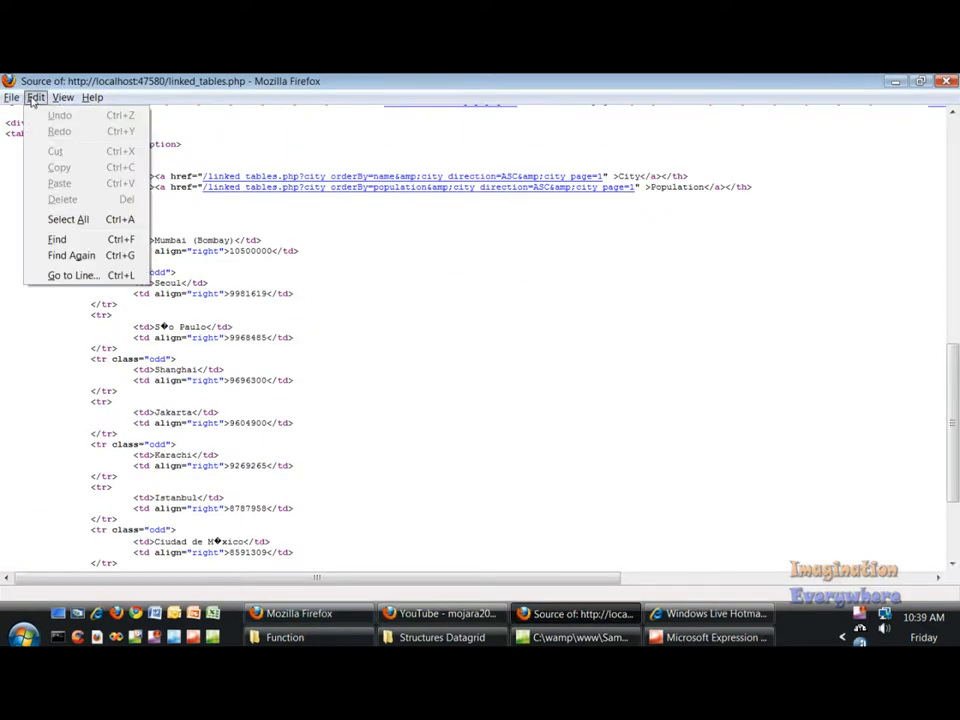
{"action": "left_click", "coordinate": [62, 96]}
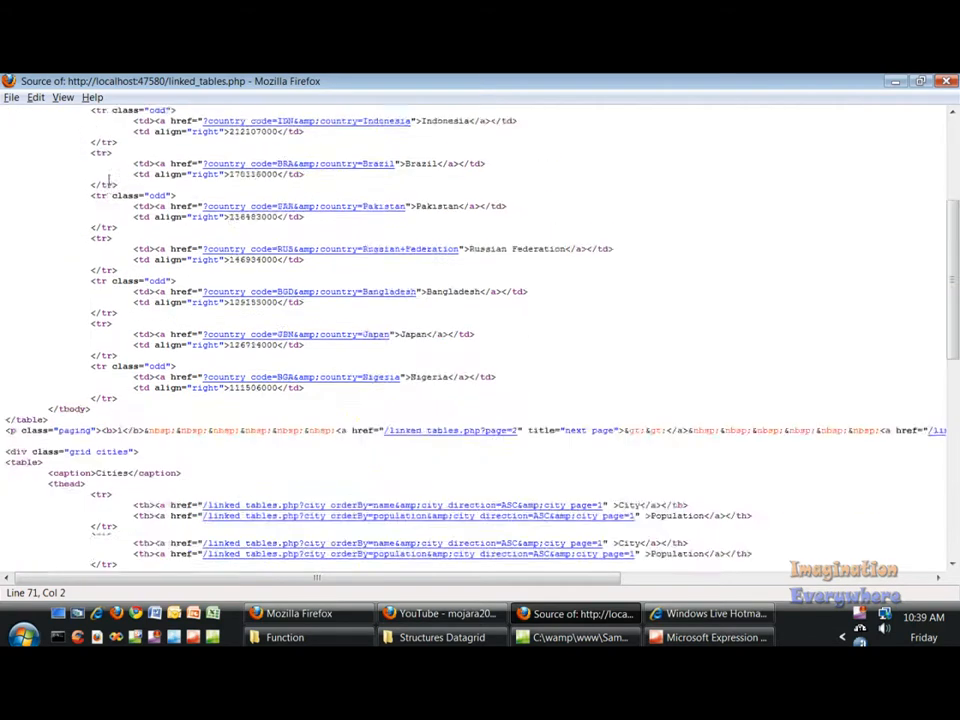
{"action": "scroll", "scroll_direction": "down", "scroll_amount": 3}
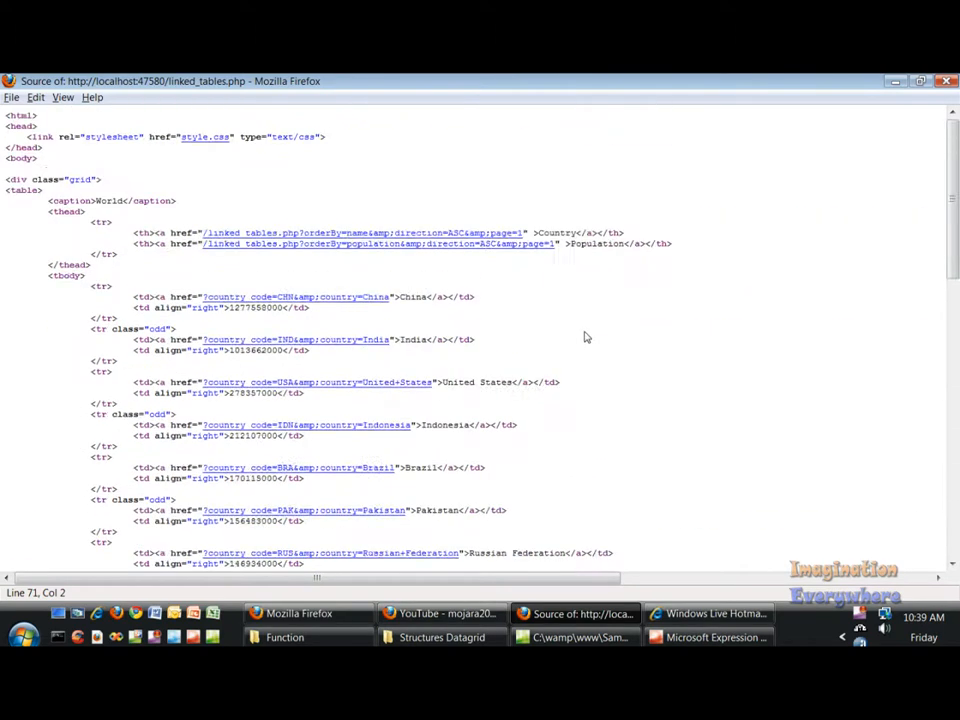
{"action": "scroll", "scroll_direction": "down", "scroll_amount": 3}
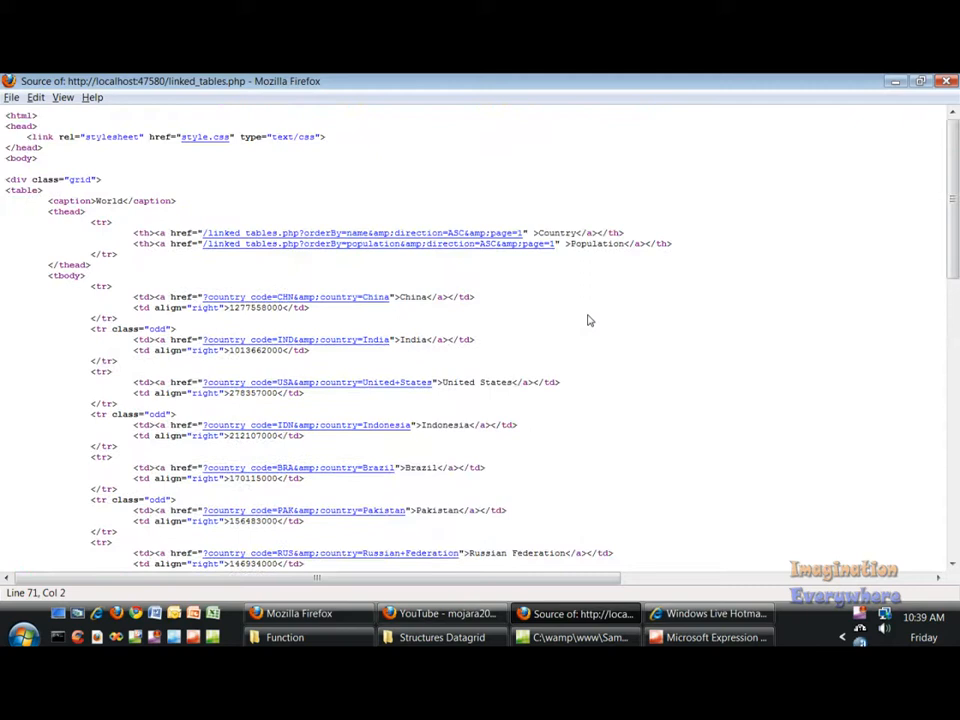
{"action": "mouse_move", "coordinate": [708, 196]}
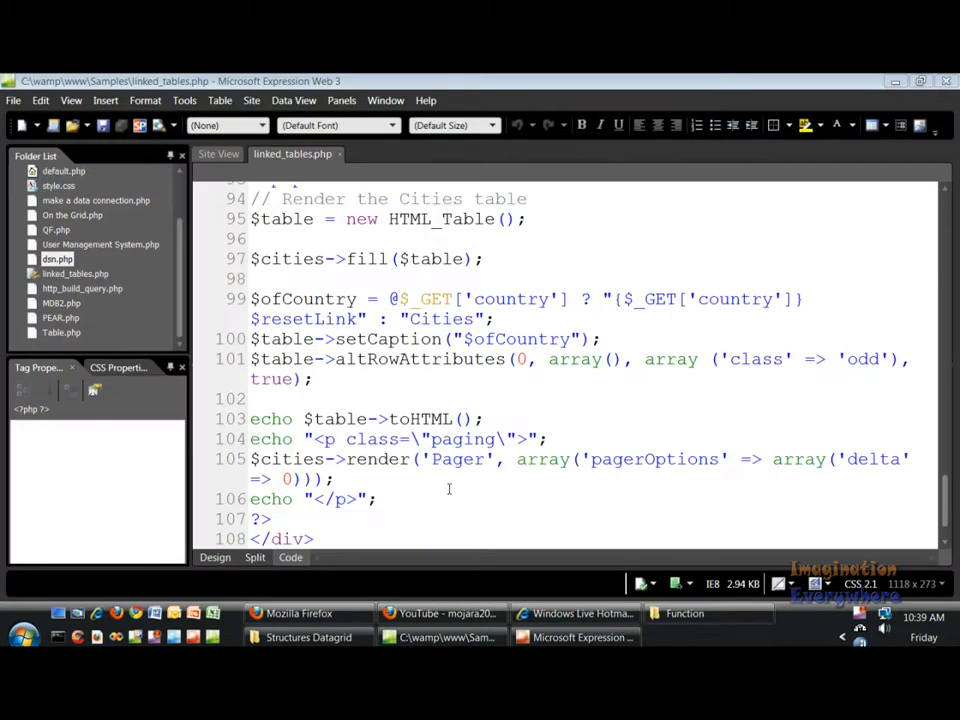
Read the Zend Creating Data Tables With PEAR Structures_DataGrid article, then the Samalyse demo tab.
{"action": "left_click", "coordinate": [300, 612]}
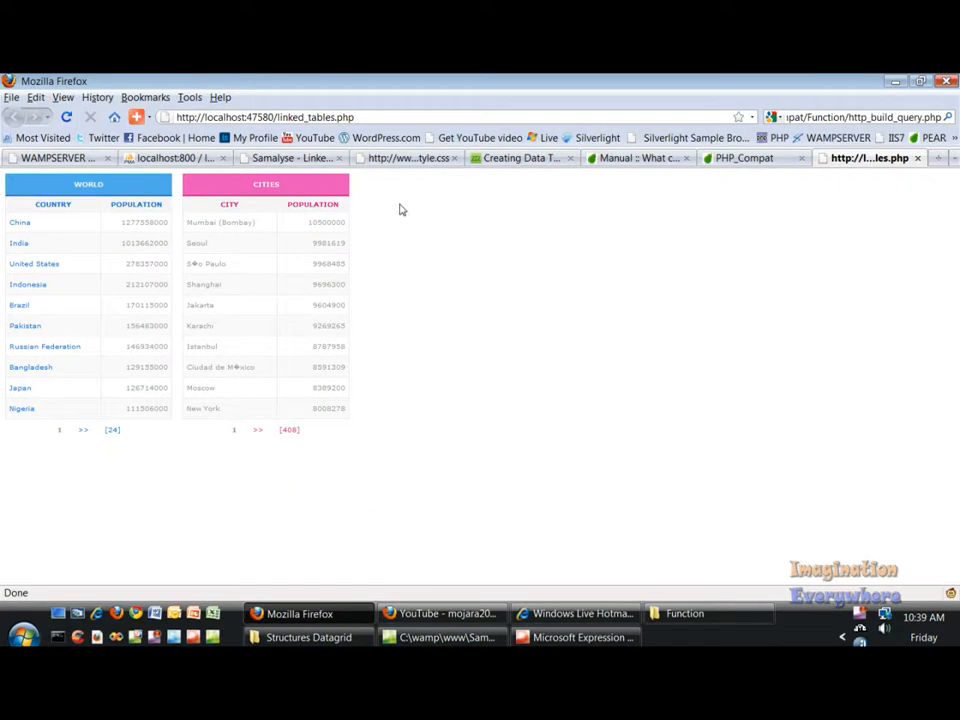
{"action": "left_click", "coordinate": [520, 156]}
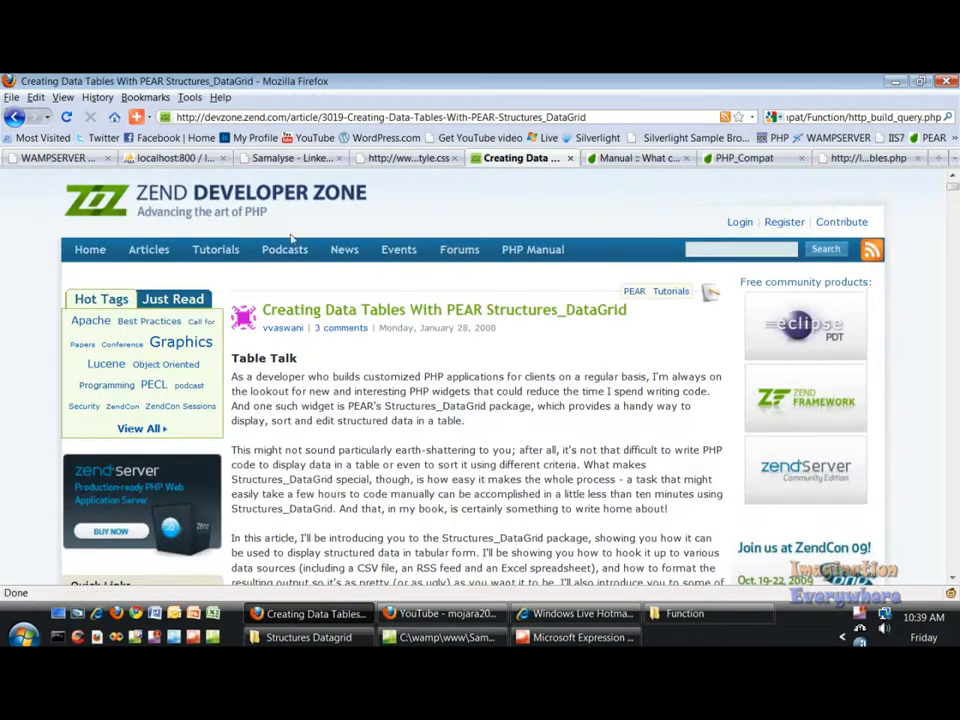
{"action": "mouse_move", "coordinate": [344, 362]}
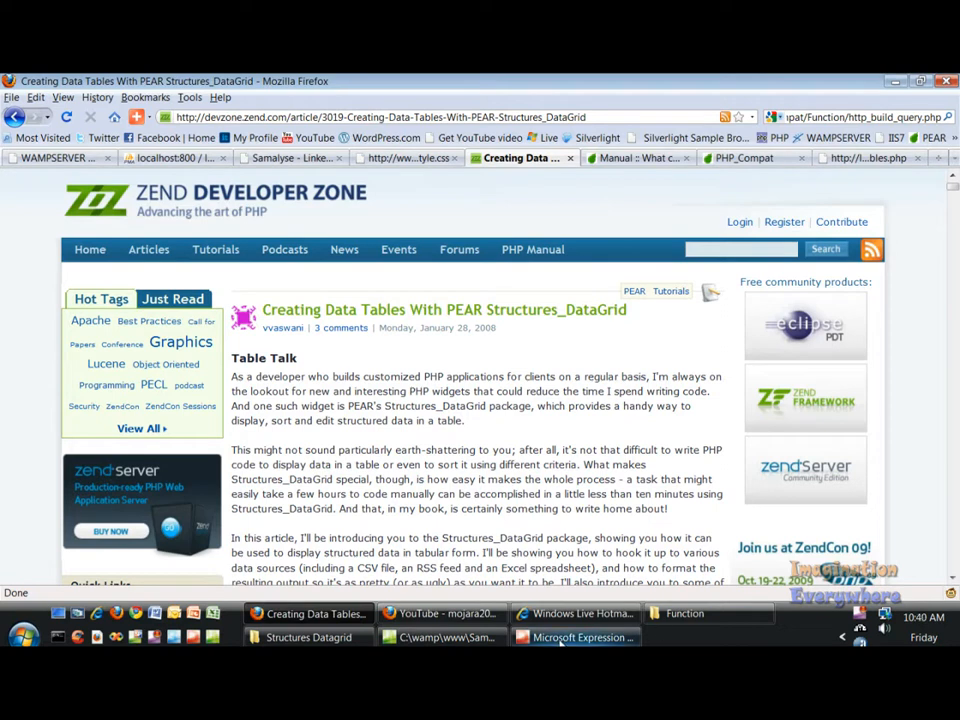
{"action": "left_click", "coordinate": [444, 636]}
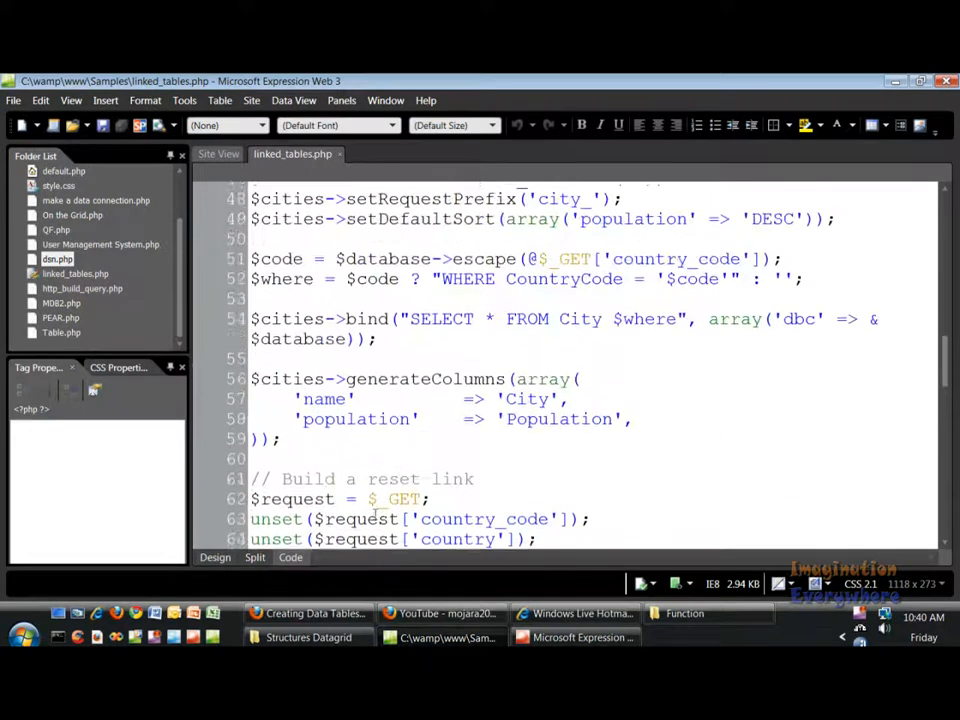
{"action": "left_click", "coordinate": [308, 612]}
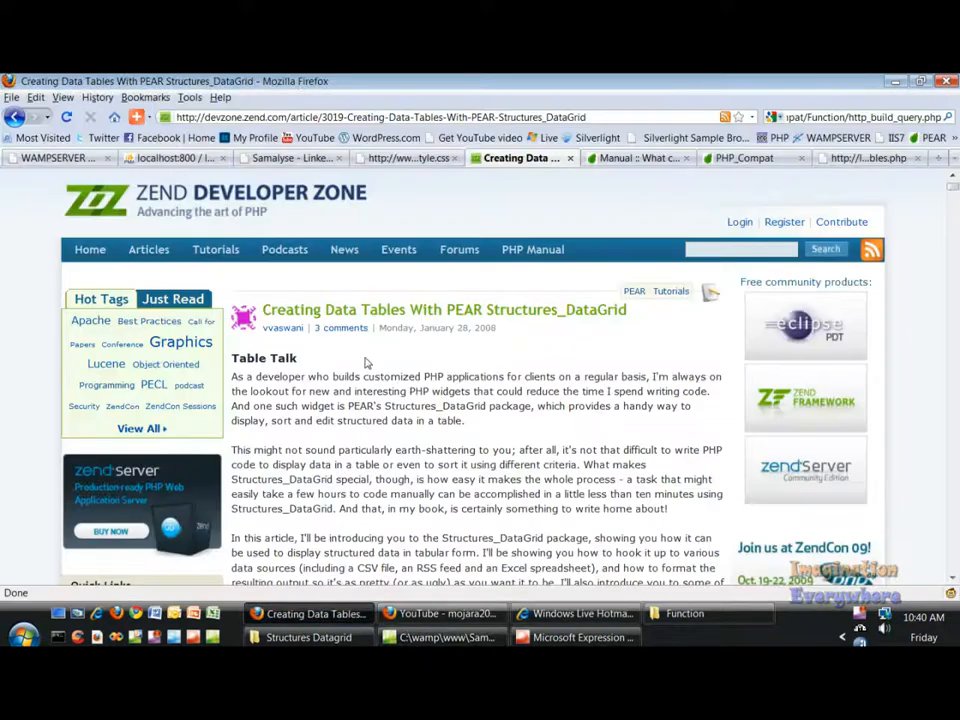
{"action": "left_click", "coordinate": [288, 156]}
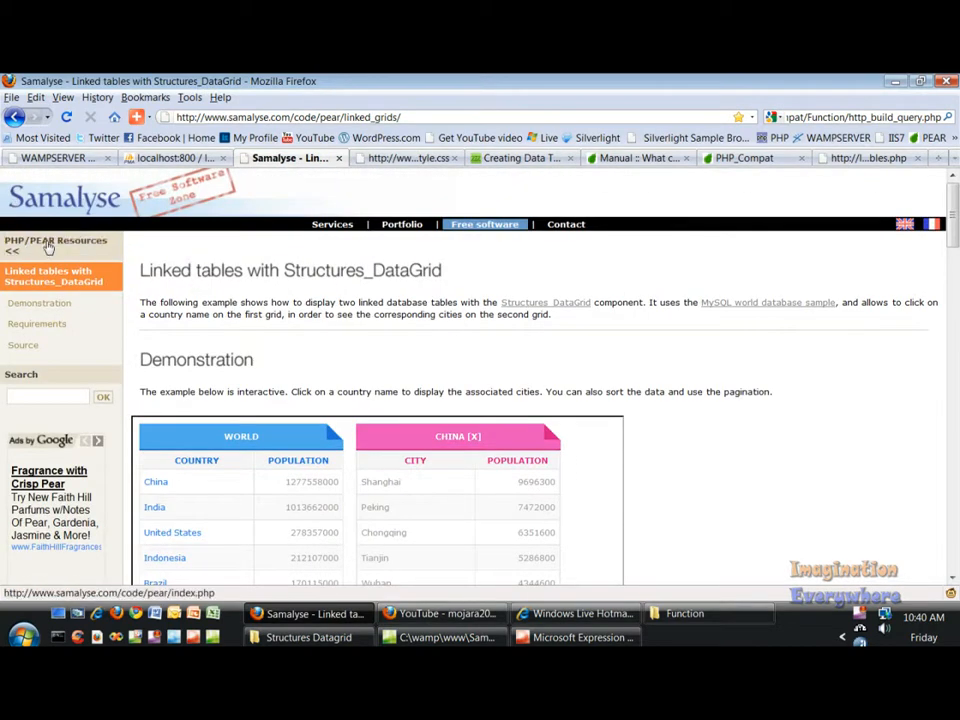
Go to the PHP/PEAR Resources list, scroll the Zend article, and select the Linked tables tutorial.
{"action": "left_click", "coordinate": [56, 240]}
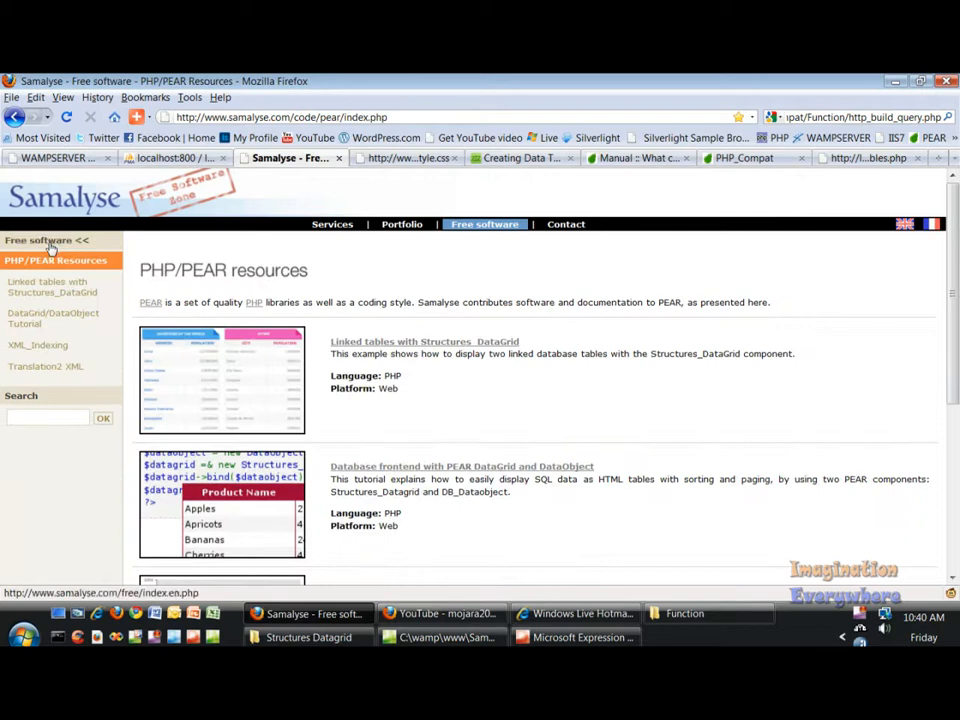
{"action": "scroll", "scroll_direction": "down", "scroll_amount": 3}
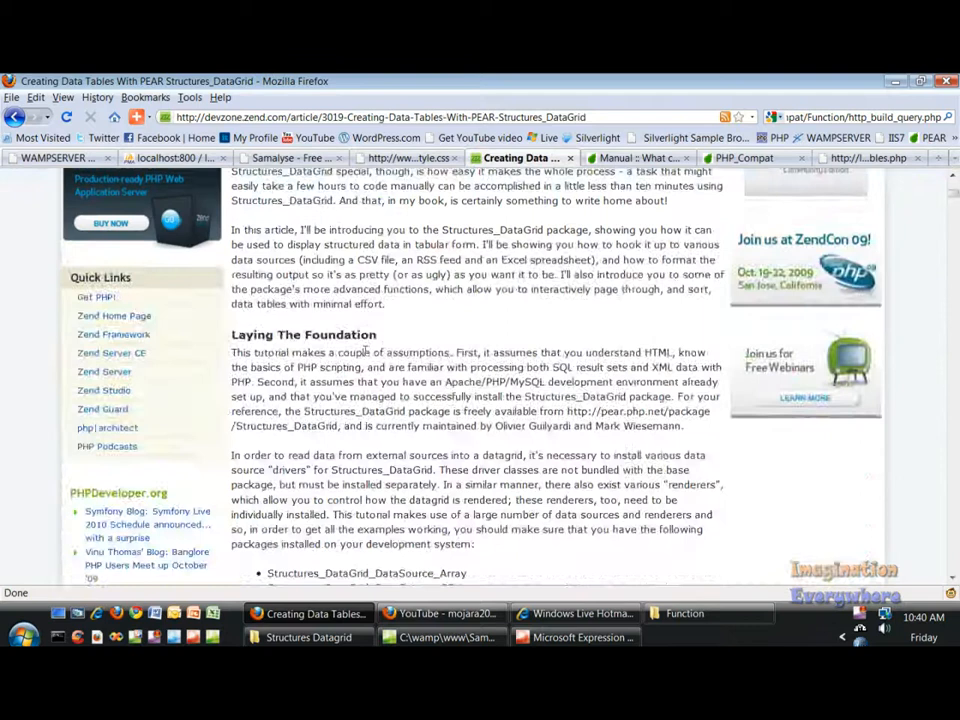
{"action": "scroll", "scroll_direction": "down", "scroll_amount": 3}
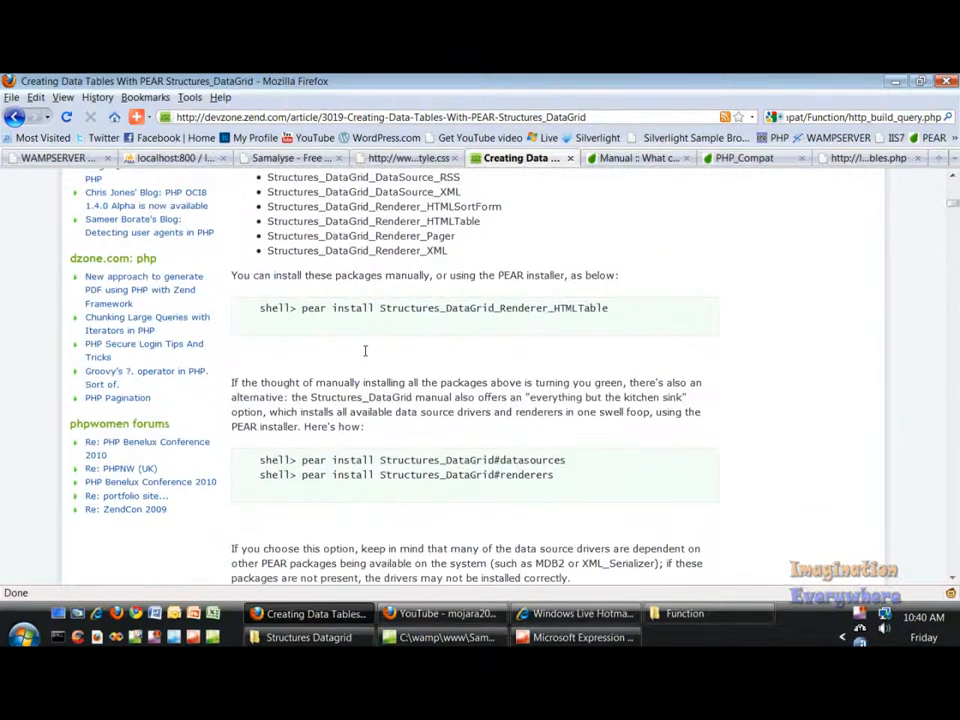
{"action": "scroll", "scroll_direction": "down", "scroll_amount": 3}
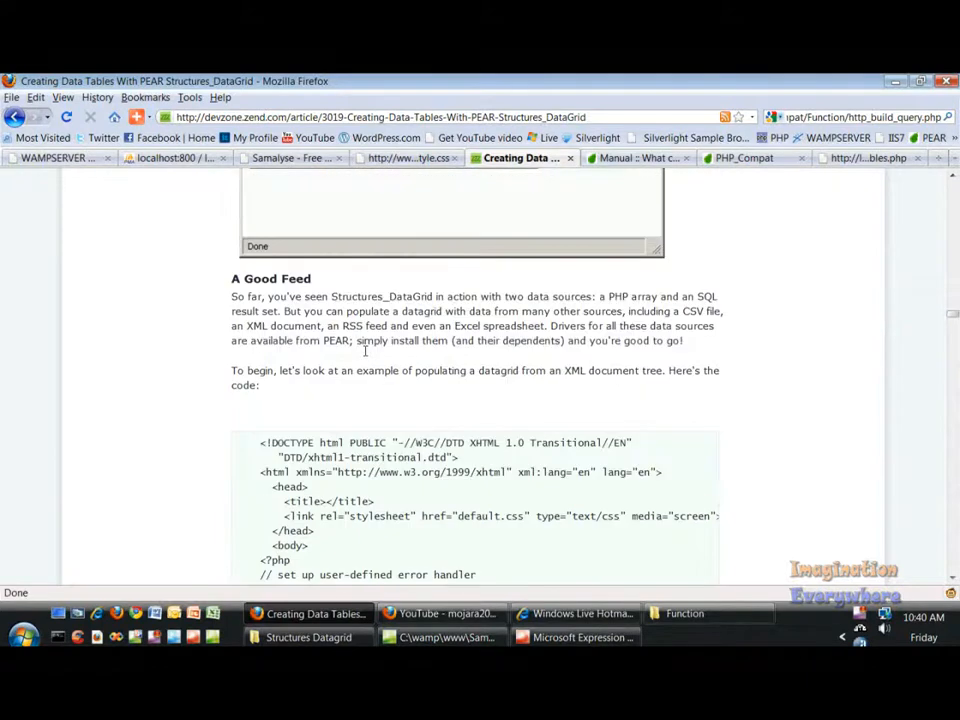
{"action": "mouse_move", "coordinate": [384, 570]}
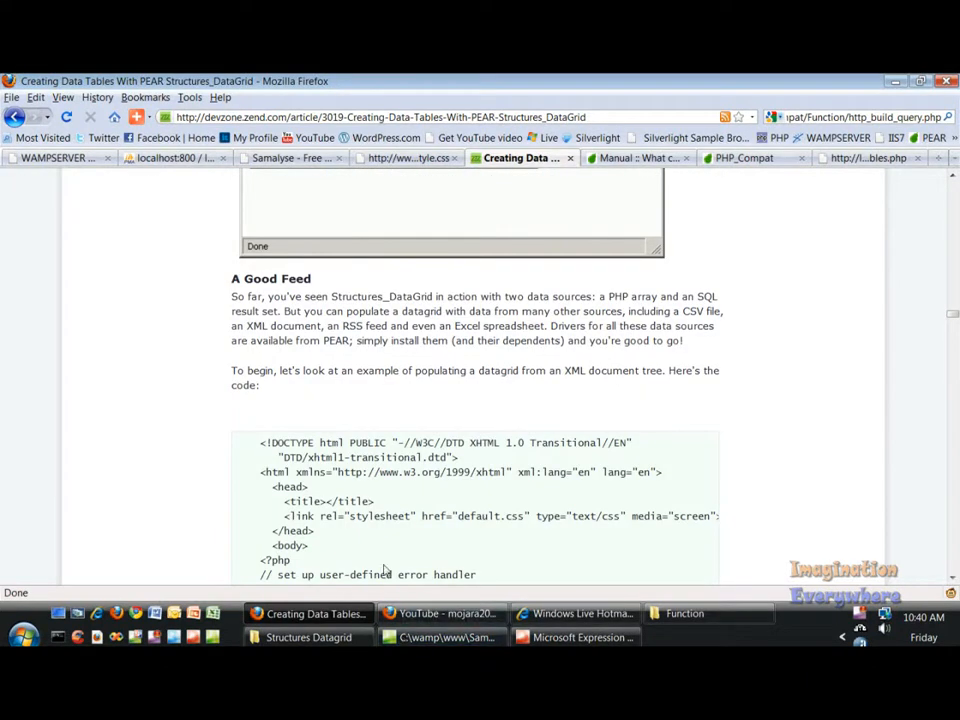
{"action": "left_click", "coordinate": [290, 156]}
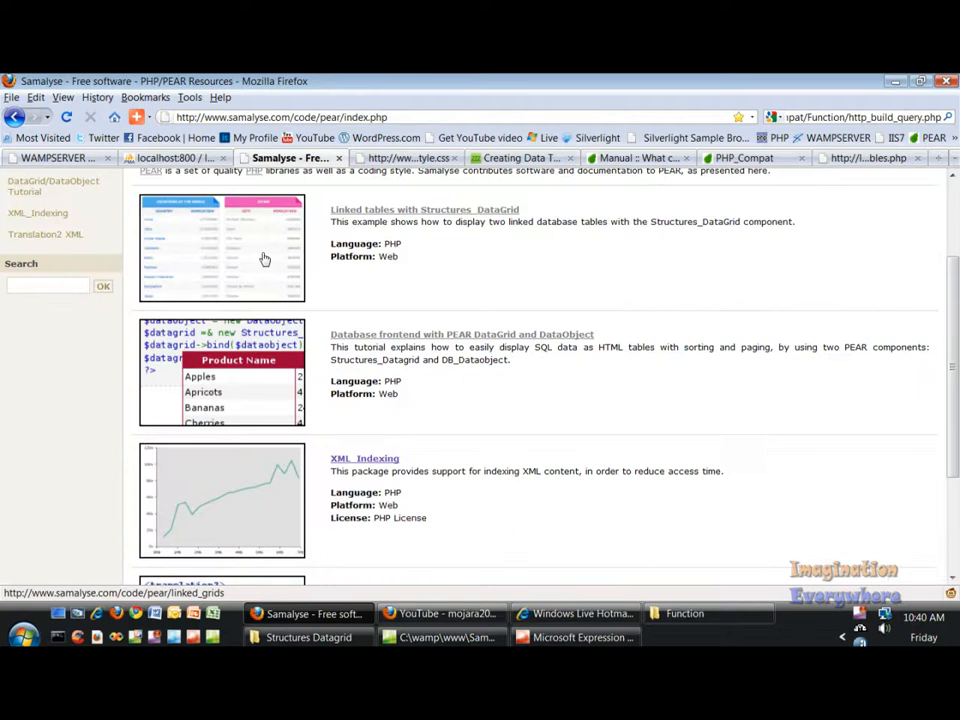
{"action": "left_click", "coordinate": [424, 210]}
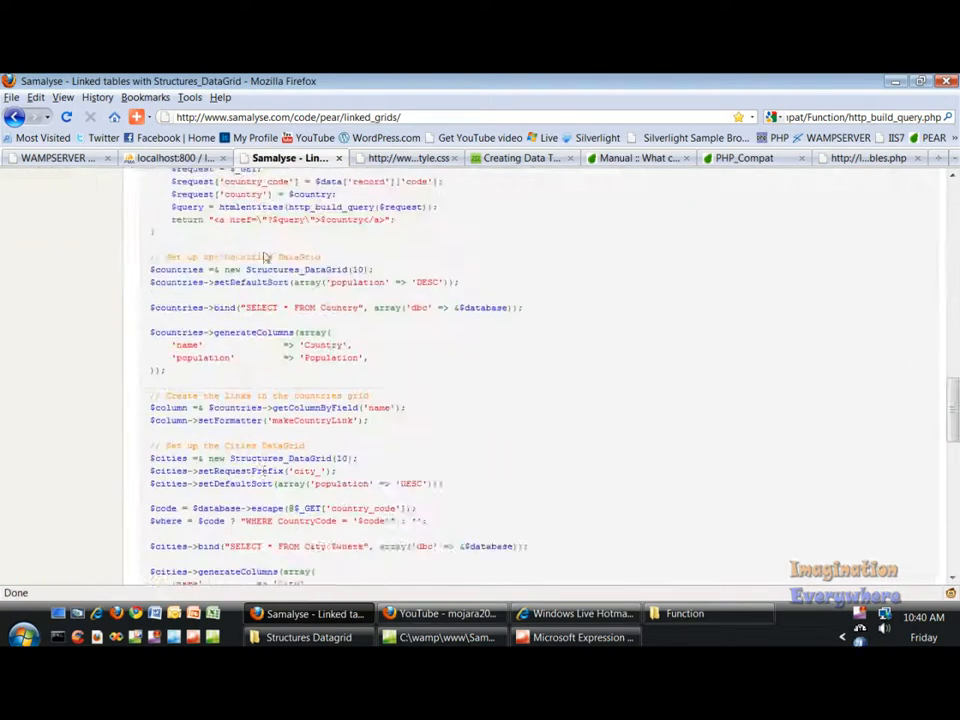
Scroll the tutorial listing to the HTML_Table section rendering the Countries and Cities tables.
{"action": "scroll", "scroll_direction": "down", "scroll_amount": 3}
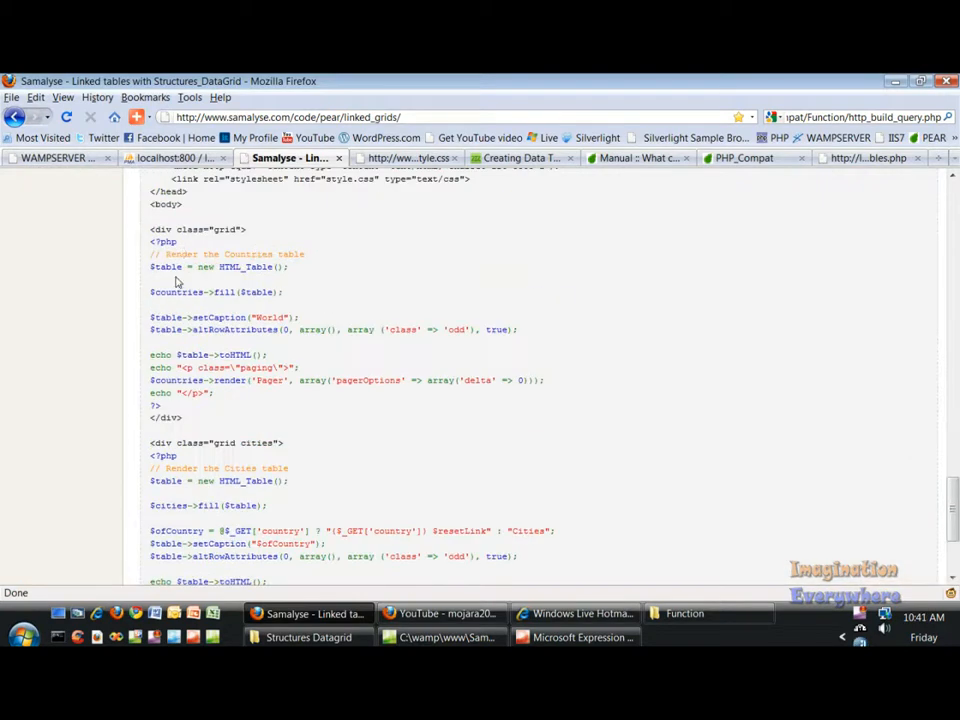
{"action": "mouse_move", "coordinate": [320, 302]}
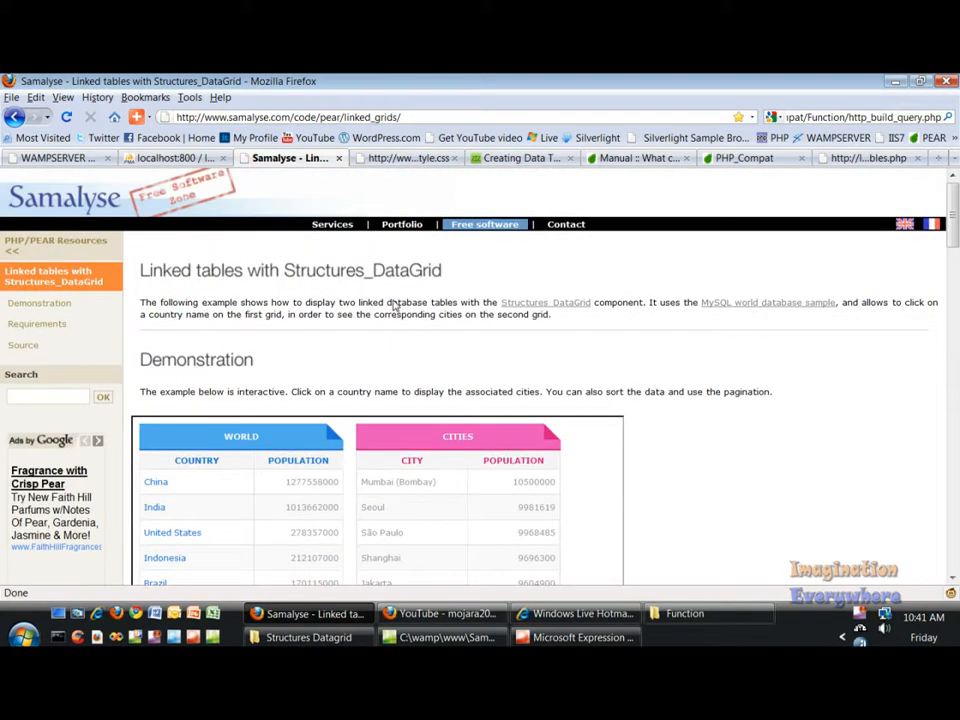
{"action": "mouse_move", "coordinate": [558, 460]}
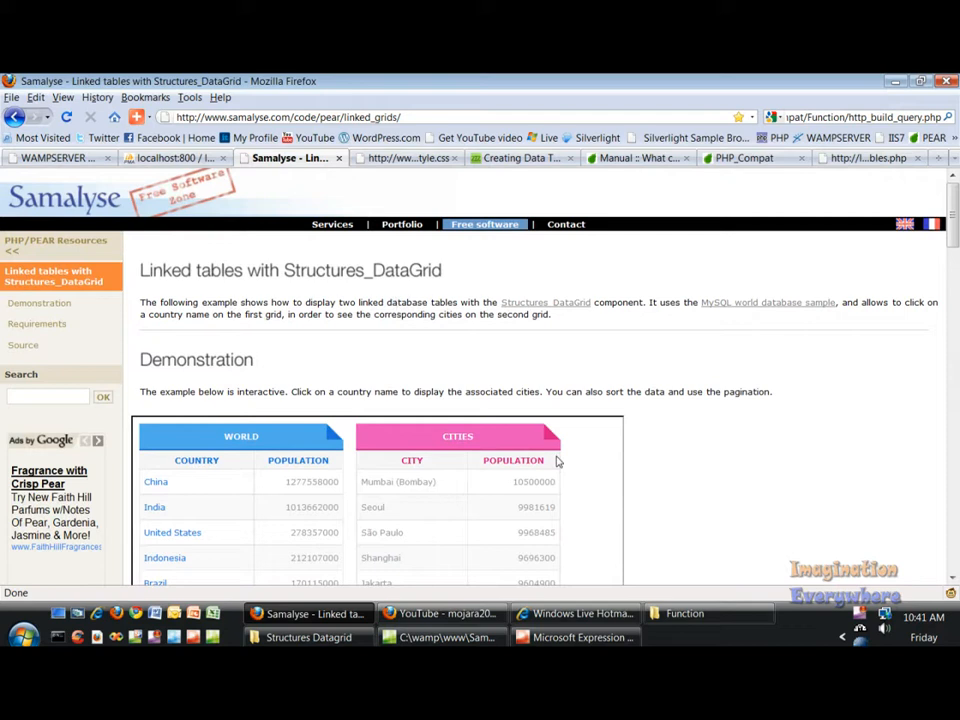